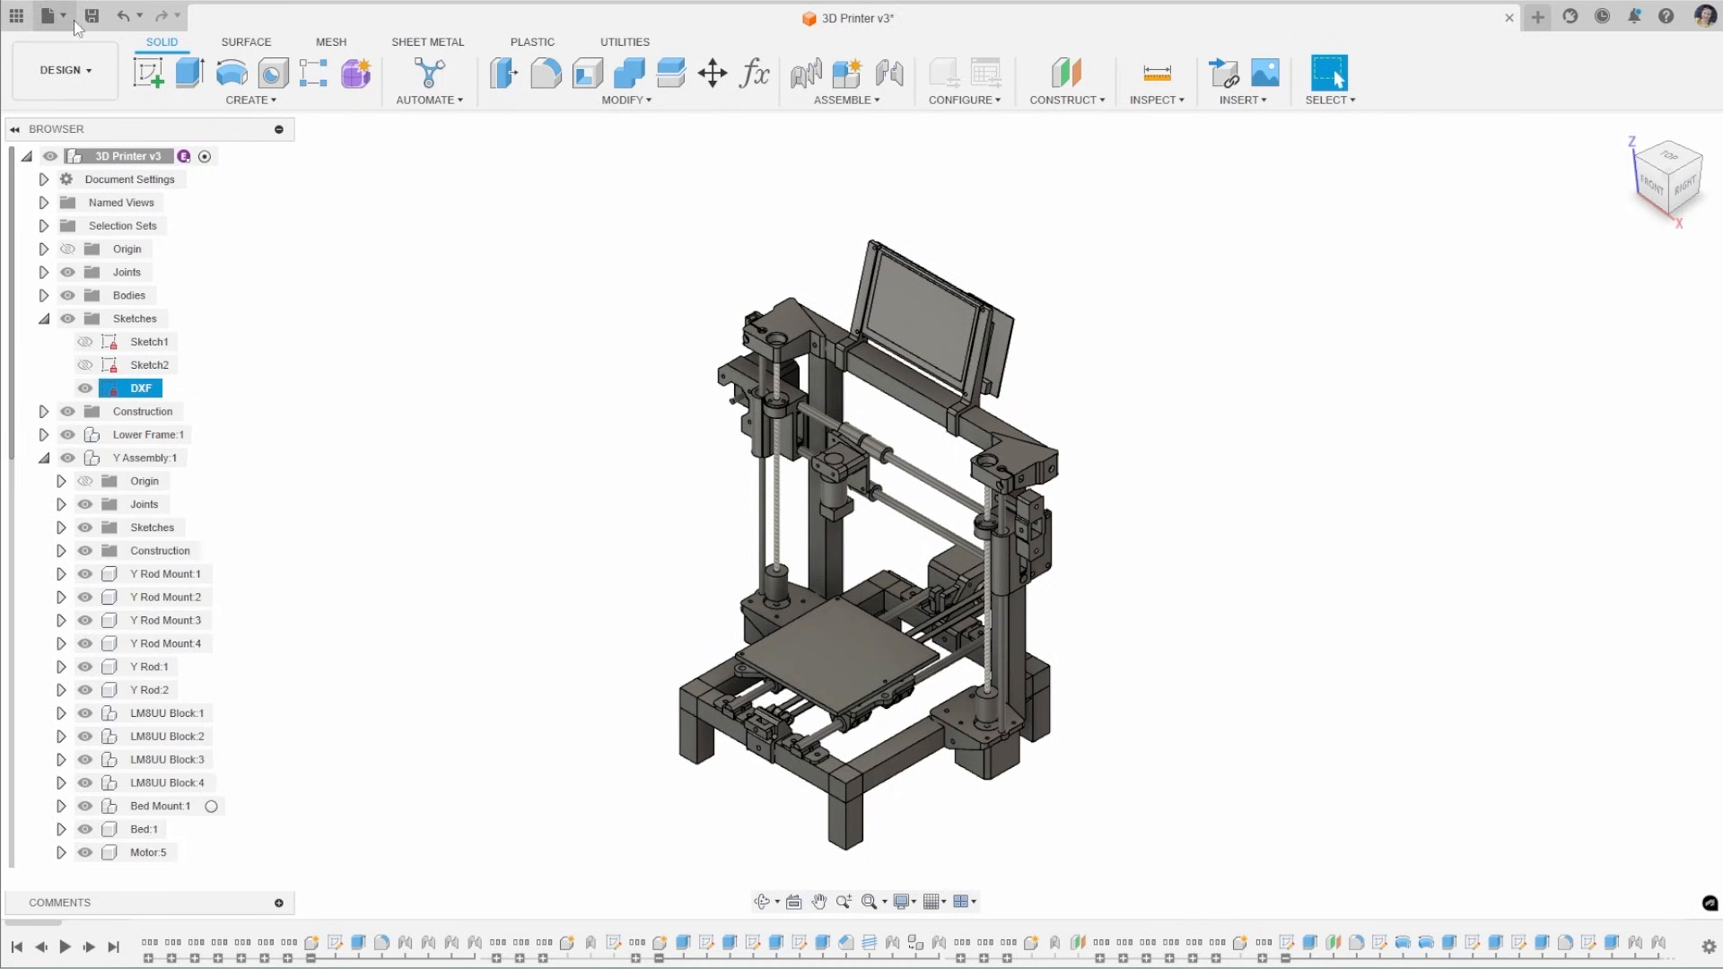
Start and abandon a design export, then bring up the bed plate face's context menu
click(45, 15)
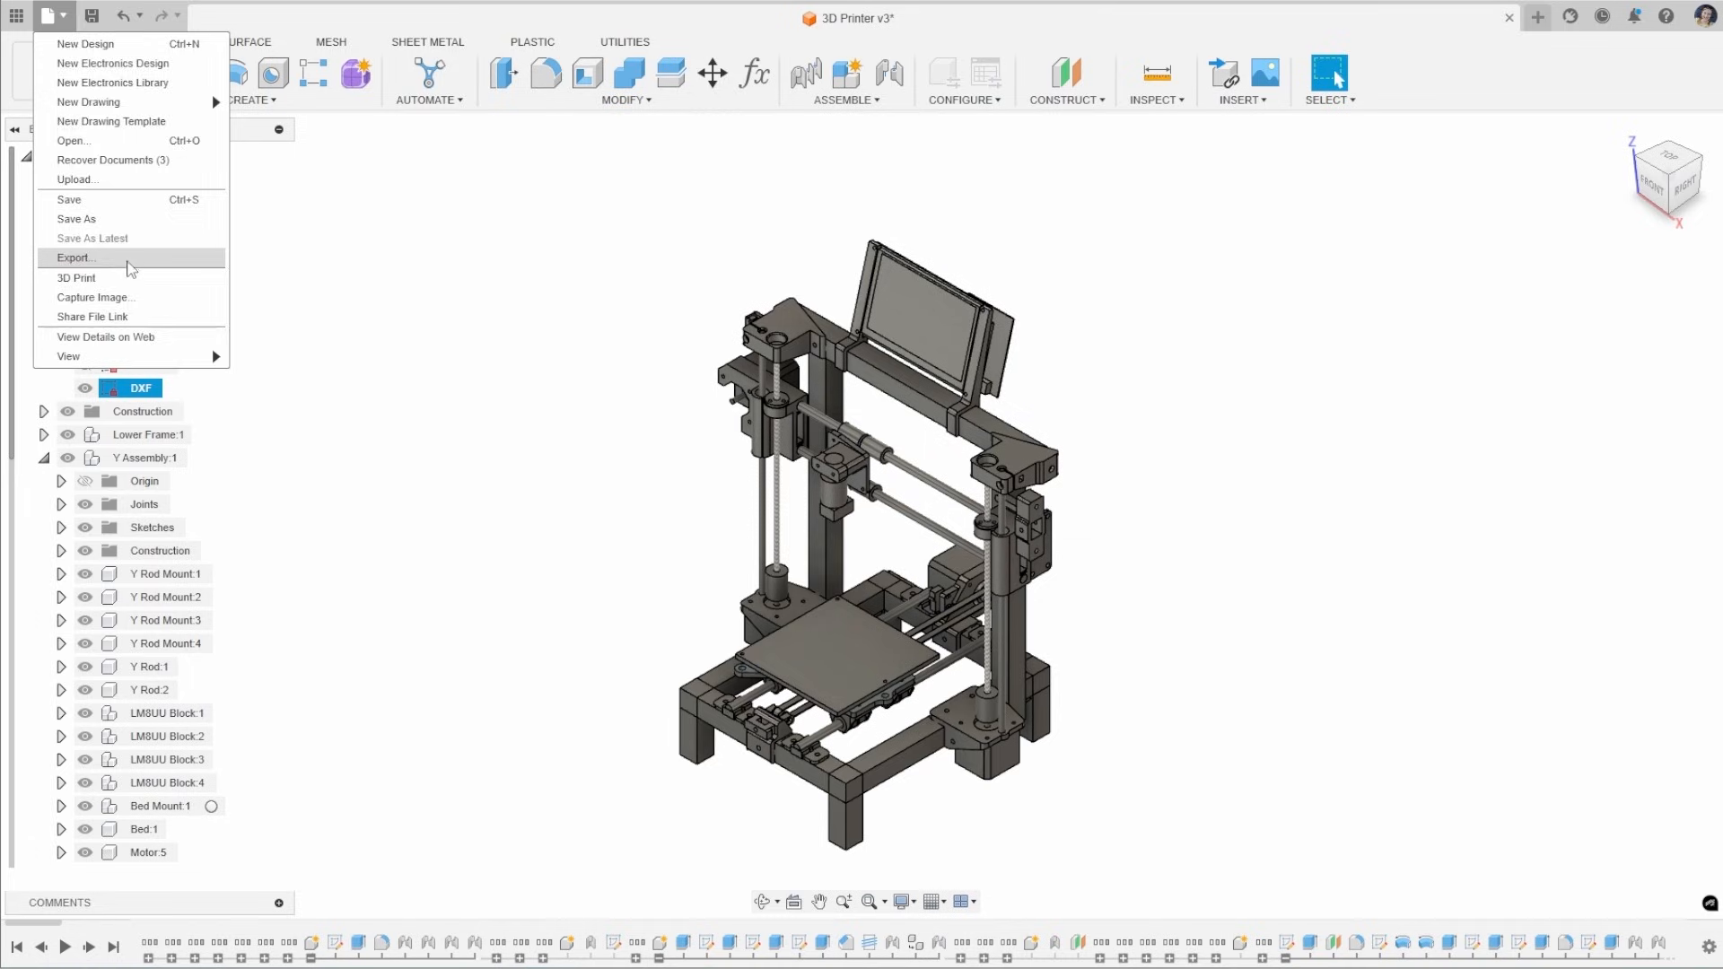
click(75, 258)
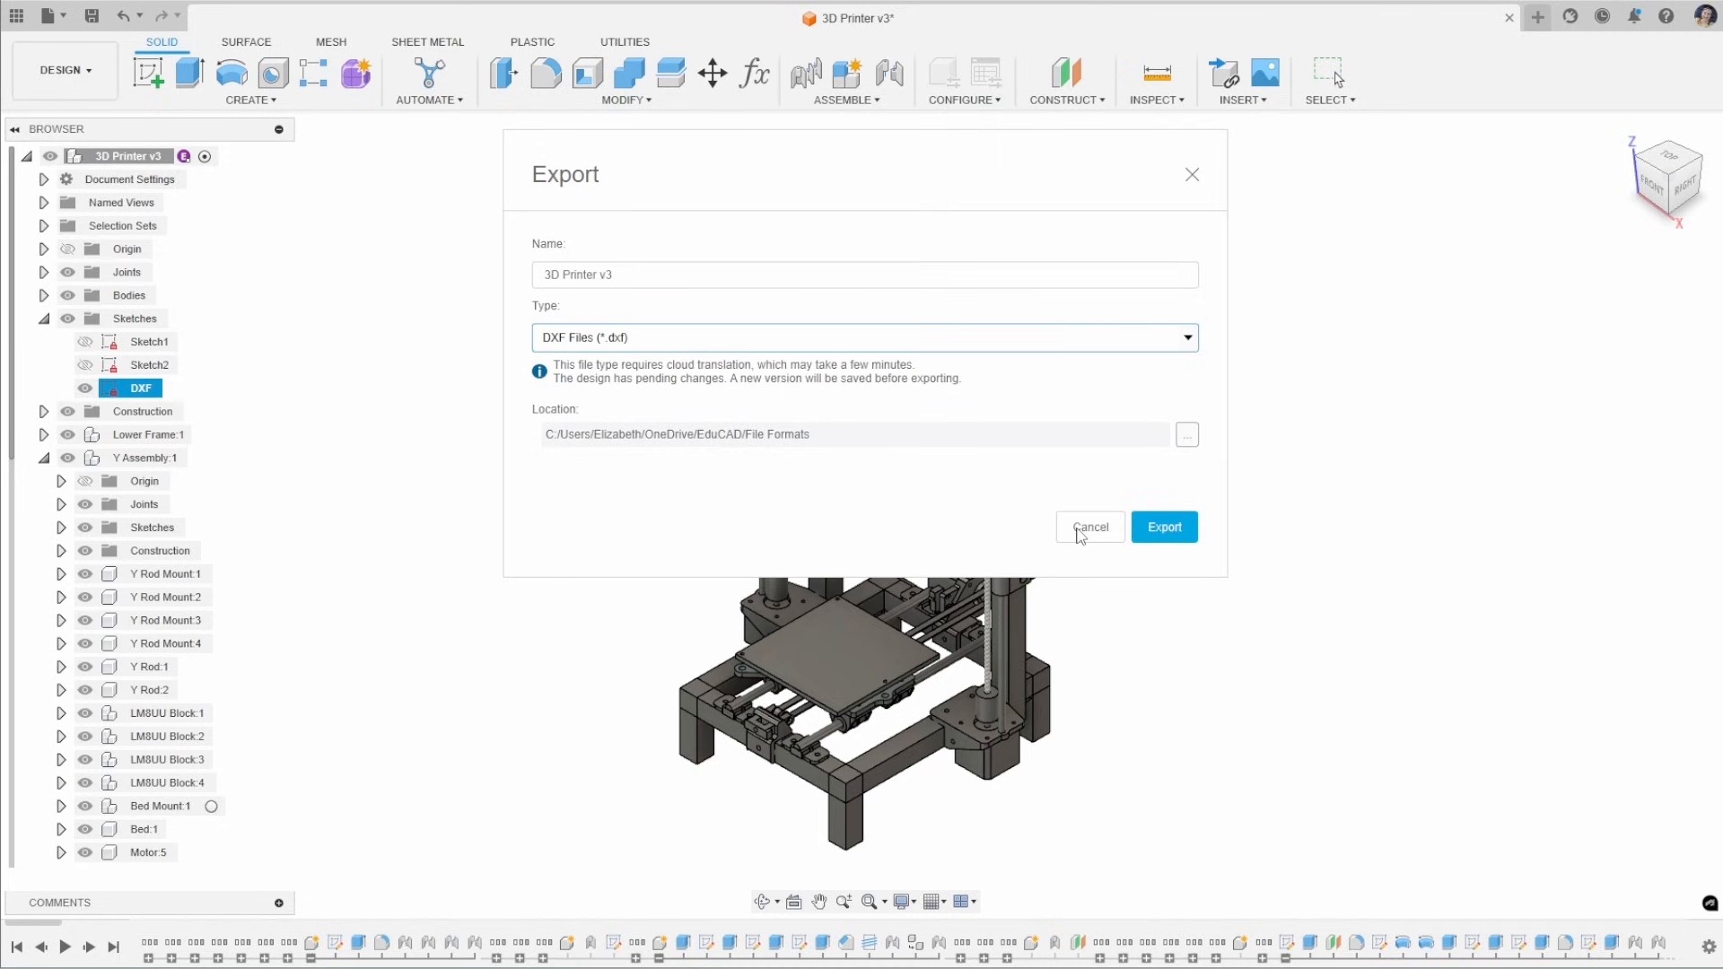
click(1089, 528)
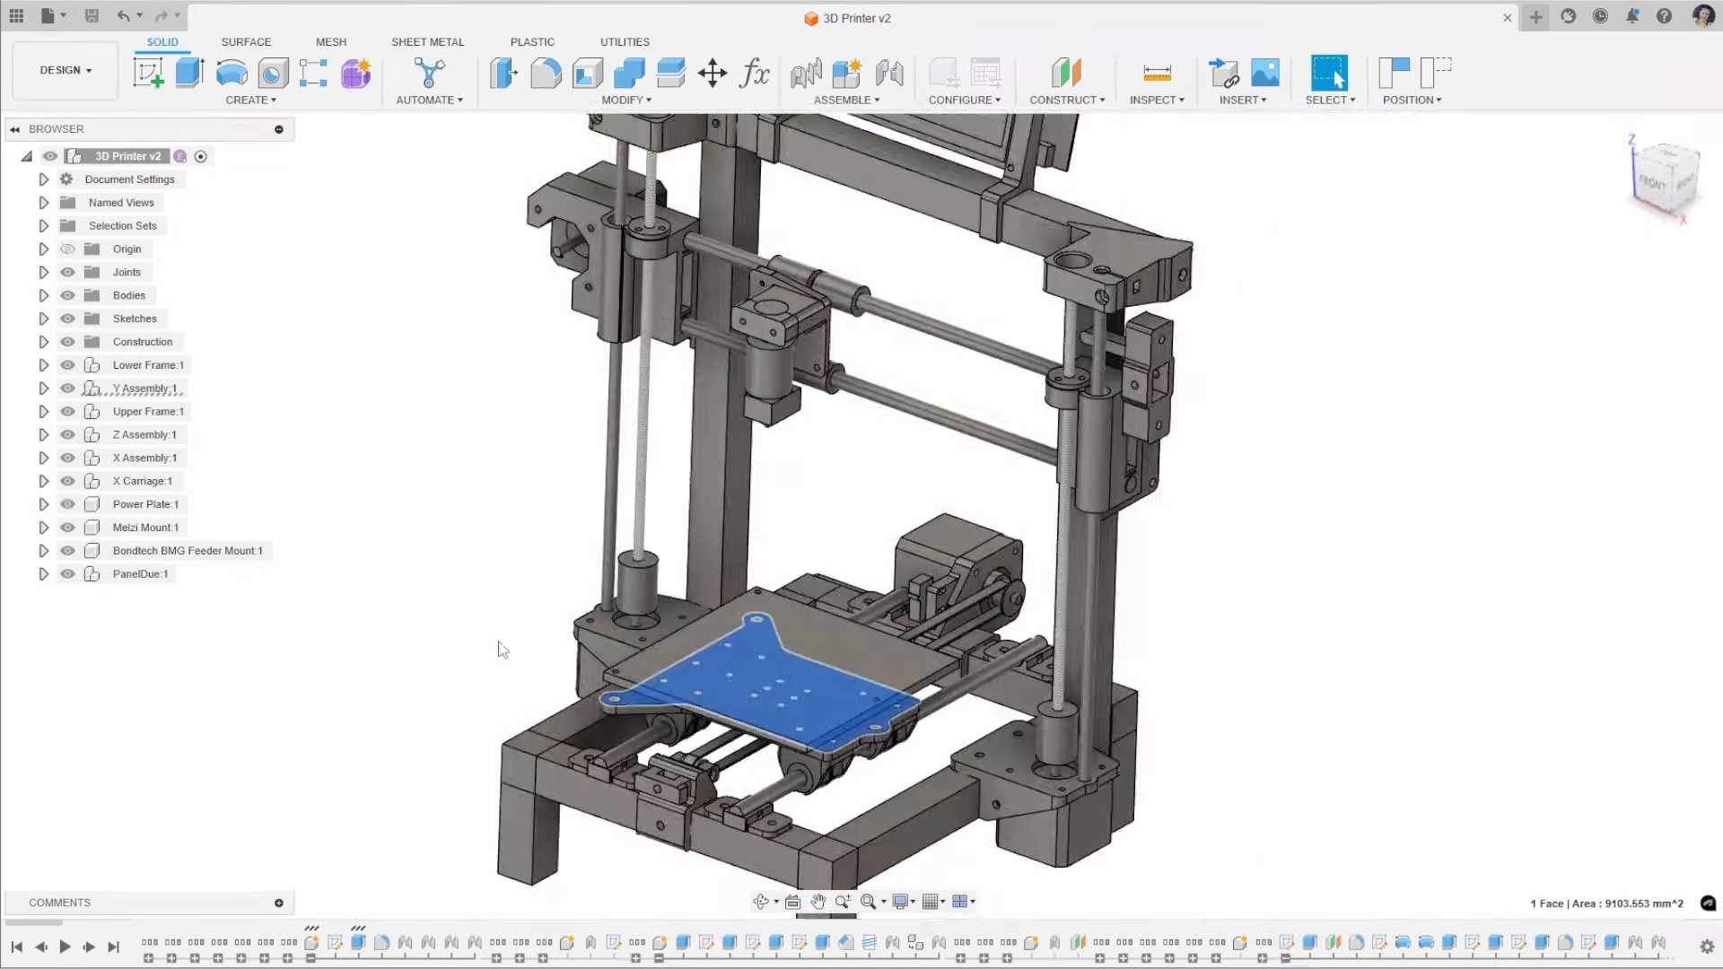
right_click(726, 676)
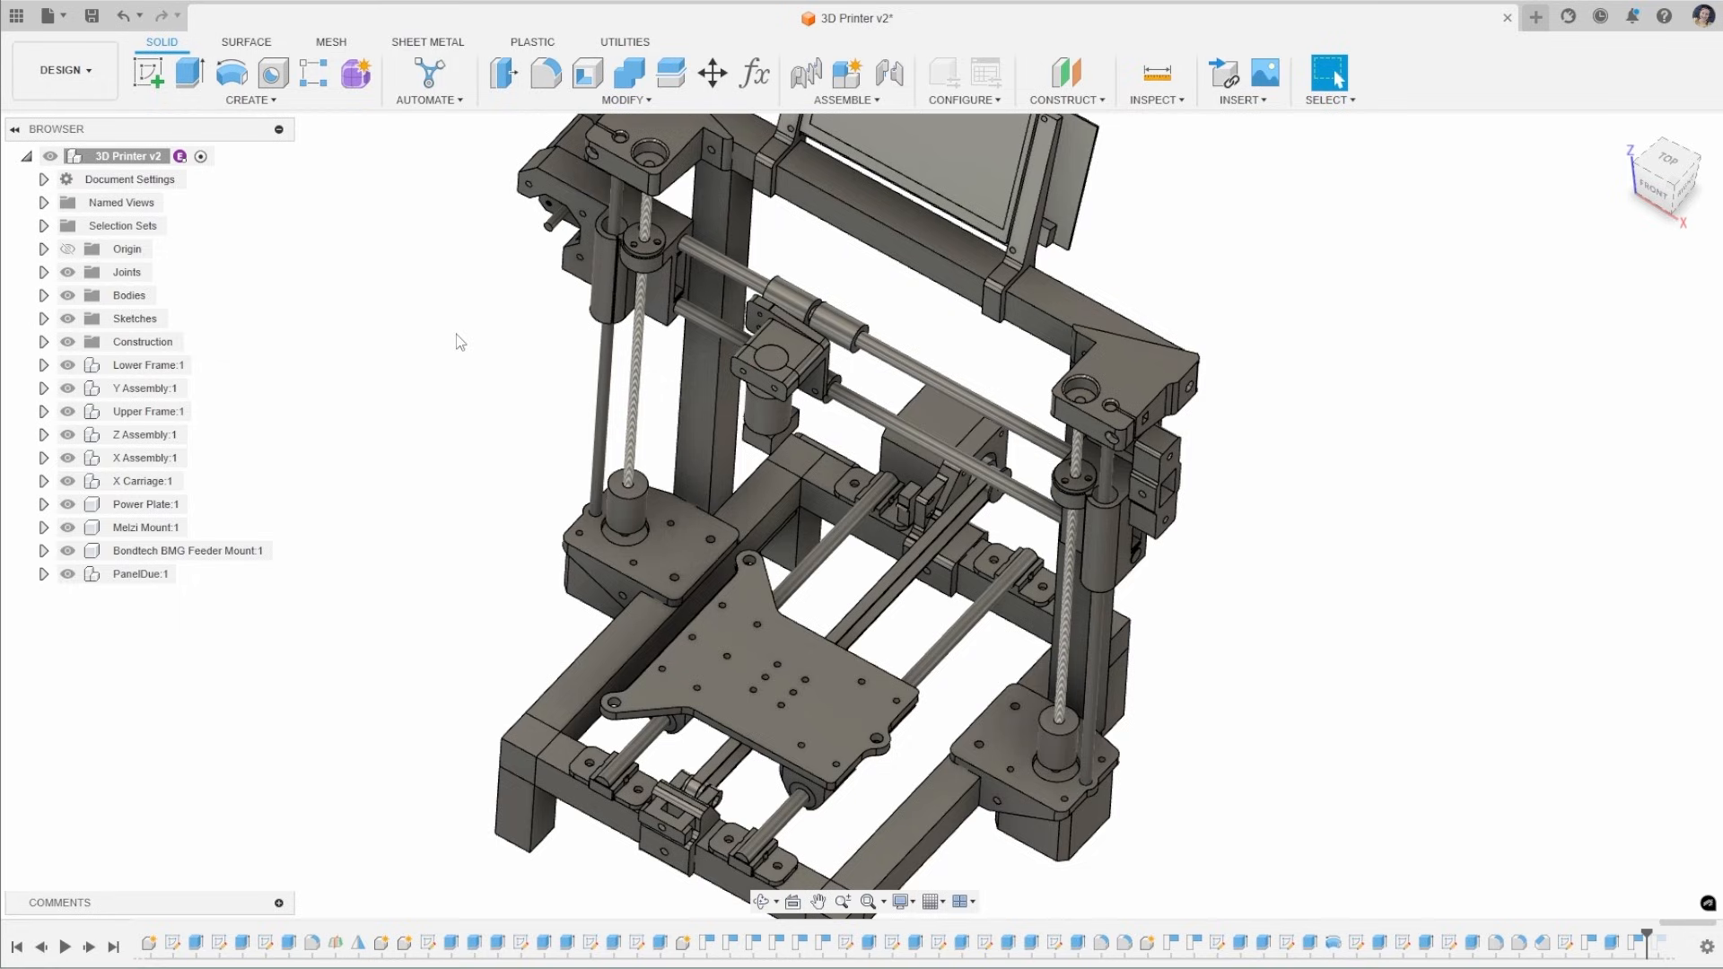
mouse_move(415, 374)
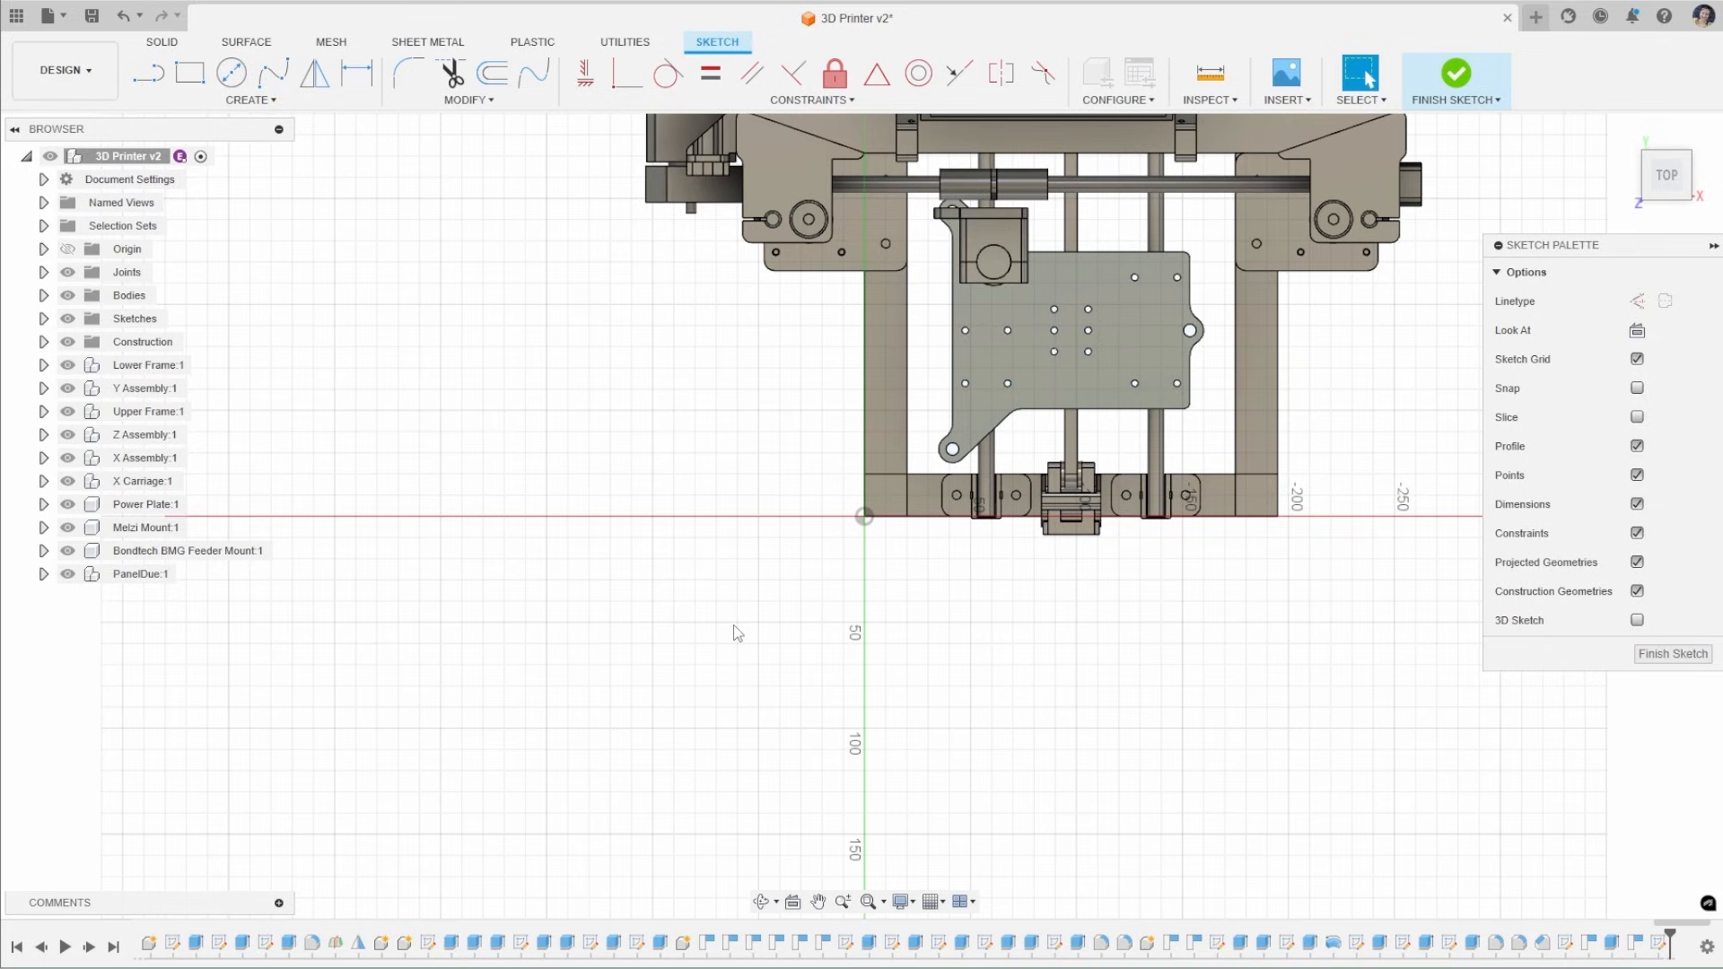
mouse_move(763, 504)
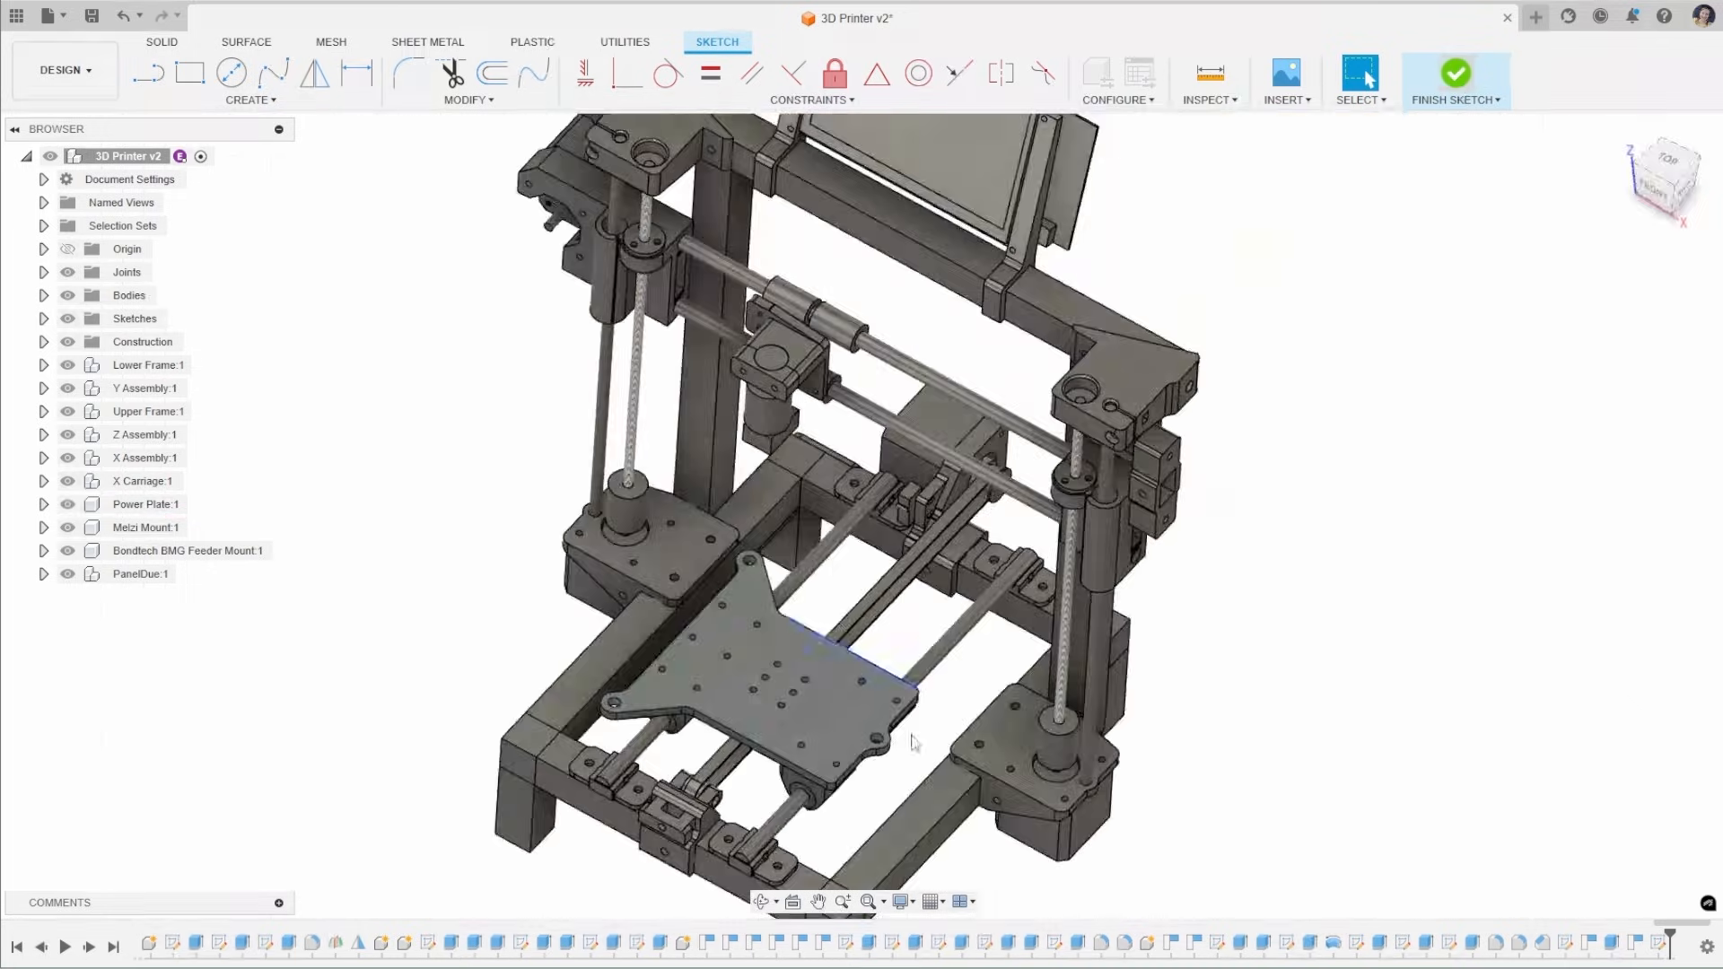
Finish the bed plate sketch, locate it in the browser, and begin renaming it DXF
click(1455, 73)
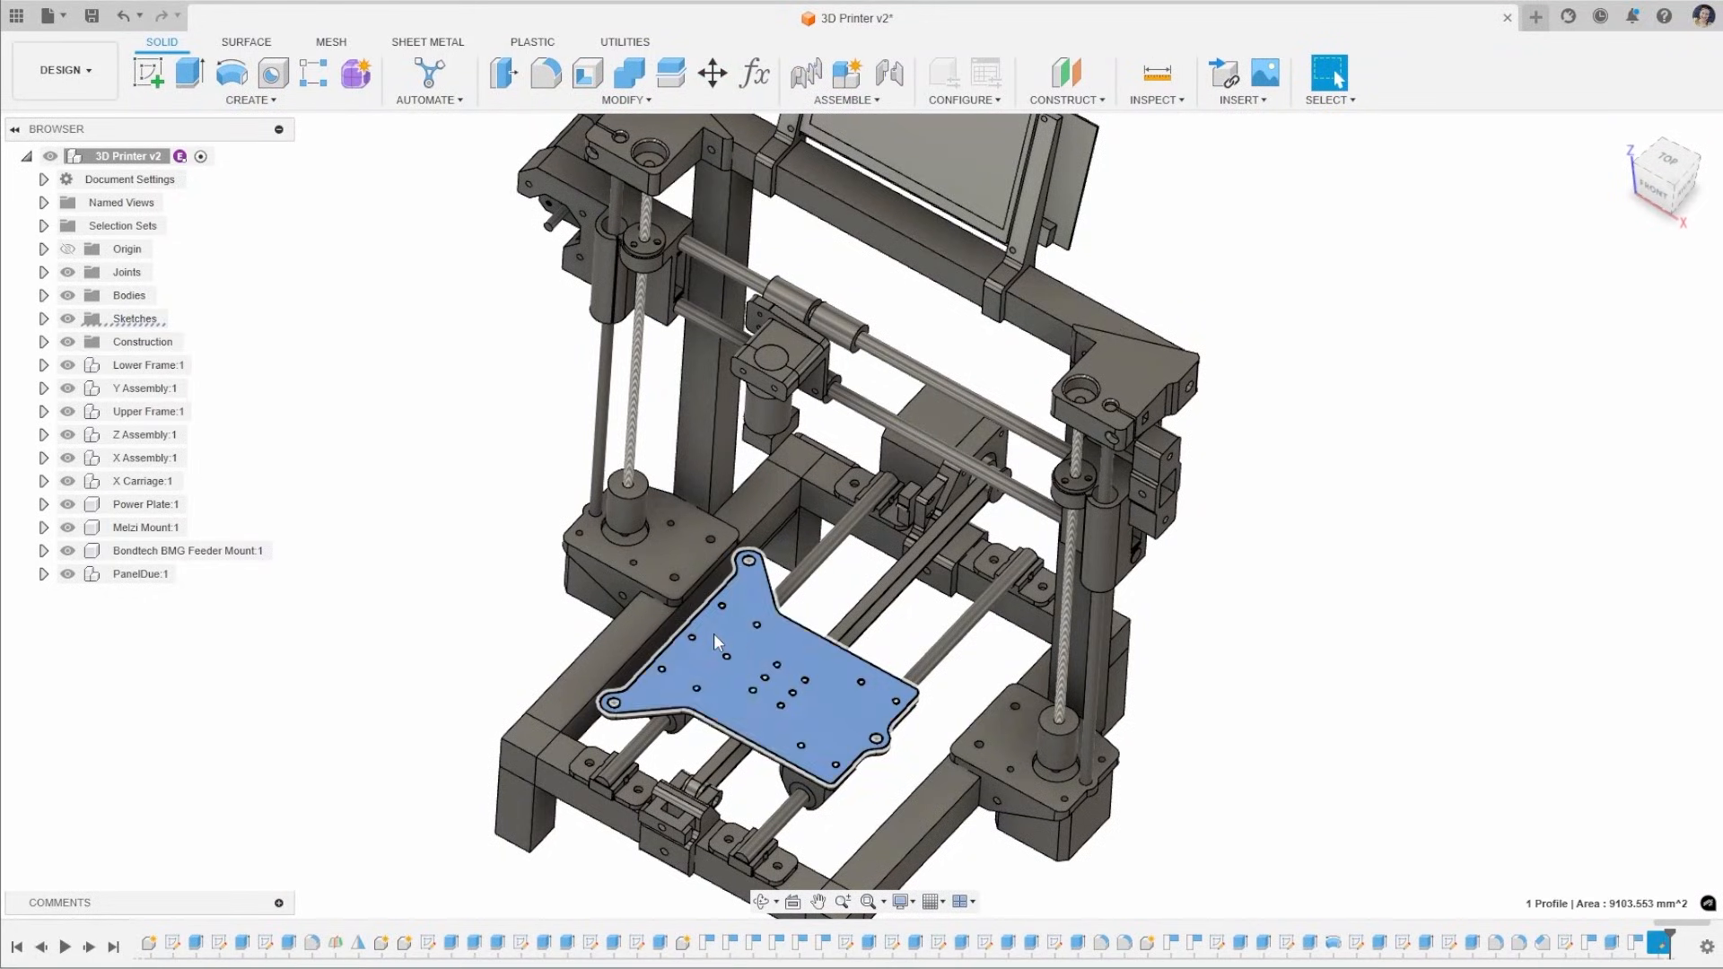
right_click(714, 642)
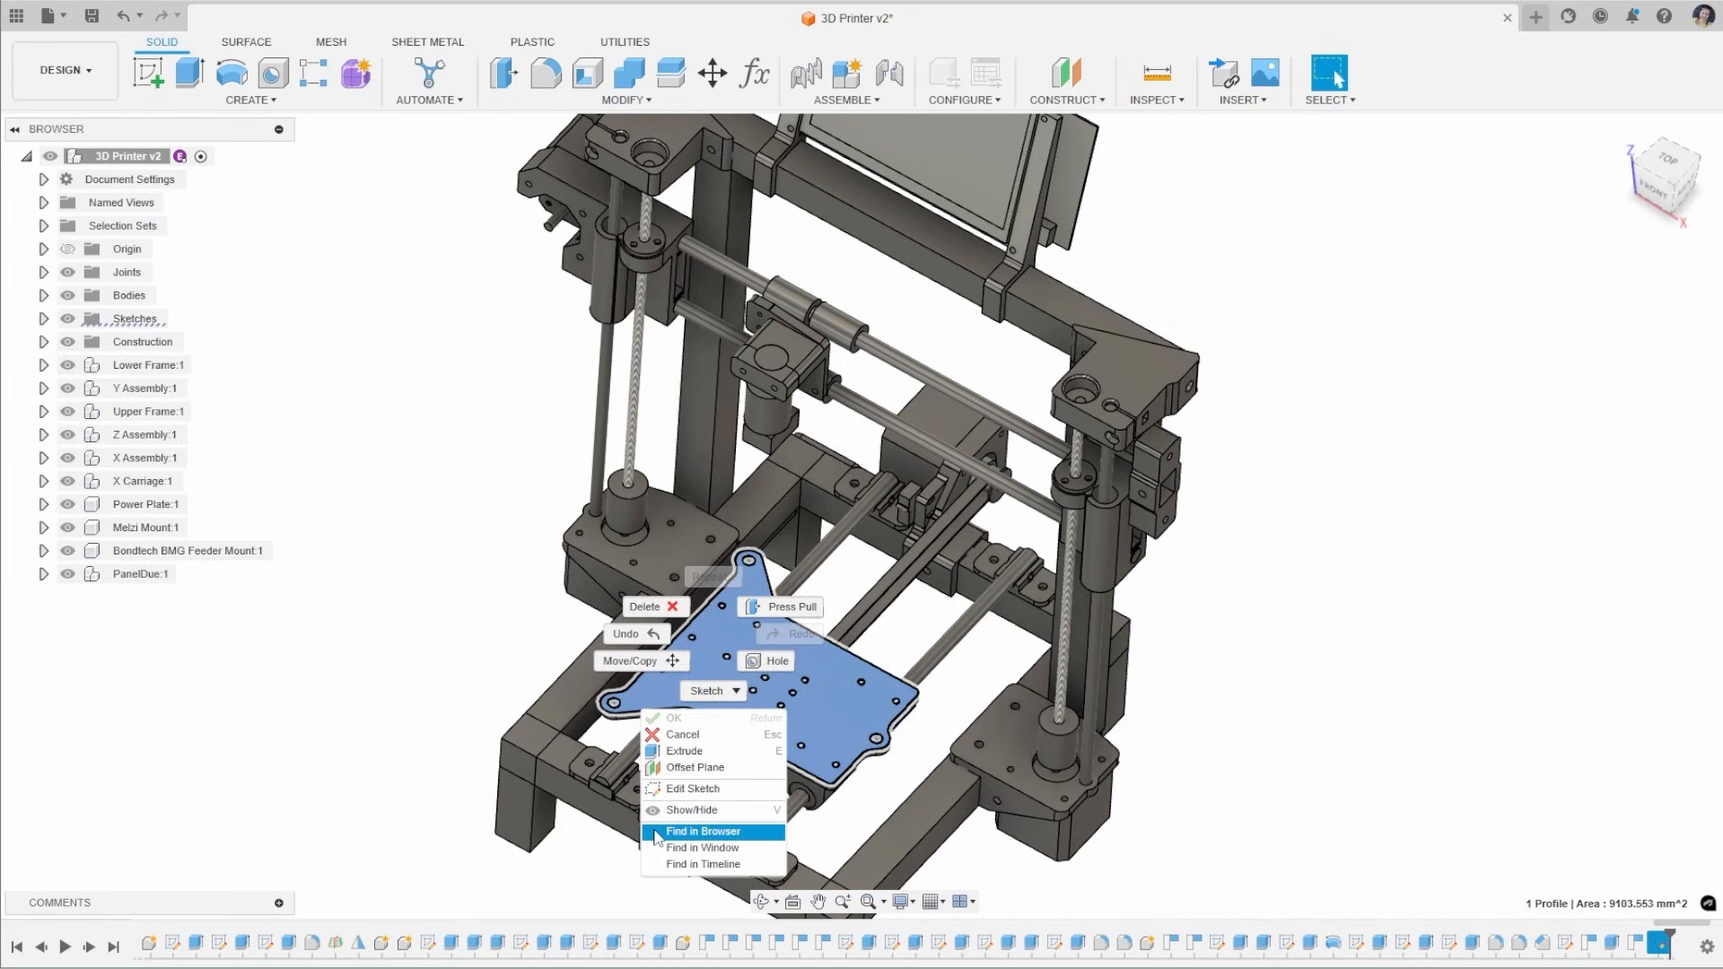
click(703, 831)
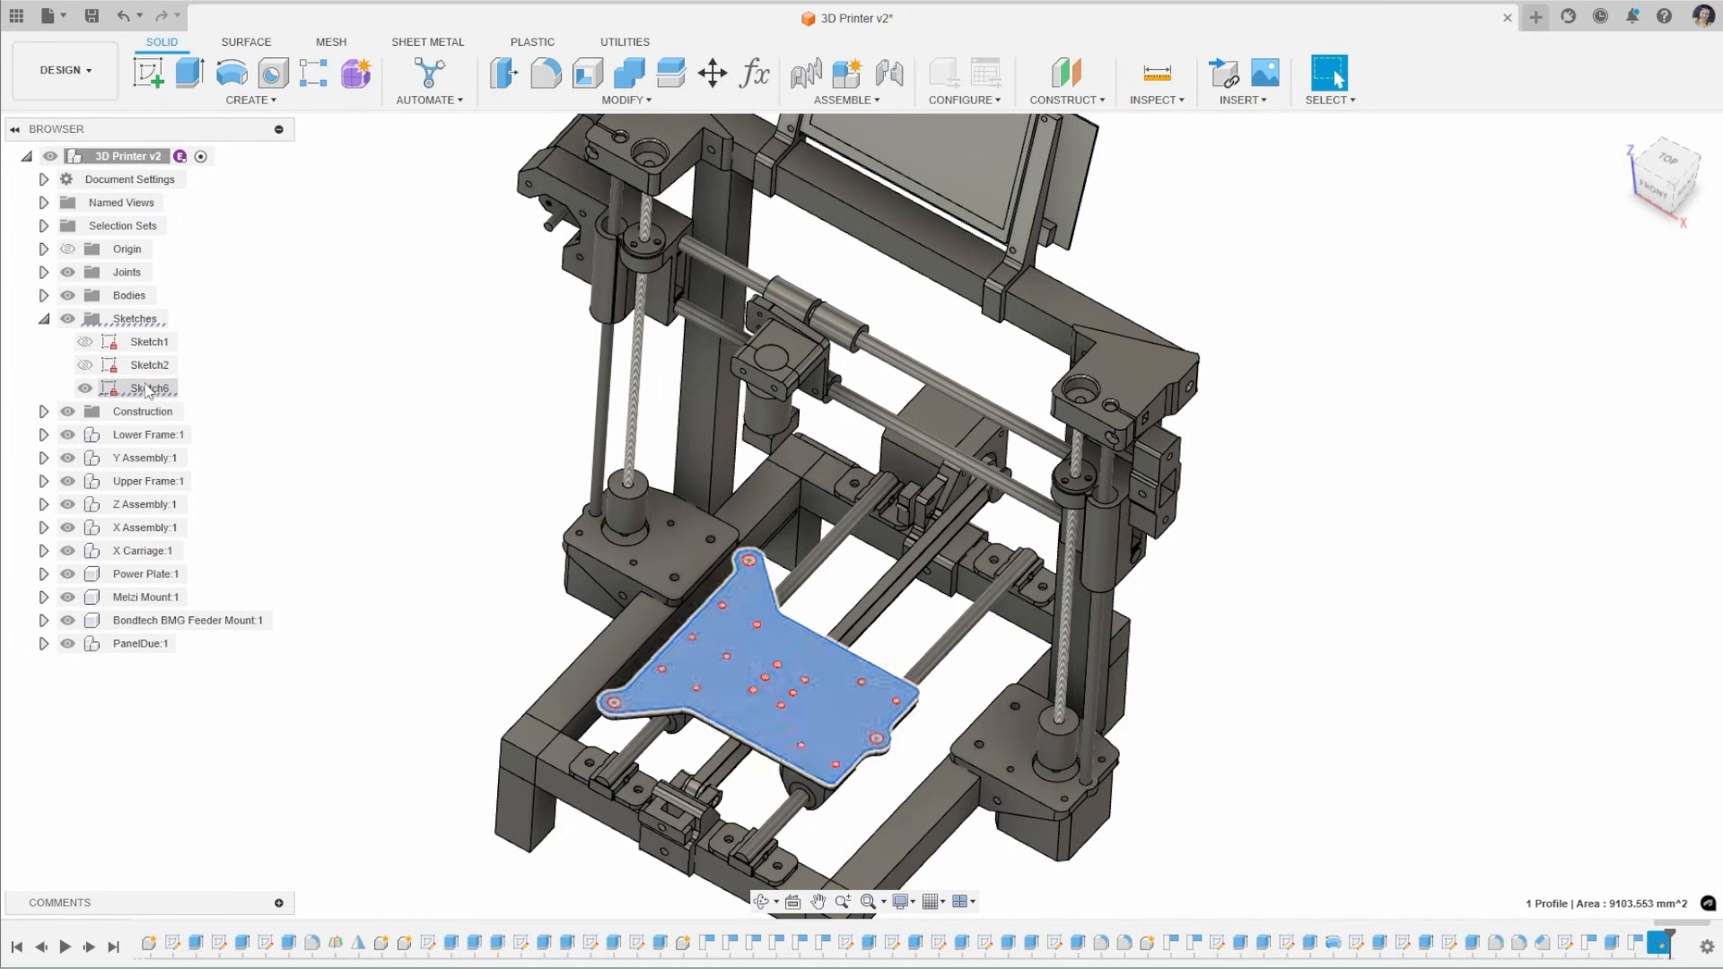
click(148, 388)
text(DXF)
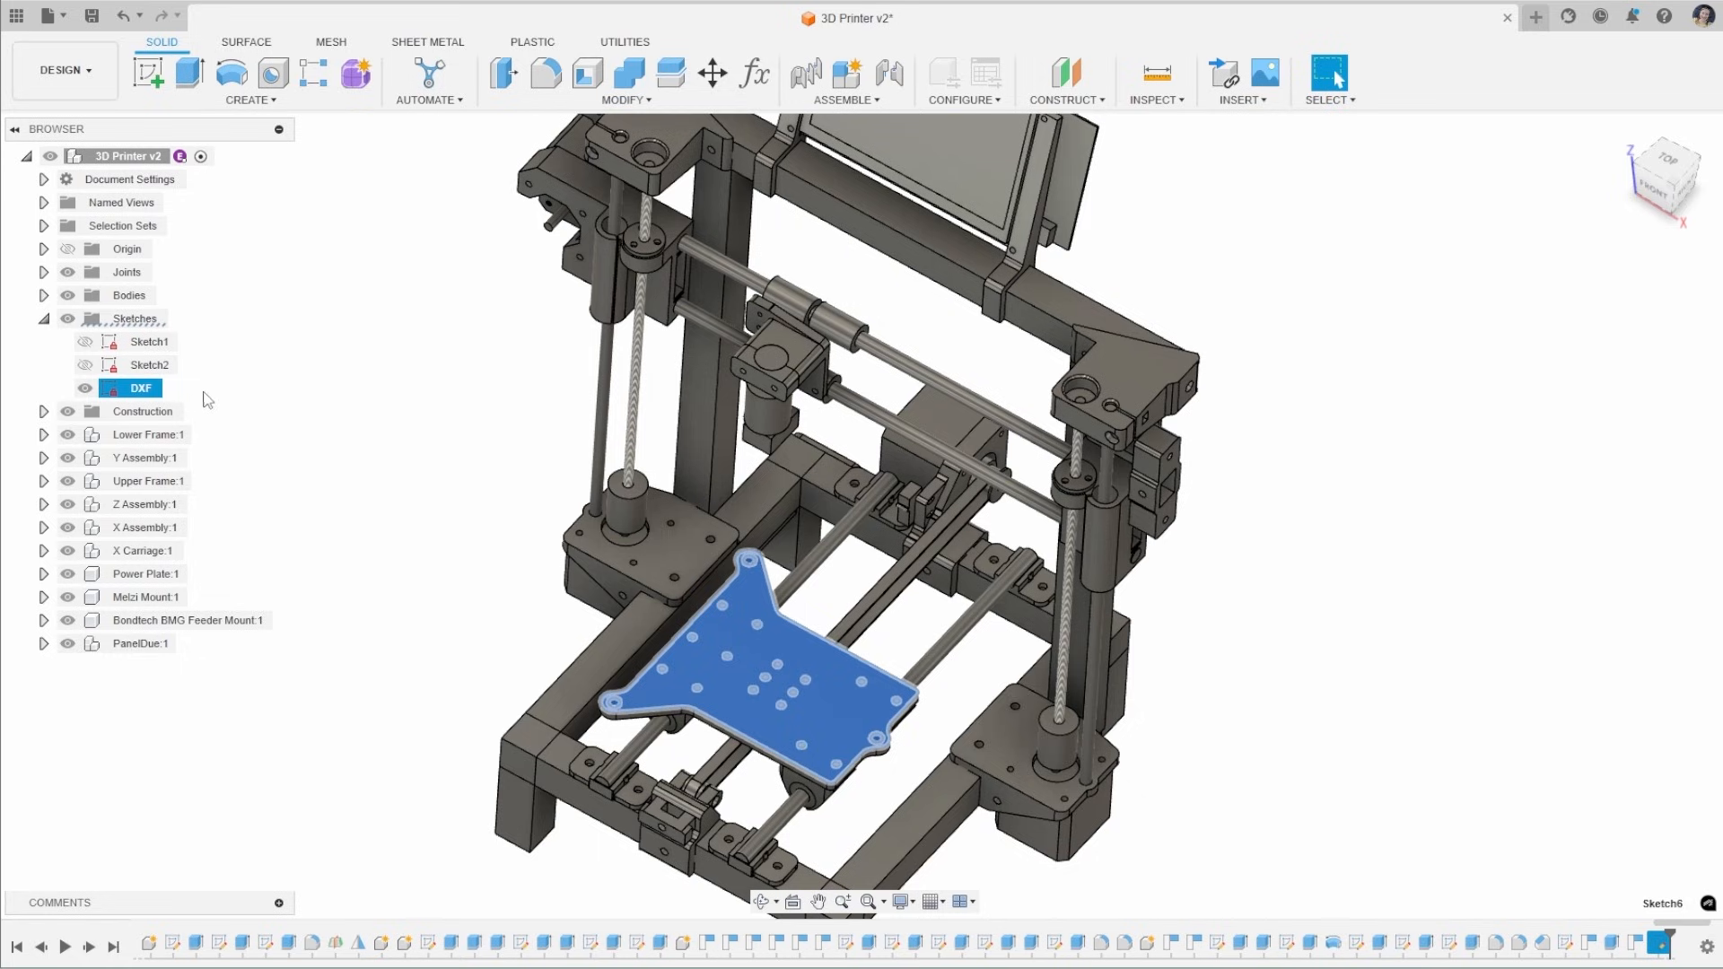
click(251, 457)
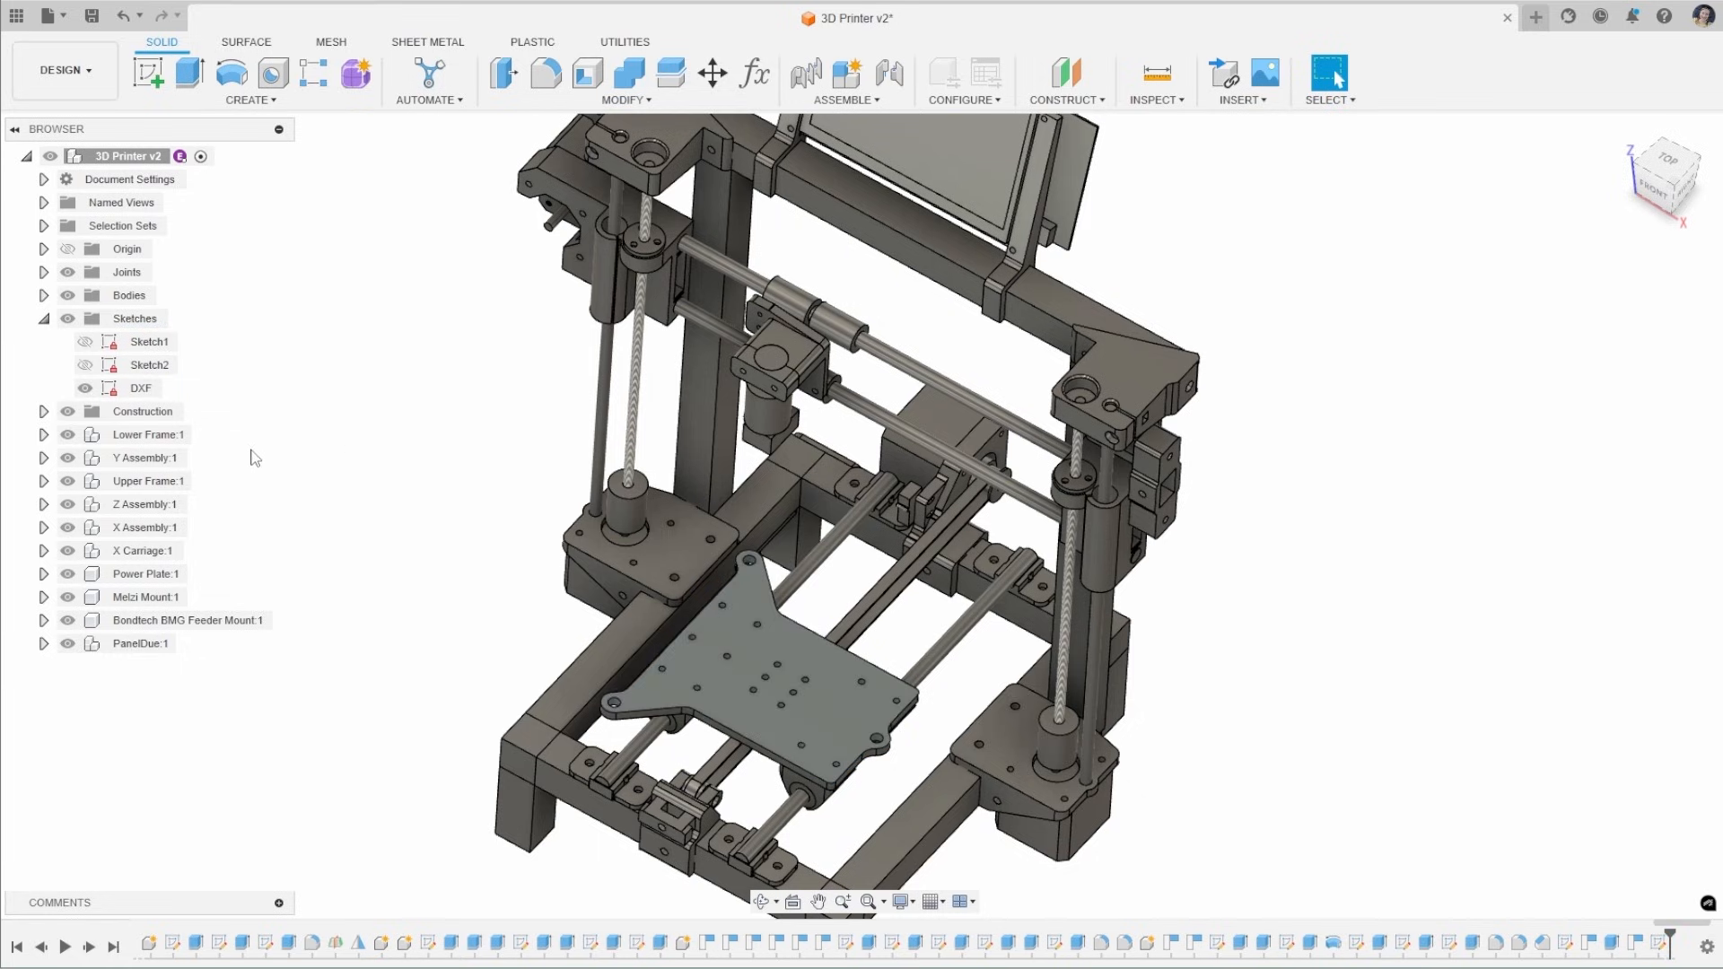
click(148, 434)
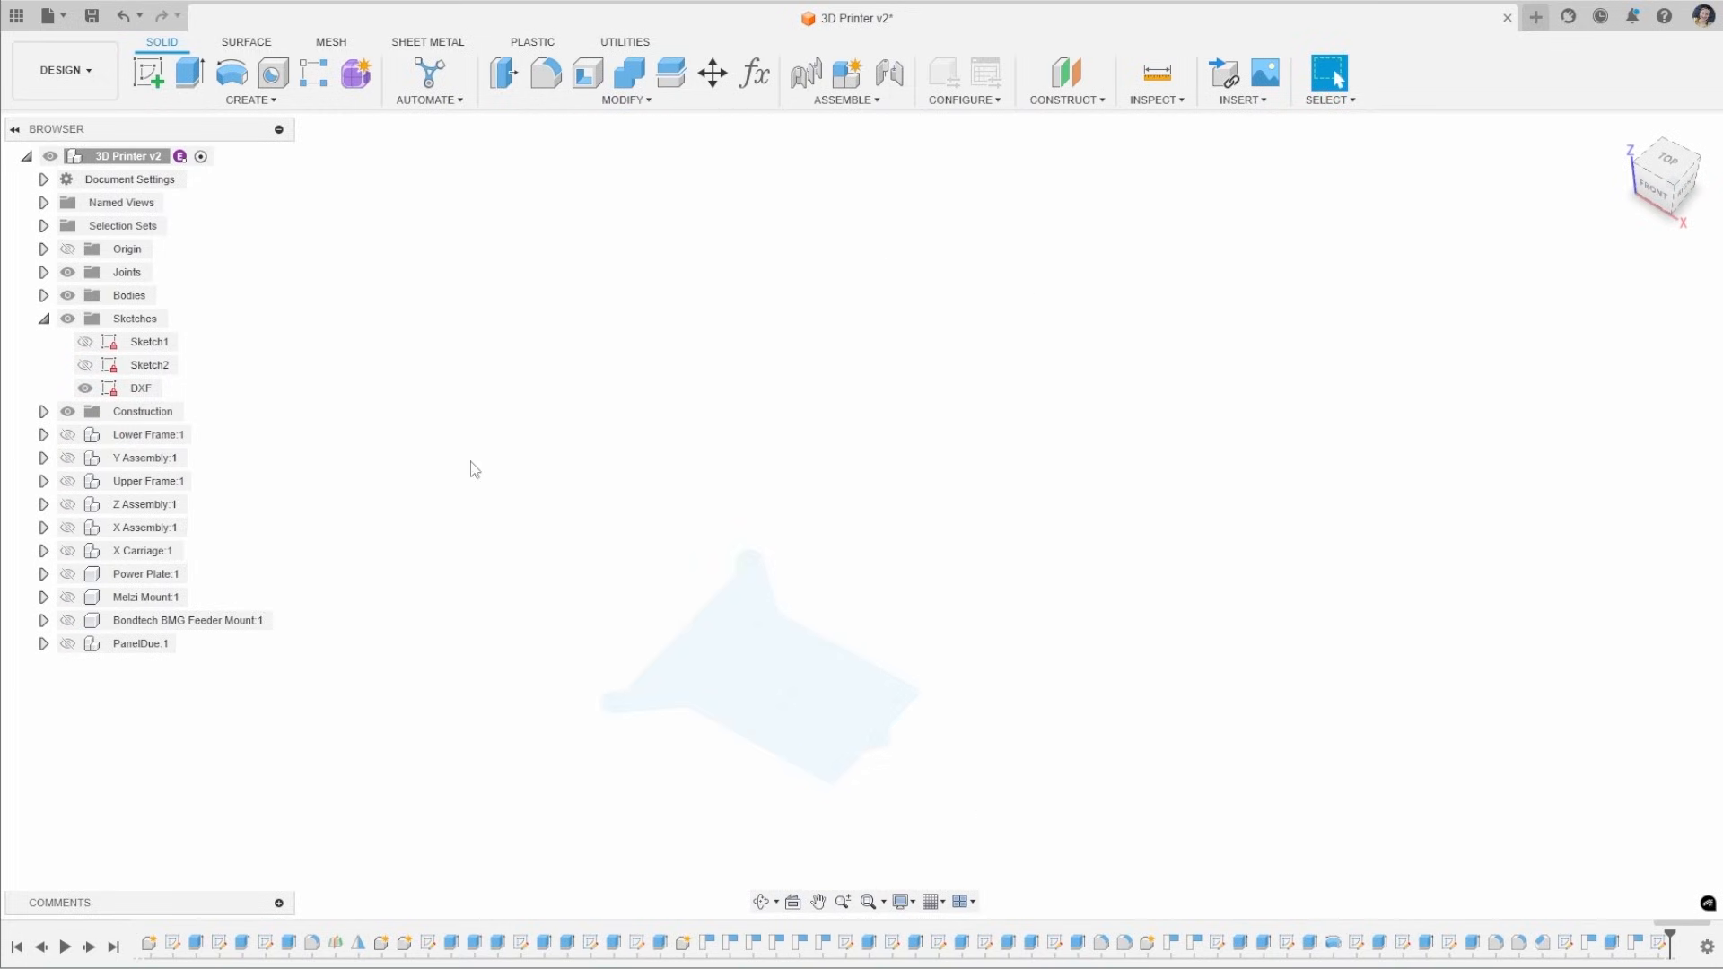
click(140, 388)
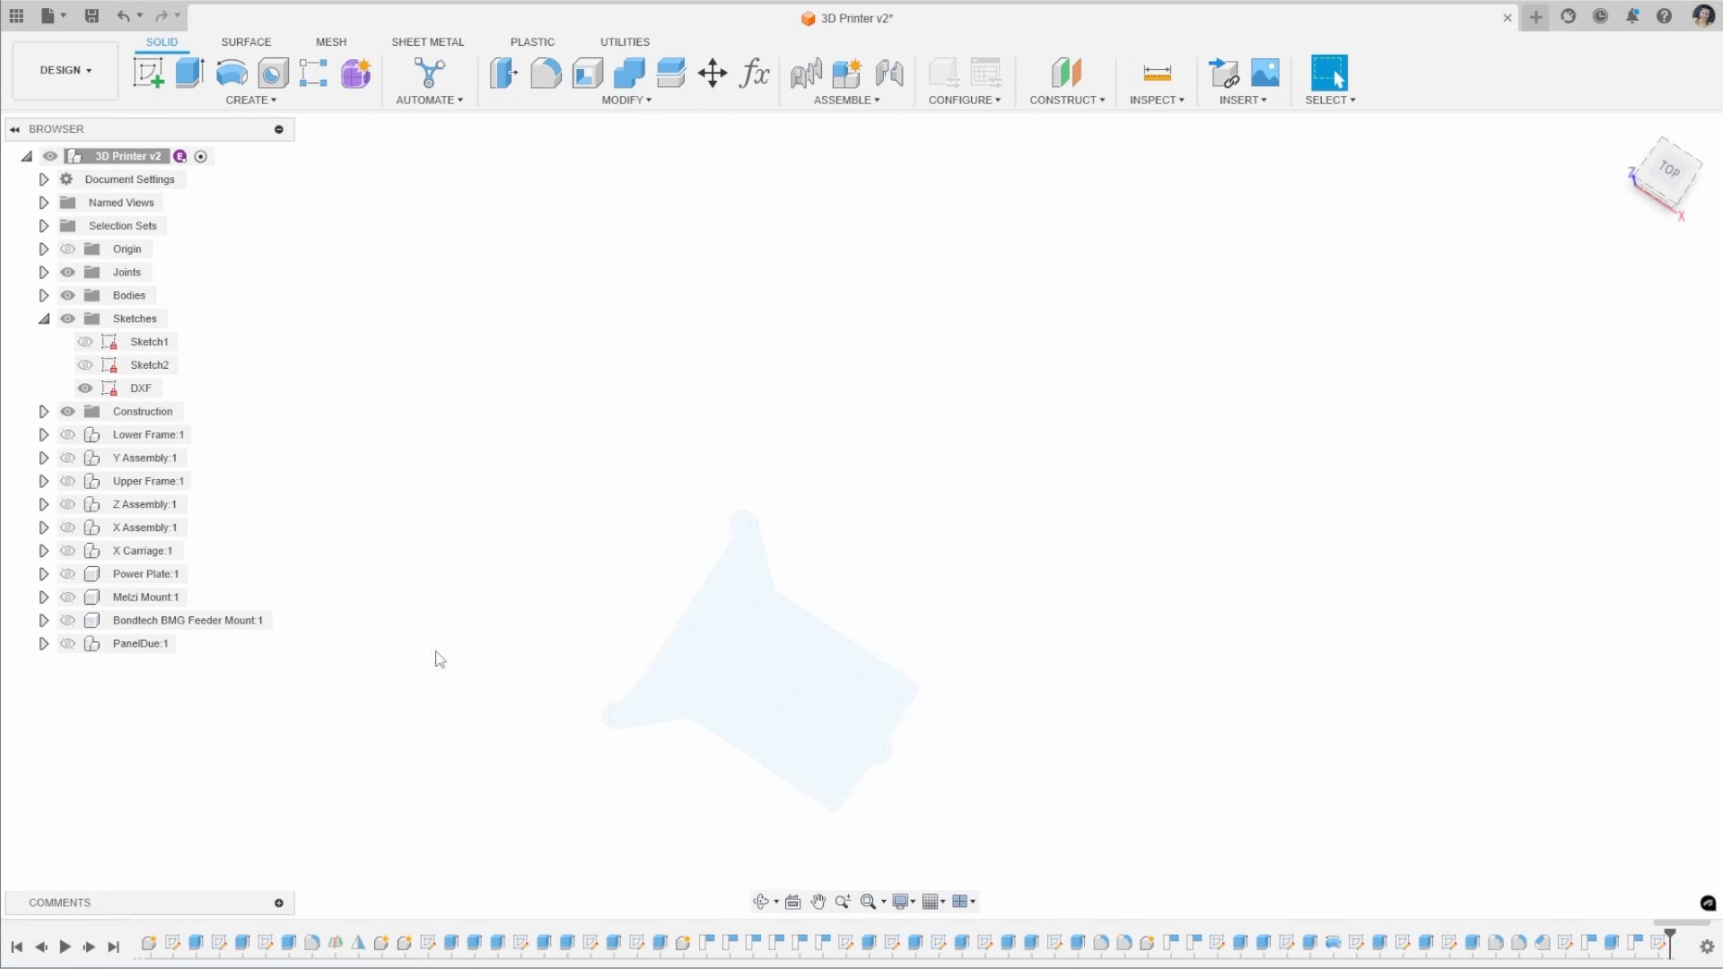
click(67, 485)
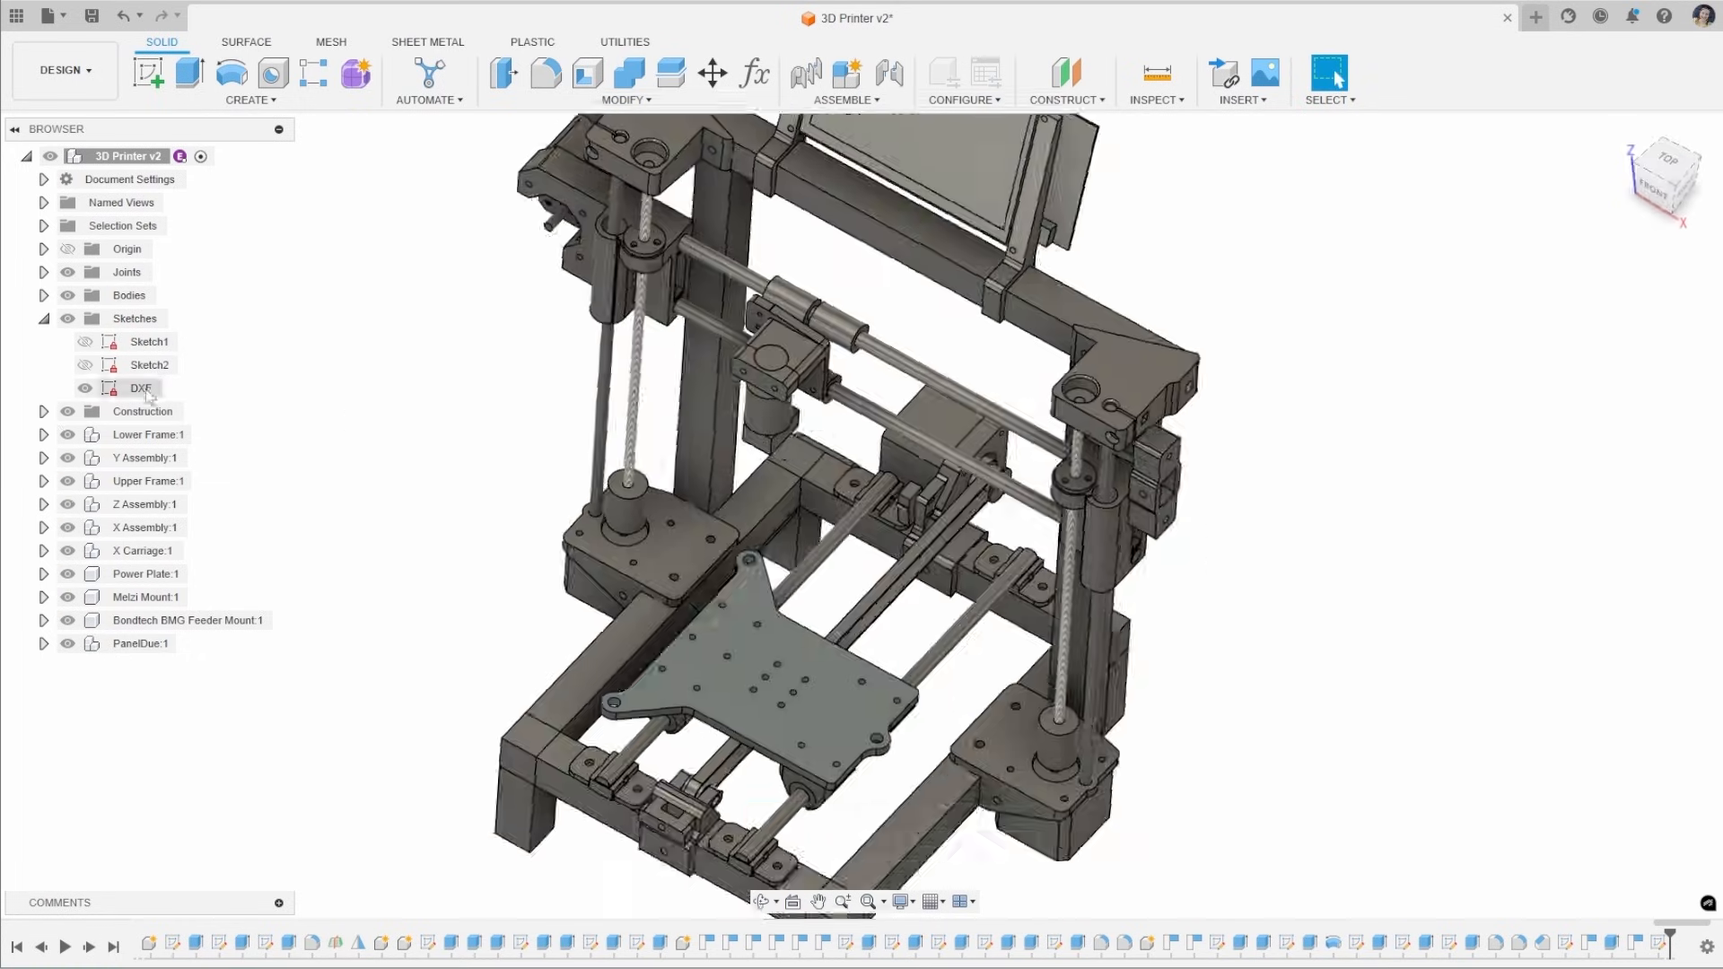
Export the DXF sketch with Save As DXF under the name 'Plate Mount'
right_click(141, 388)
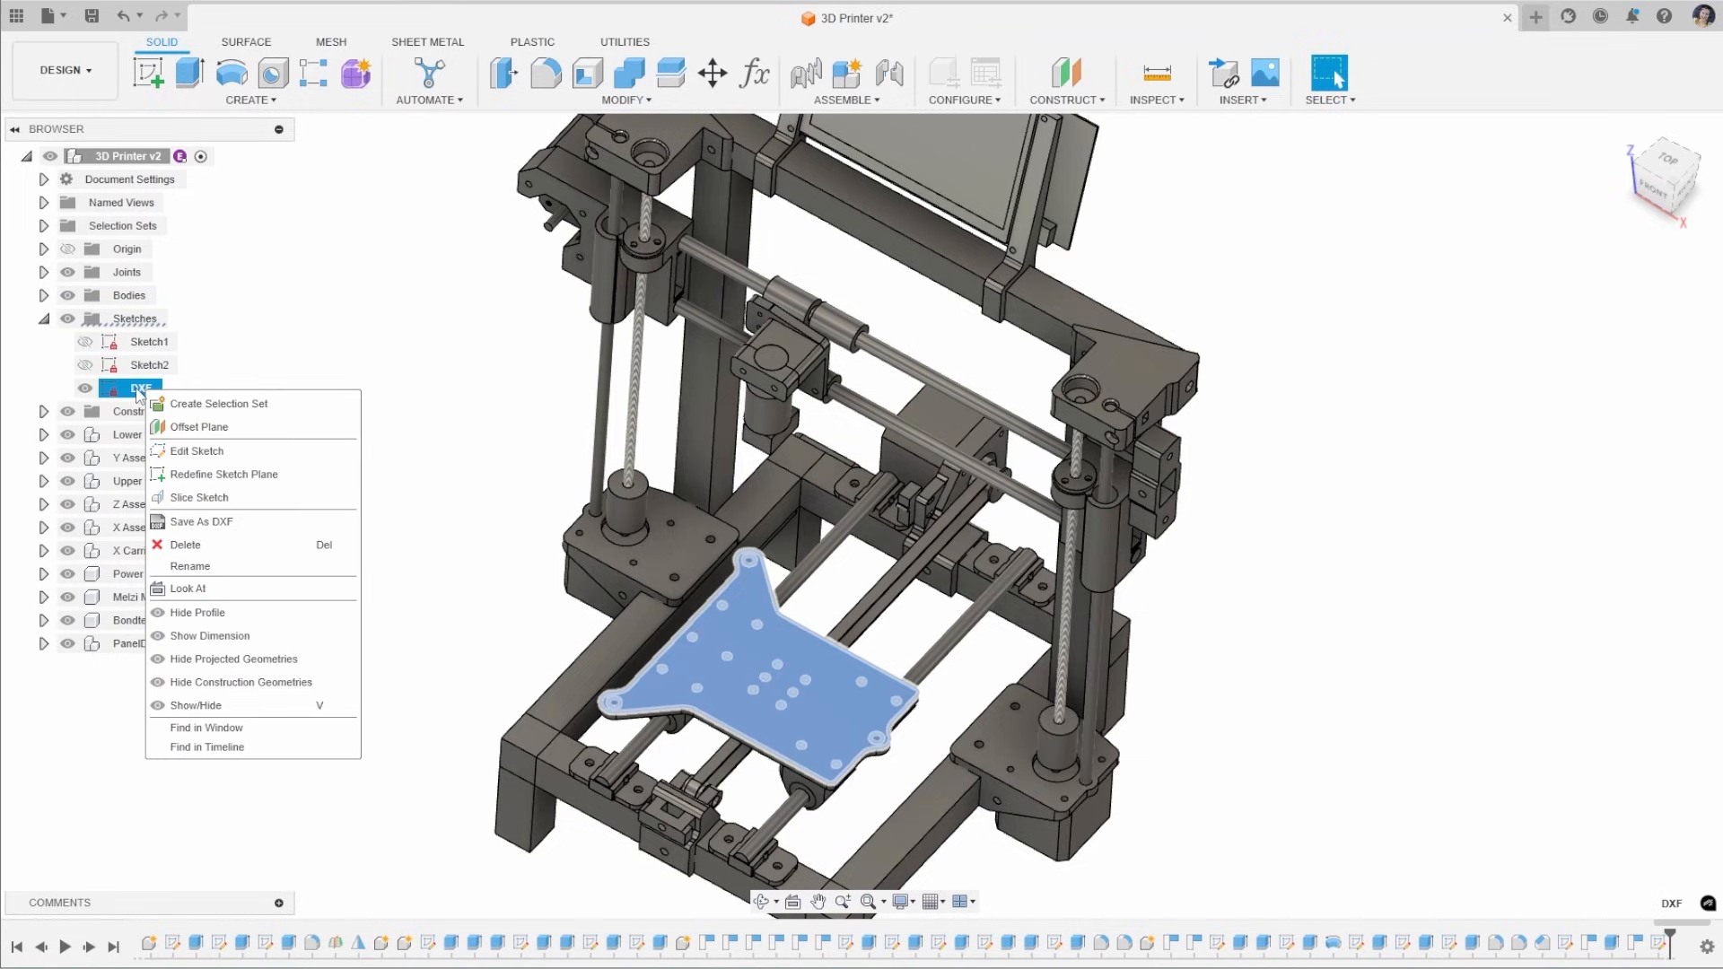
mouse_move(254, 529)
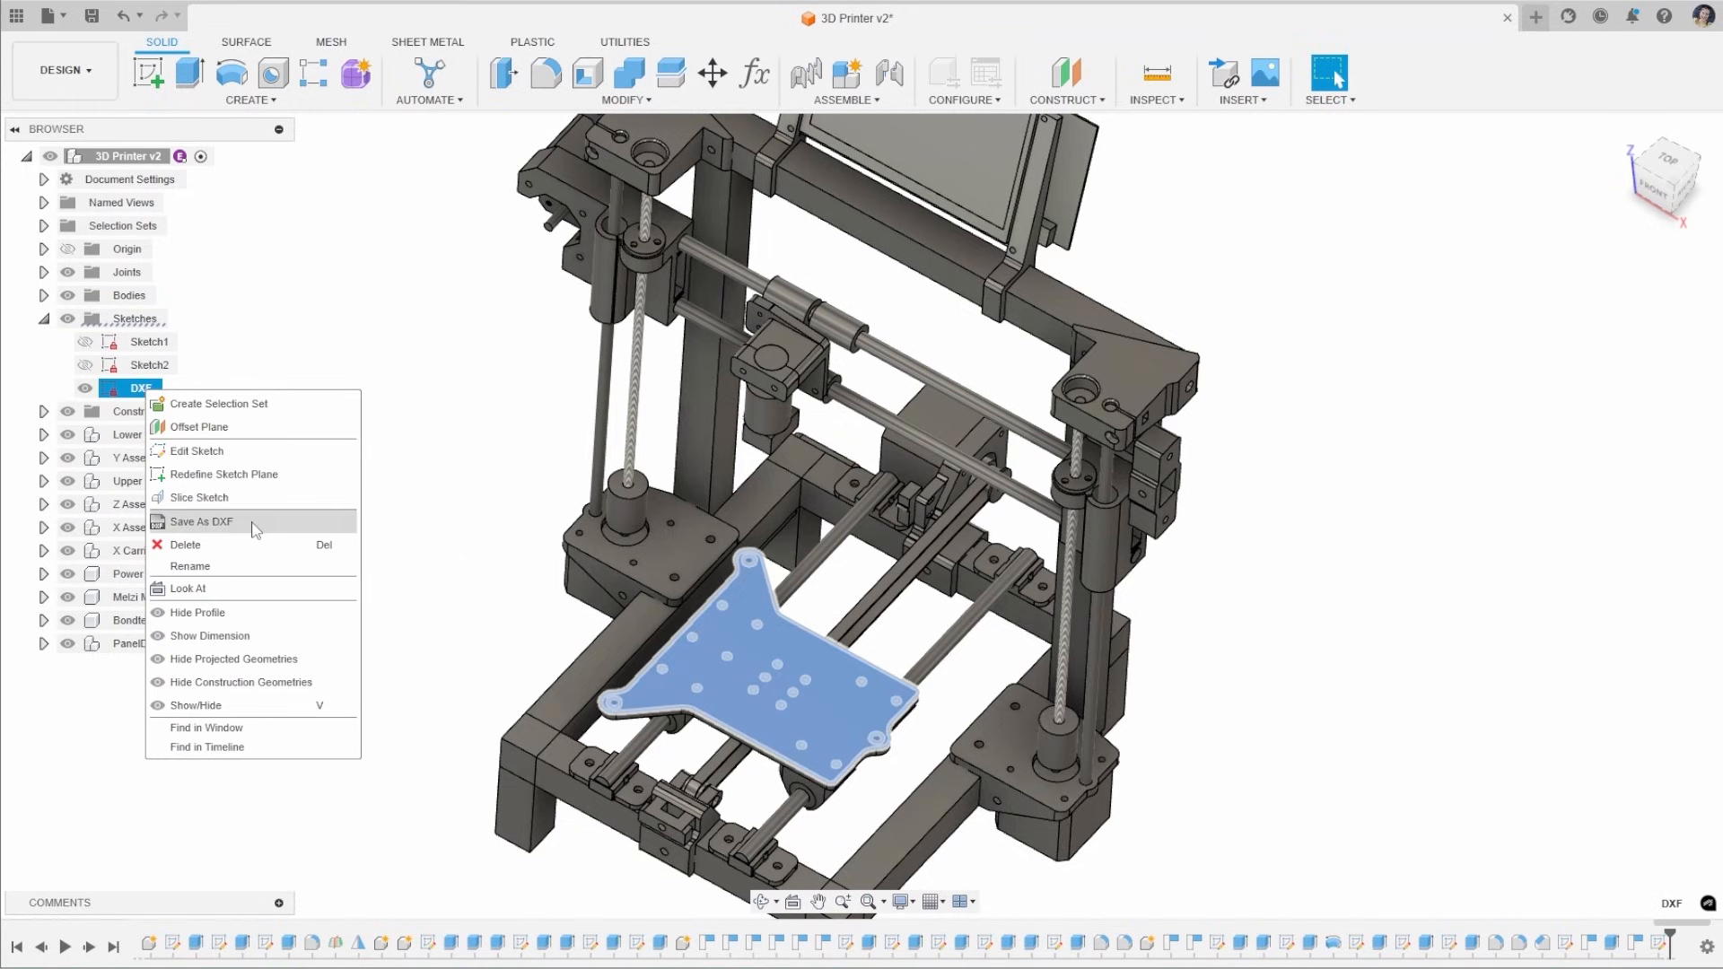
click(202, 520)
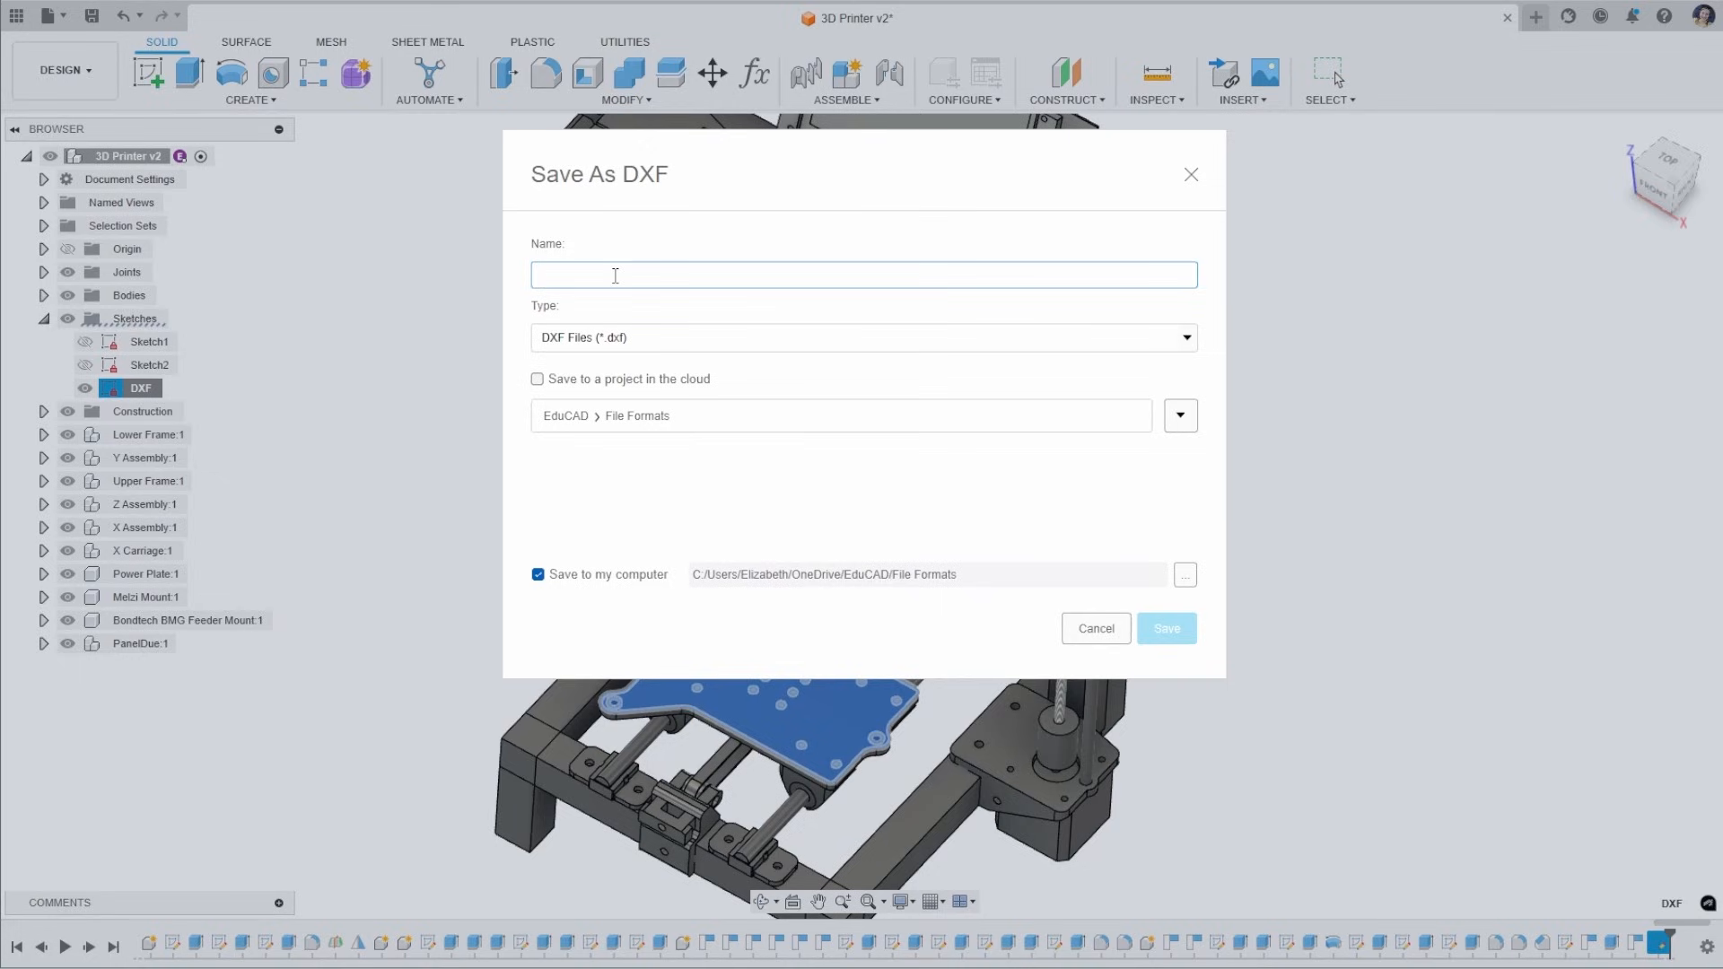
text(Plate Mount)
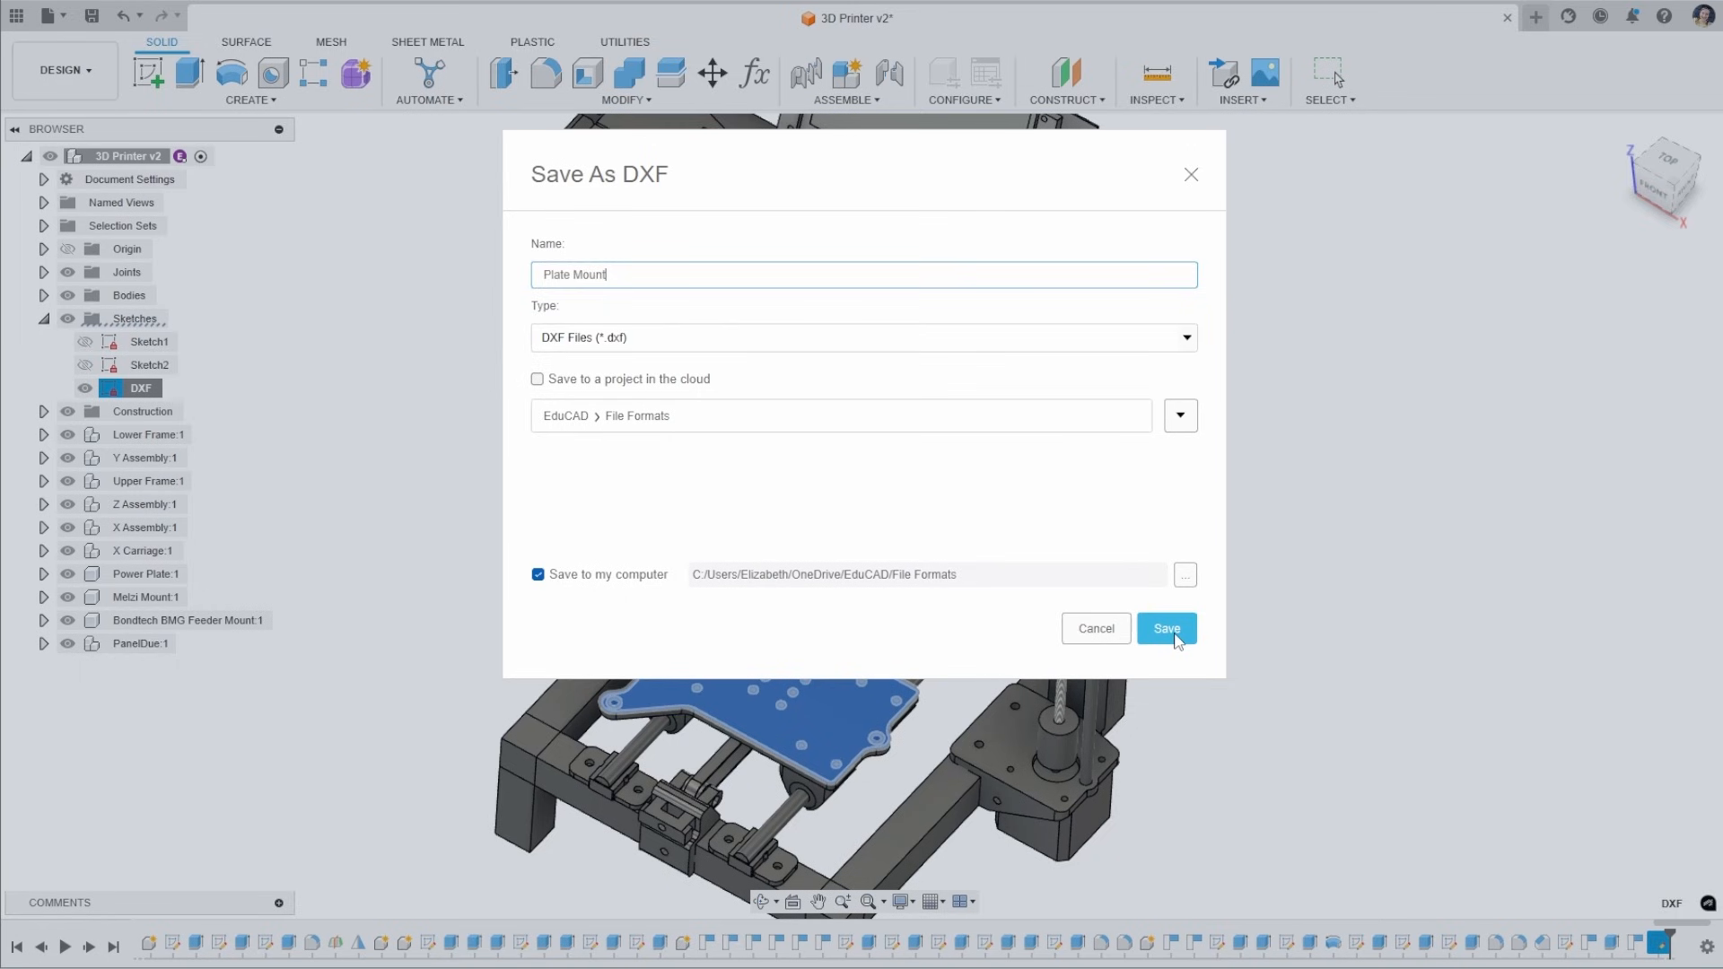
click(1165, 628)
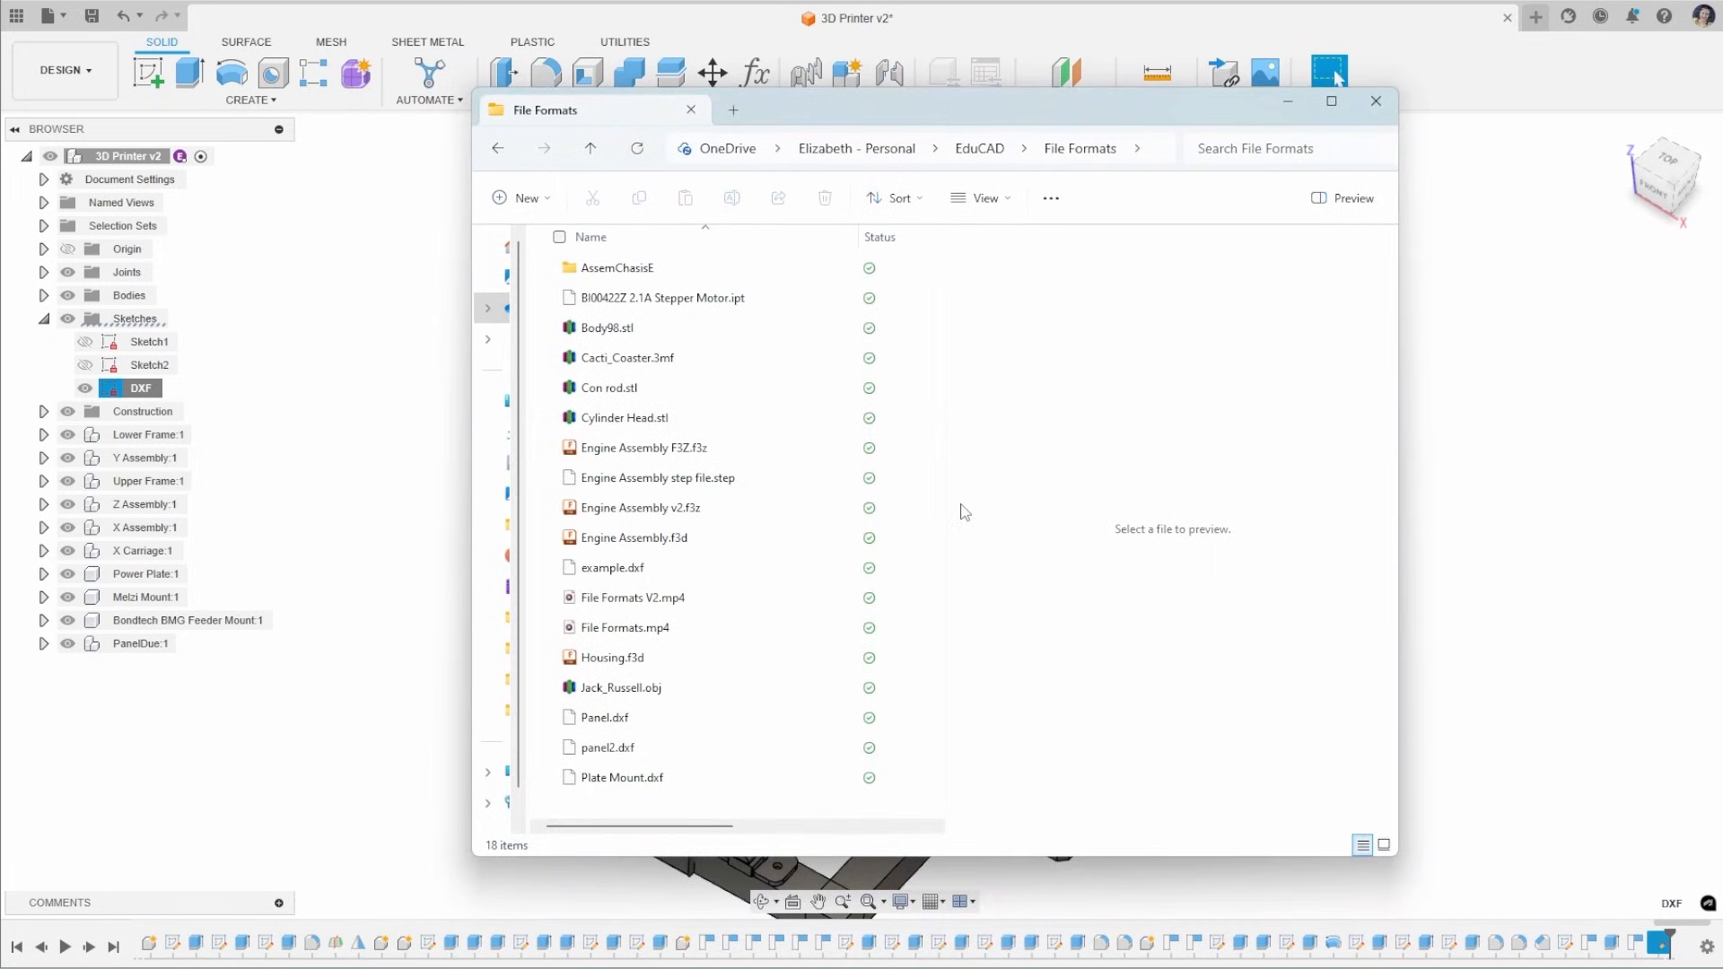
Close the File Explorer window listing Plate Mount.dxf
click(621, 777)
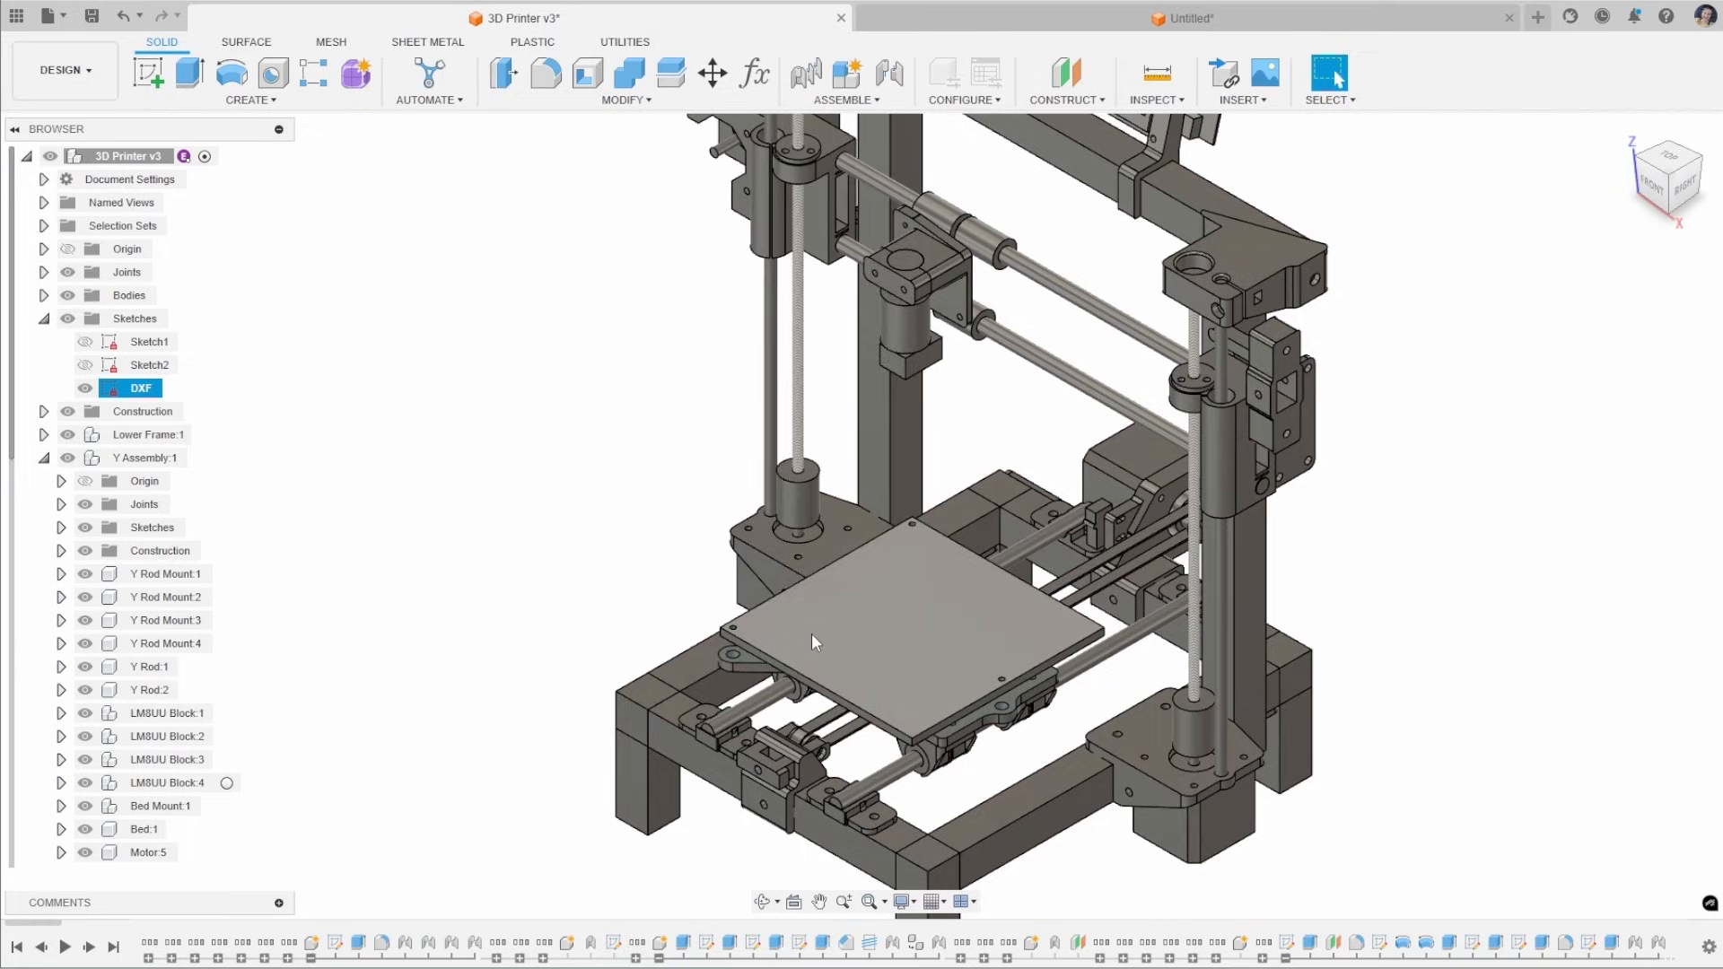
Find the Bed Mount part in the browser, compare Sketch4 and Sketch2, and bring up Sketch2's options
right_click(901, 642)
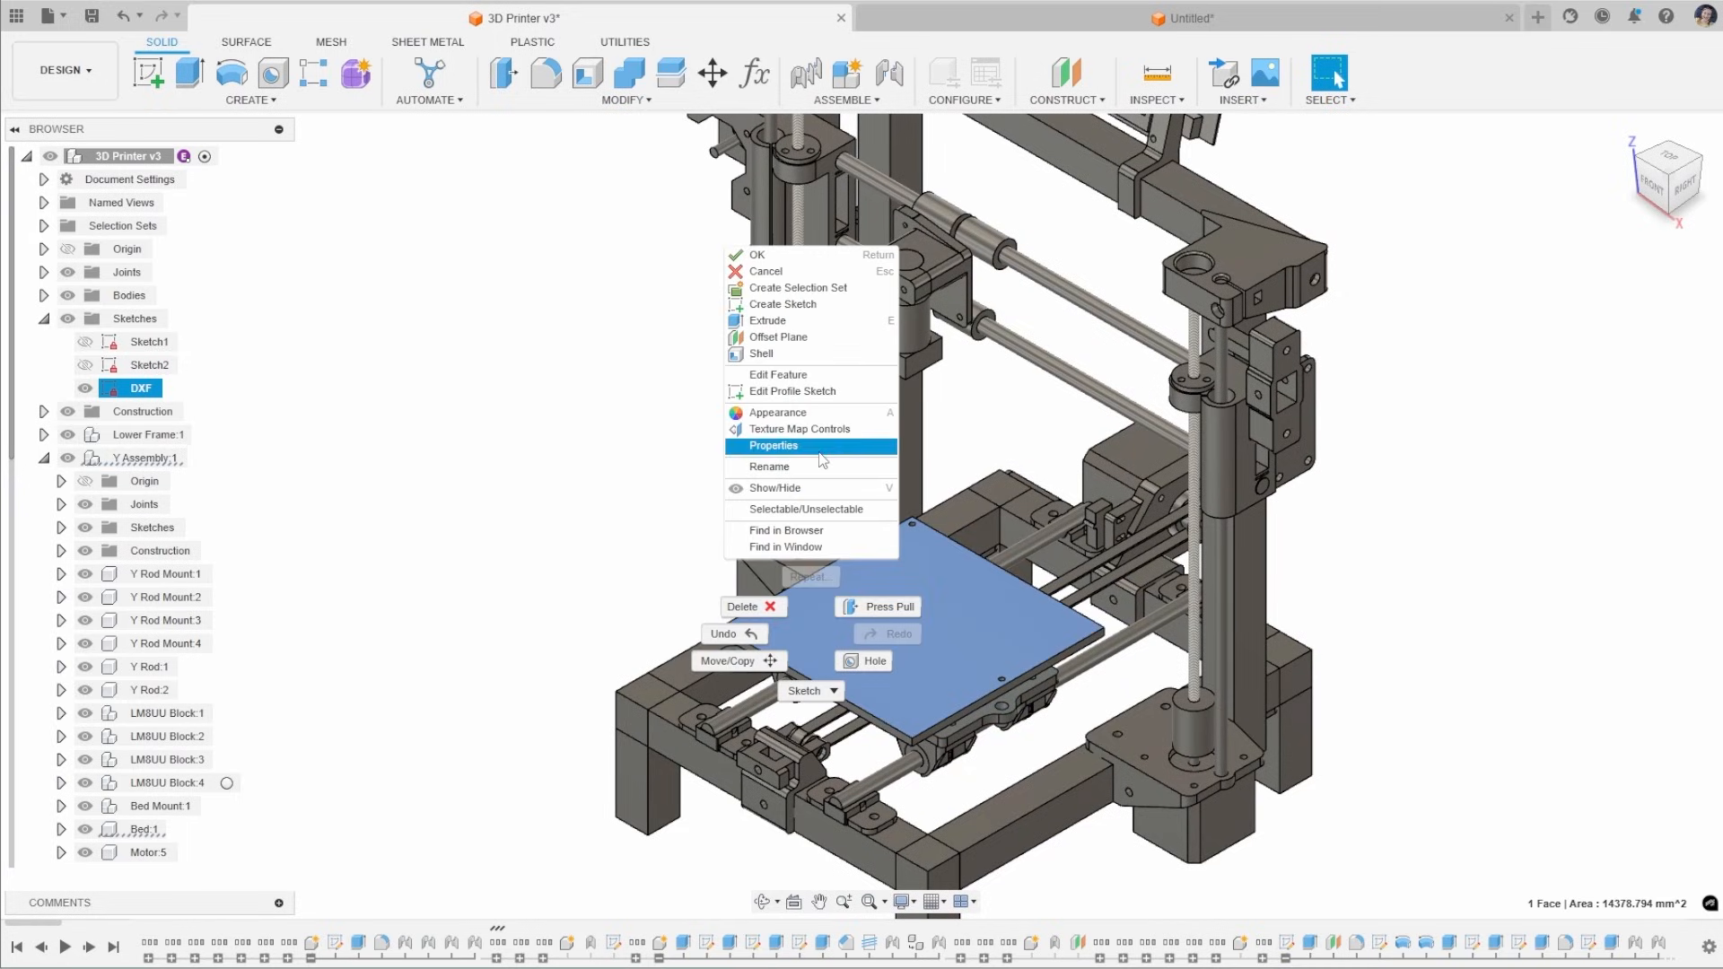
click(392, 716)
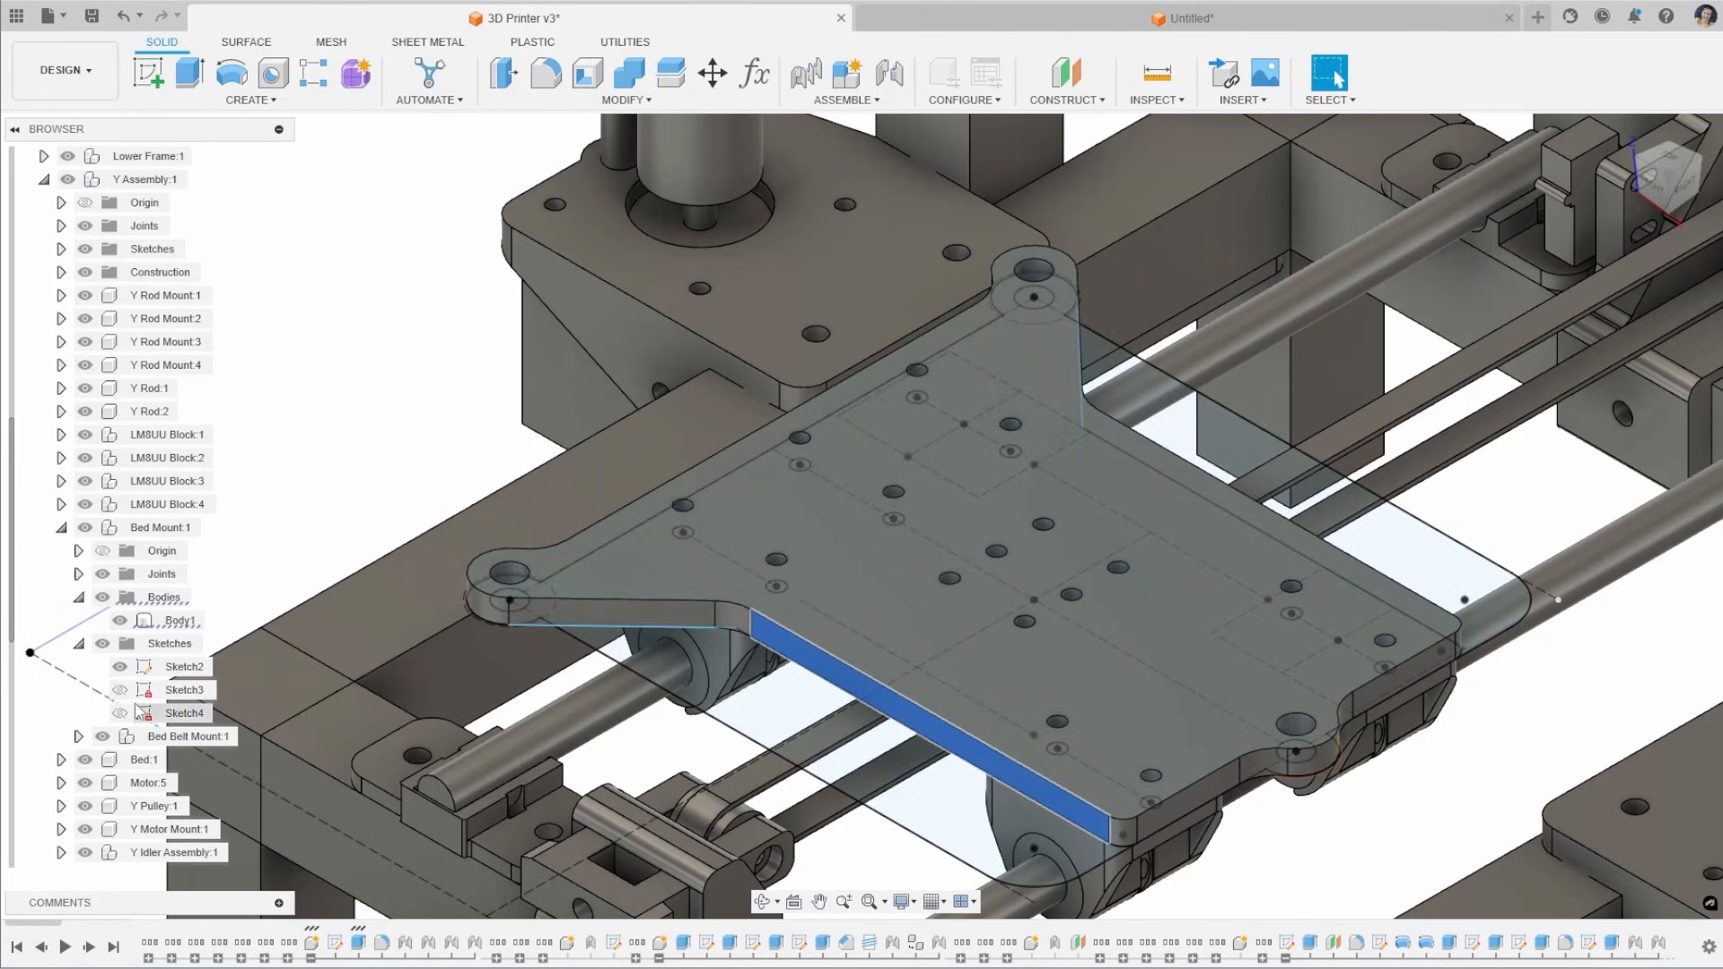
click(185, 713)
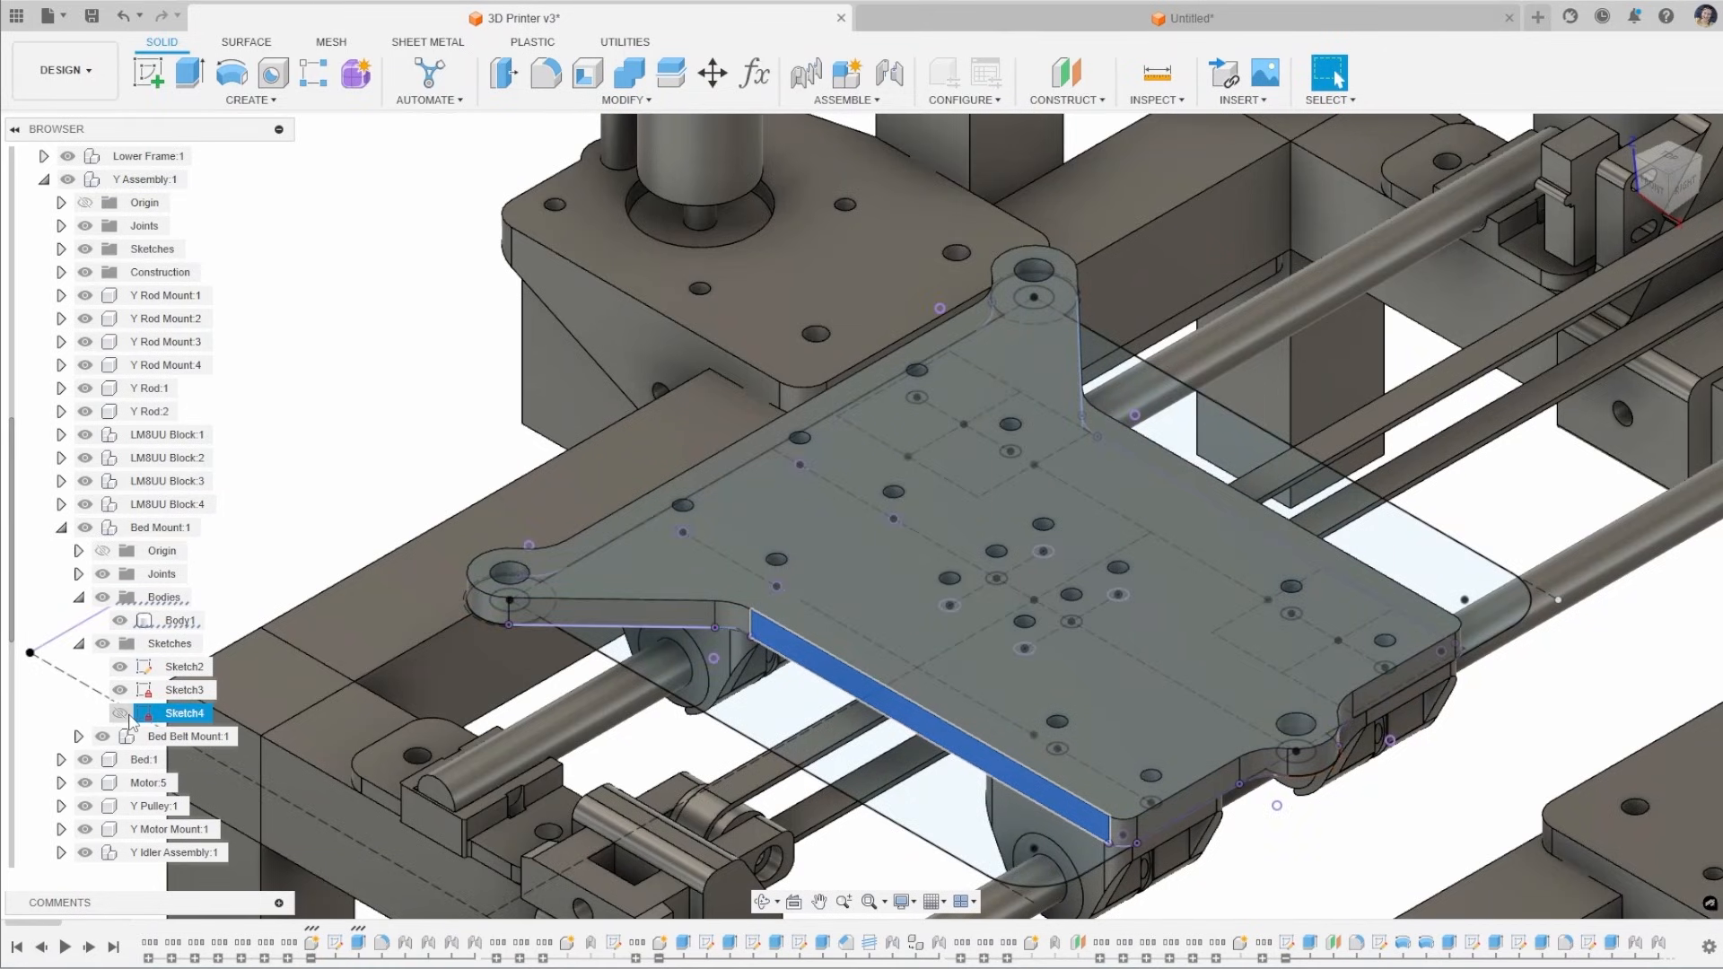
click(183, 666)
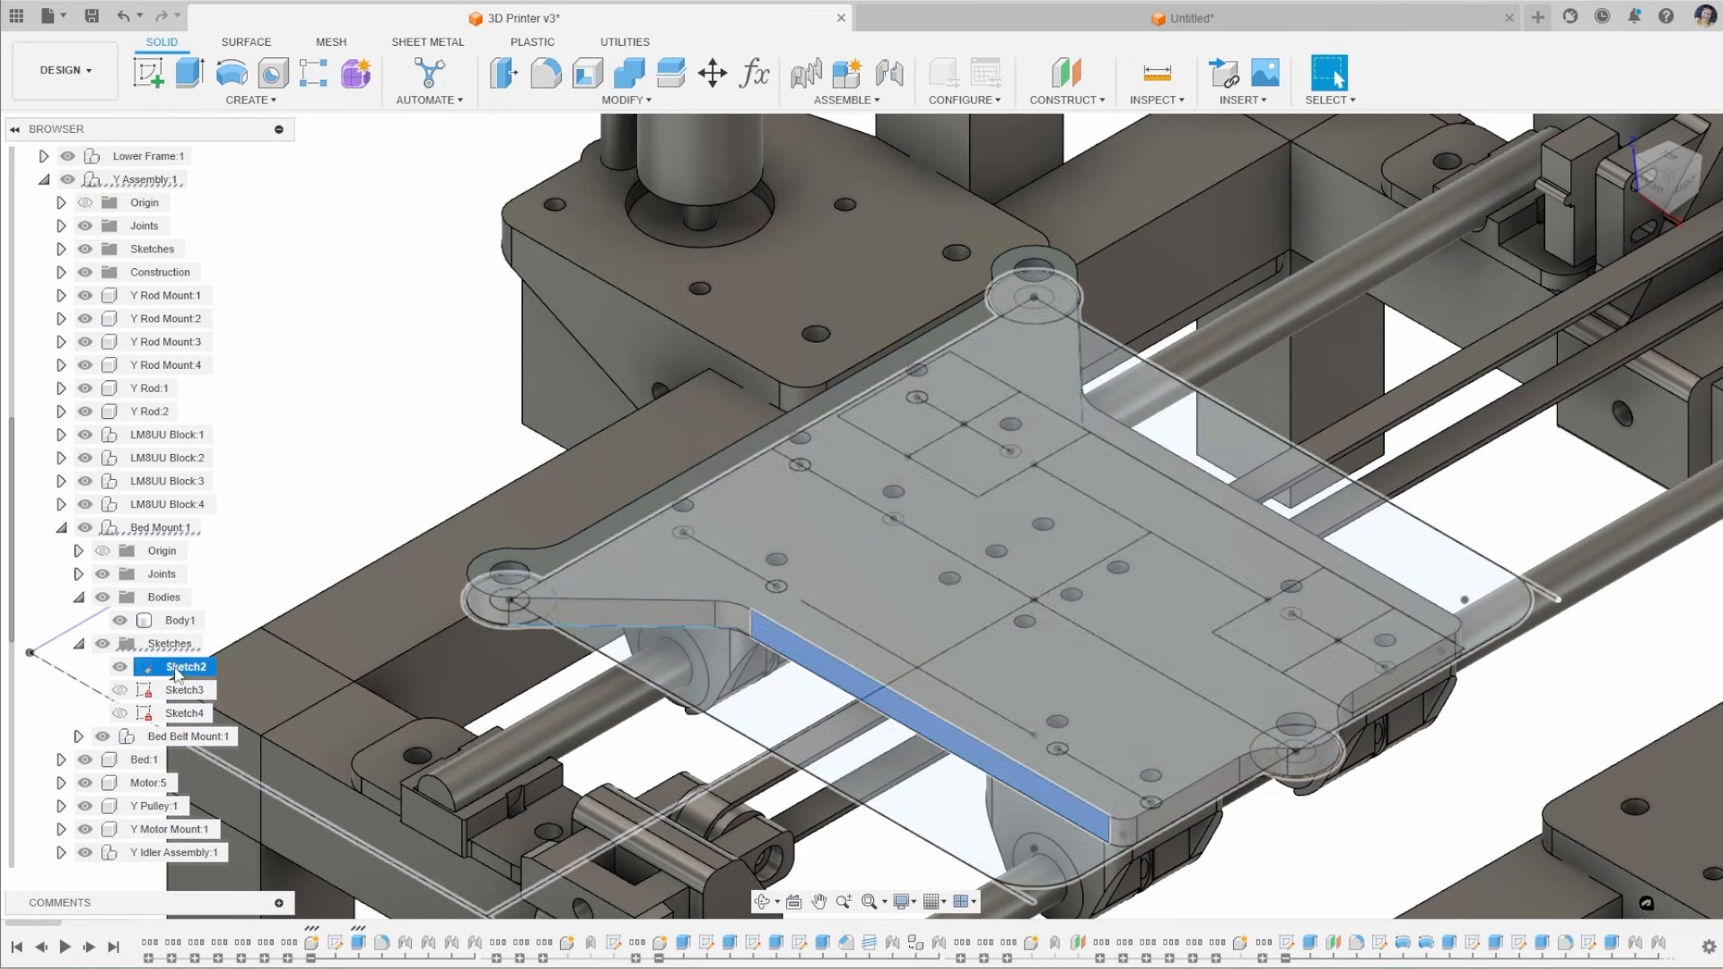
right_click(184, 667)
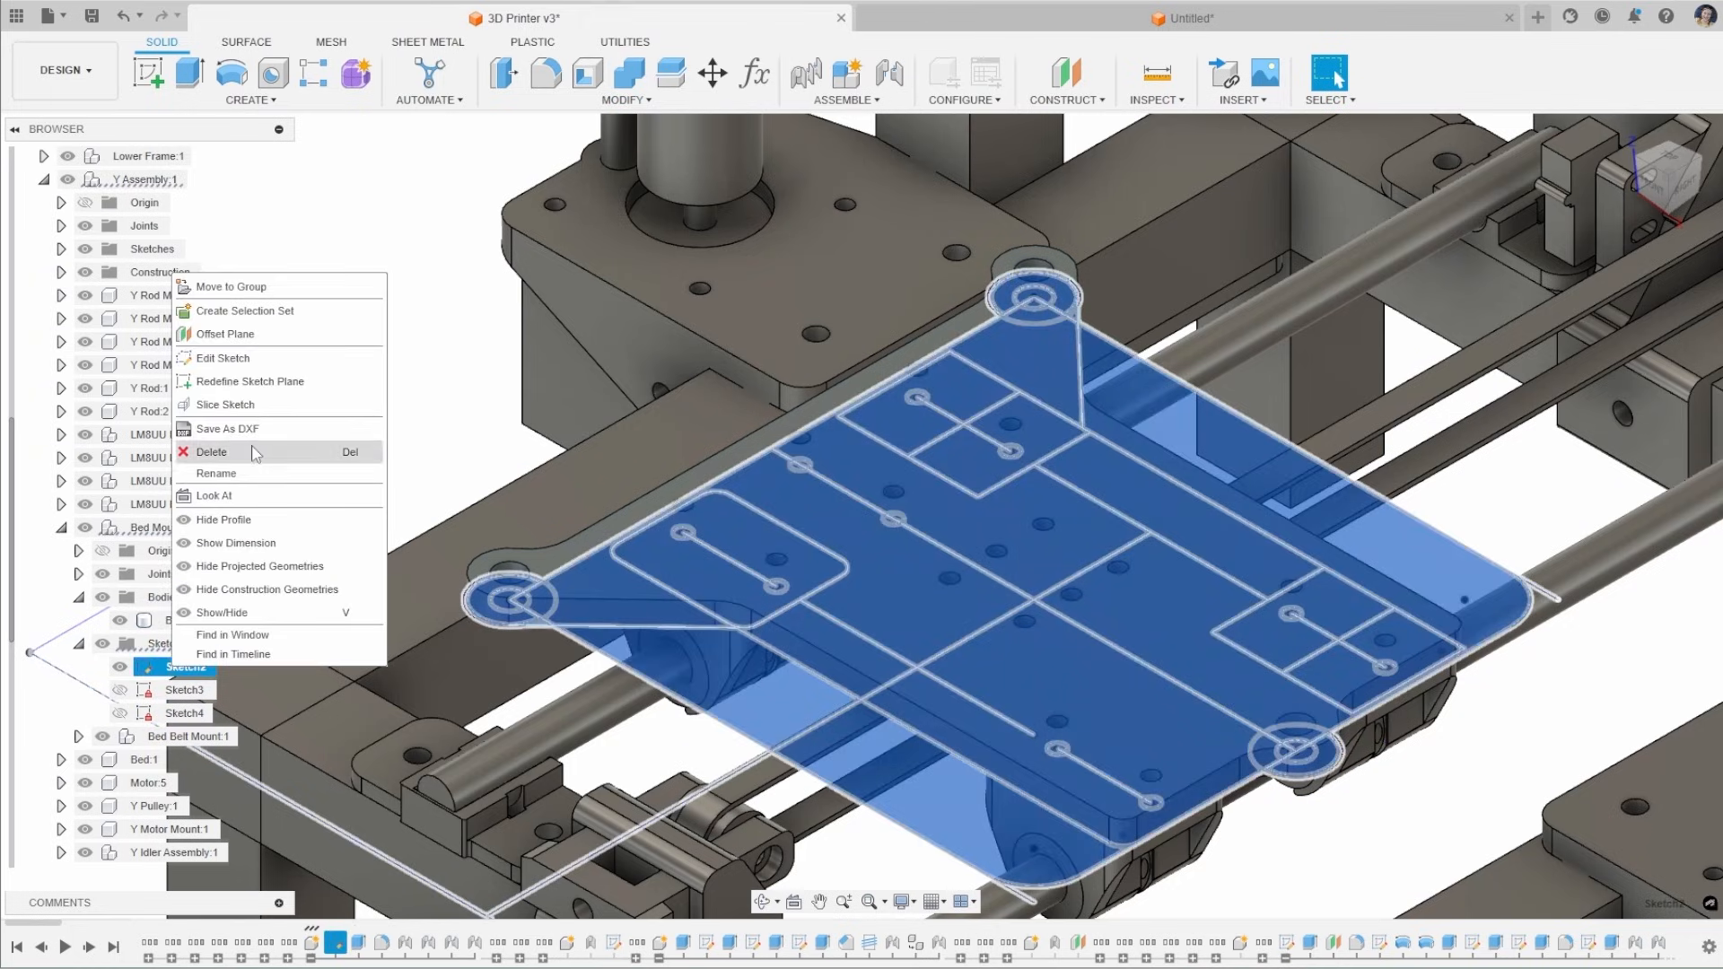
click(222, 358)
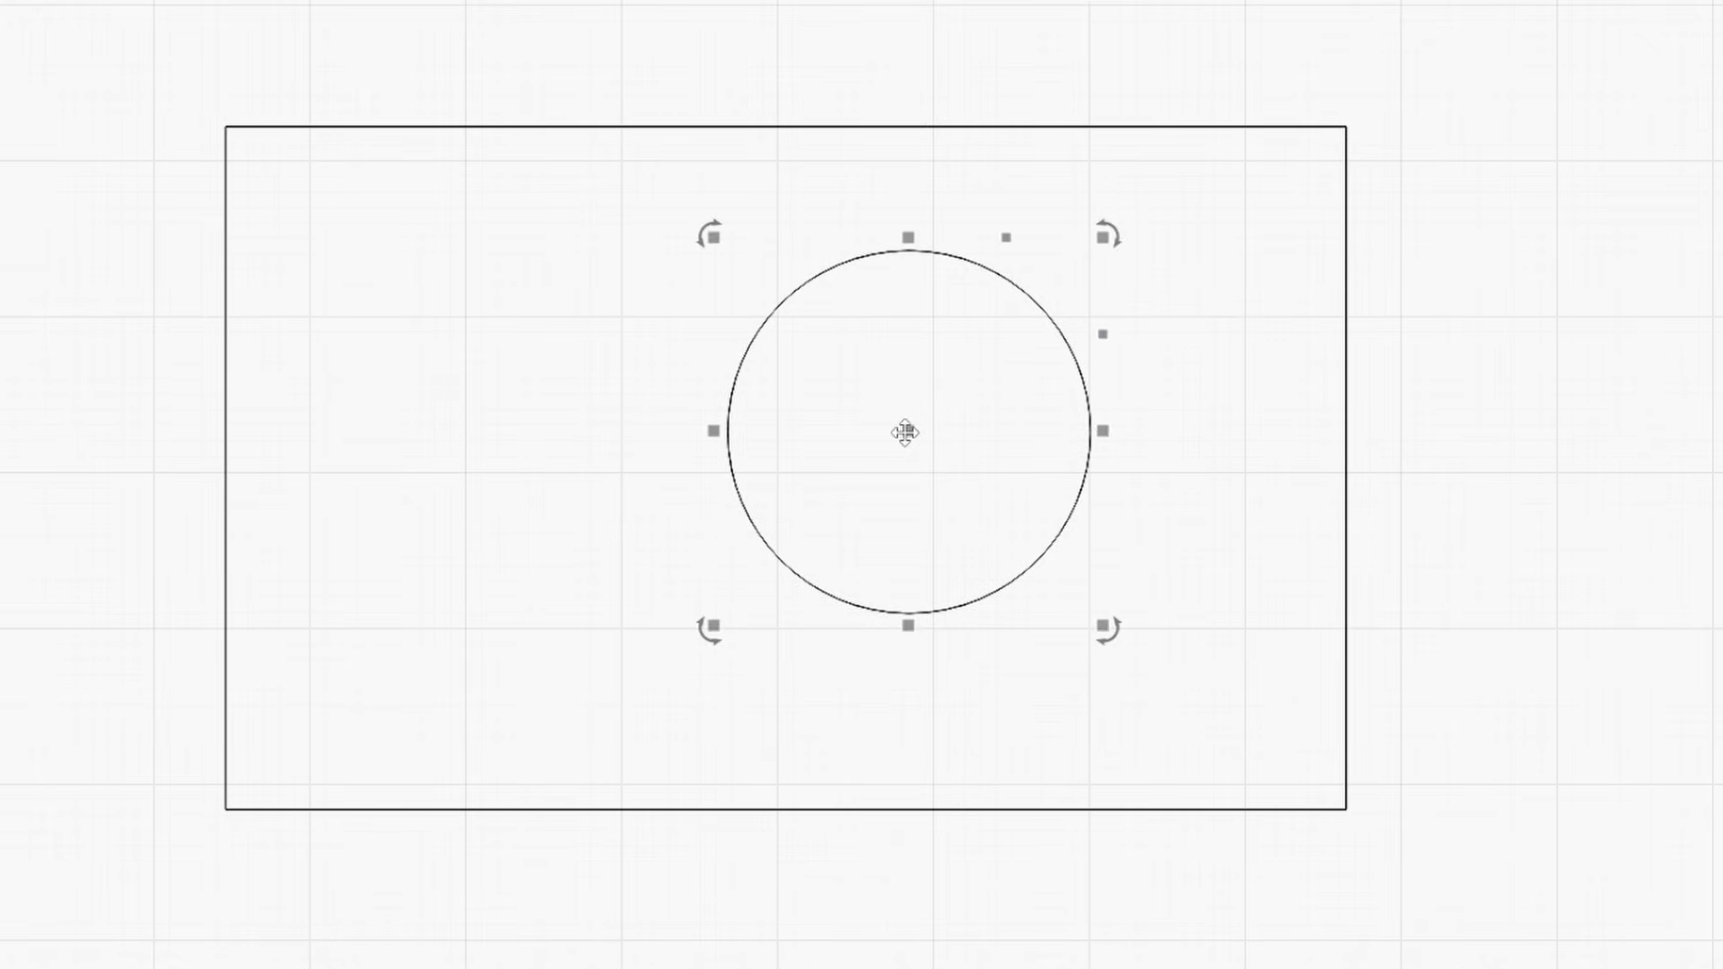
Drag the circle to a new spot inside the rectangular sheet
drag(904, 431, 844, 473)
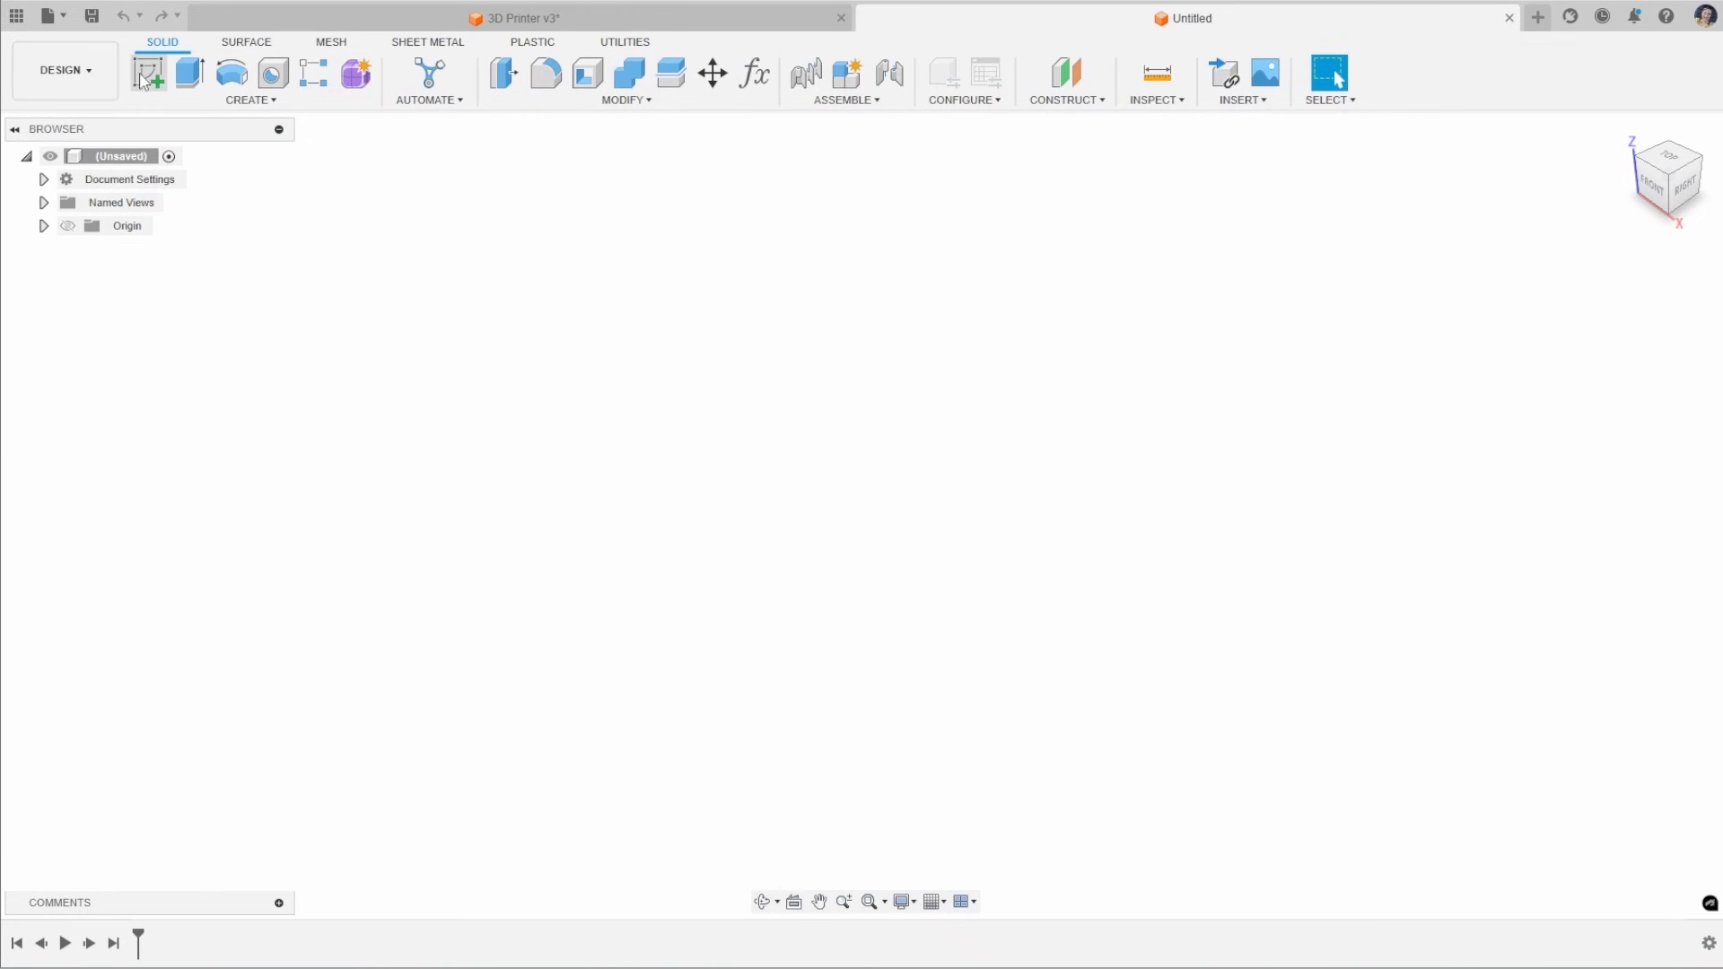
Sketch a 100 mm centre square with a centred 40 mm circle and finish the sketch
click(147, 71)
text(100)
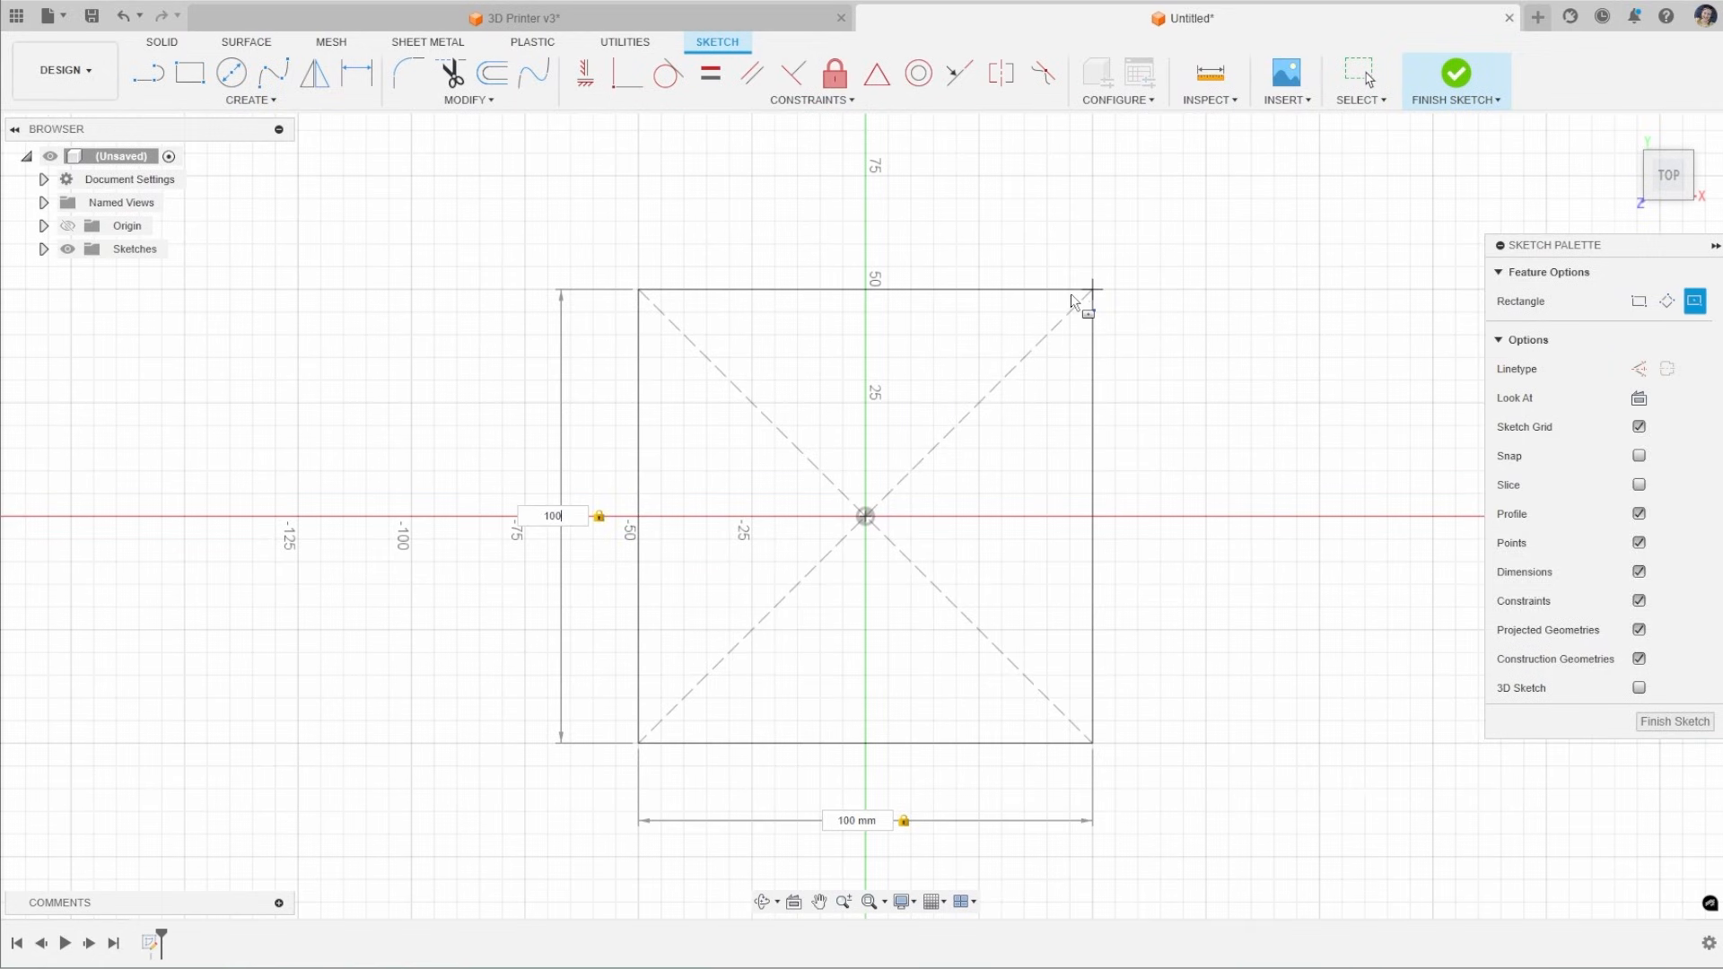
click(231, 73)
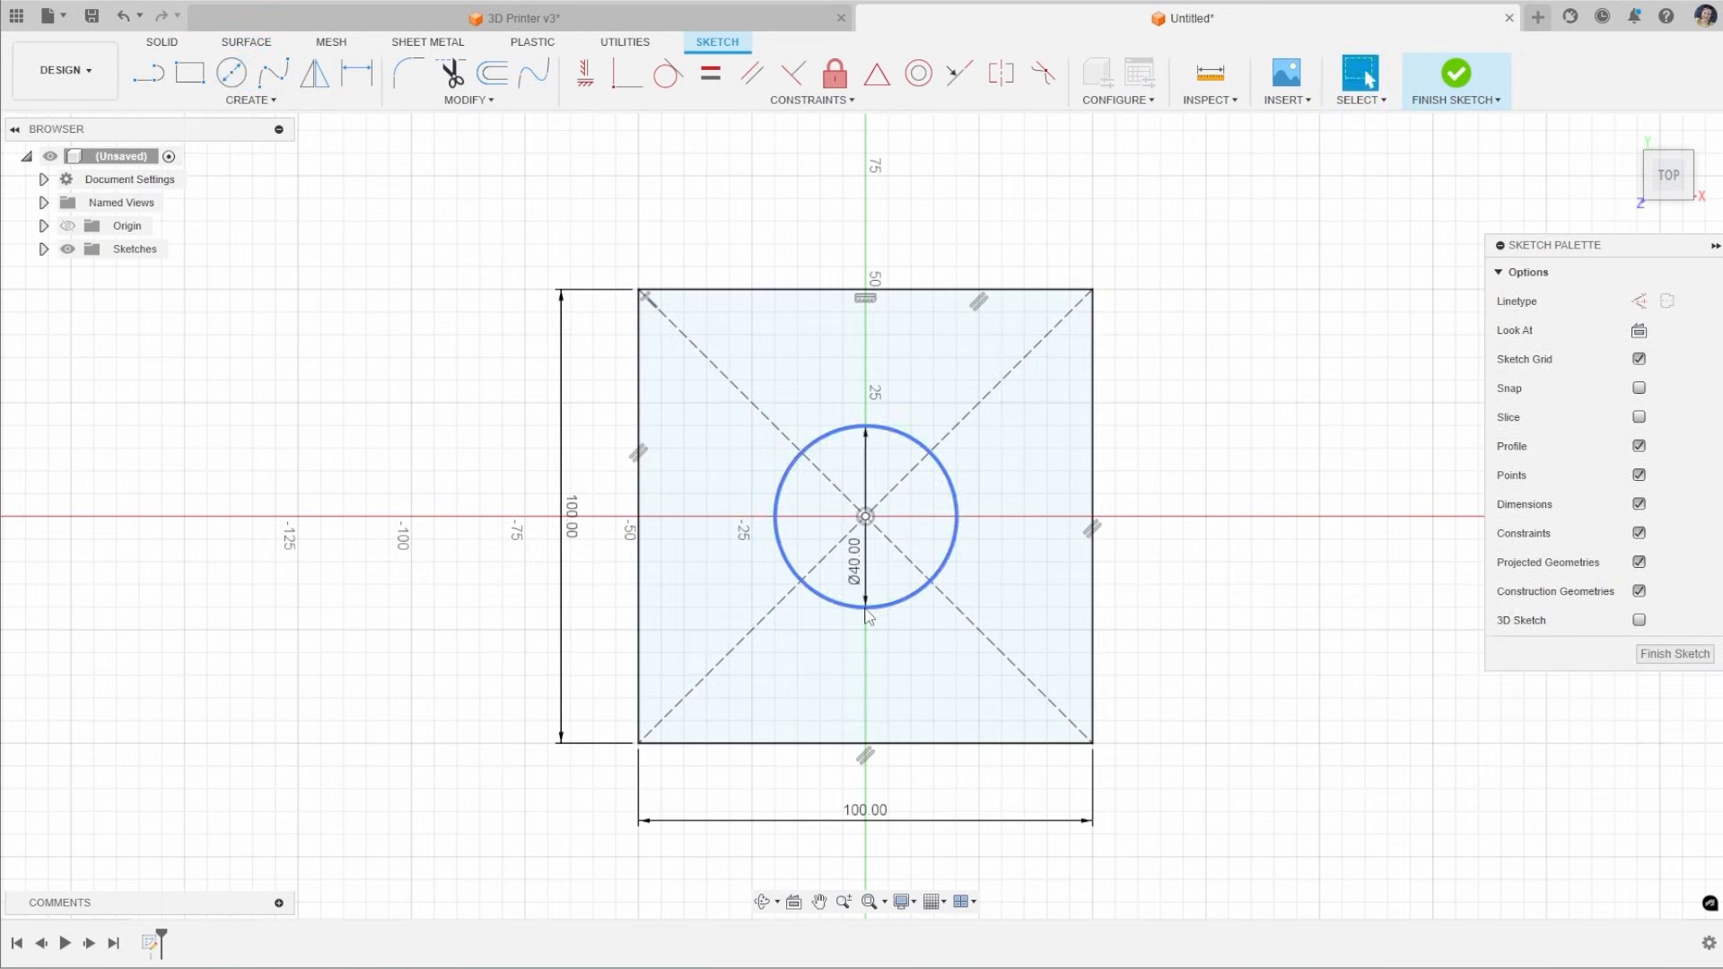
click(1455, 73)
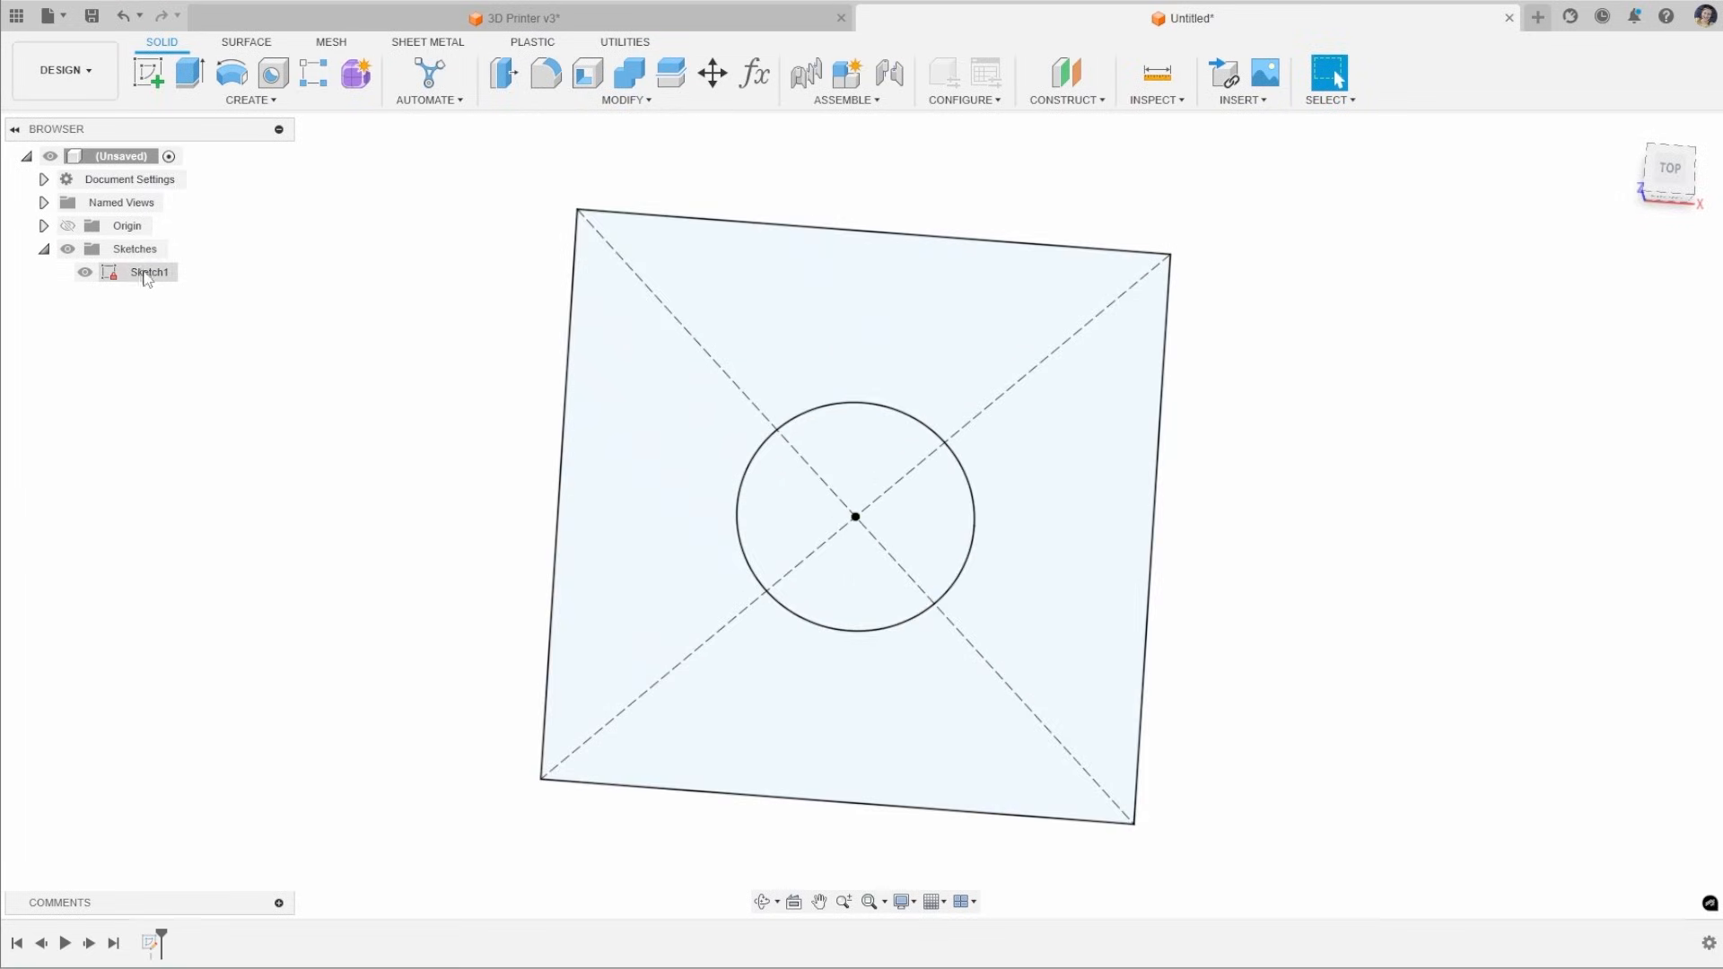
Save Sketch1 as a DXF file, entering the name 'constructions'
click(148, 271)
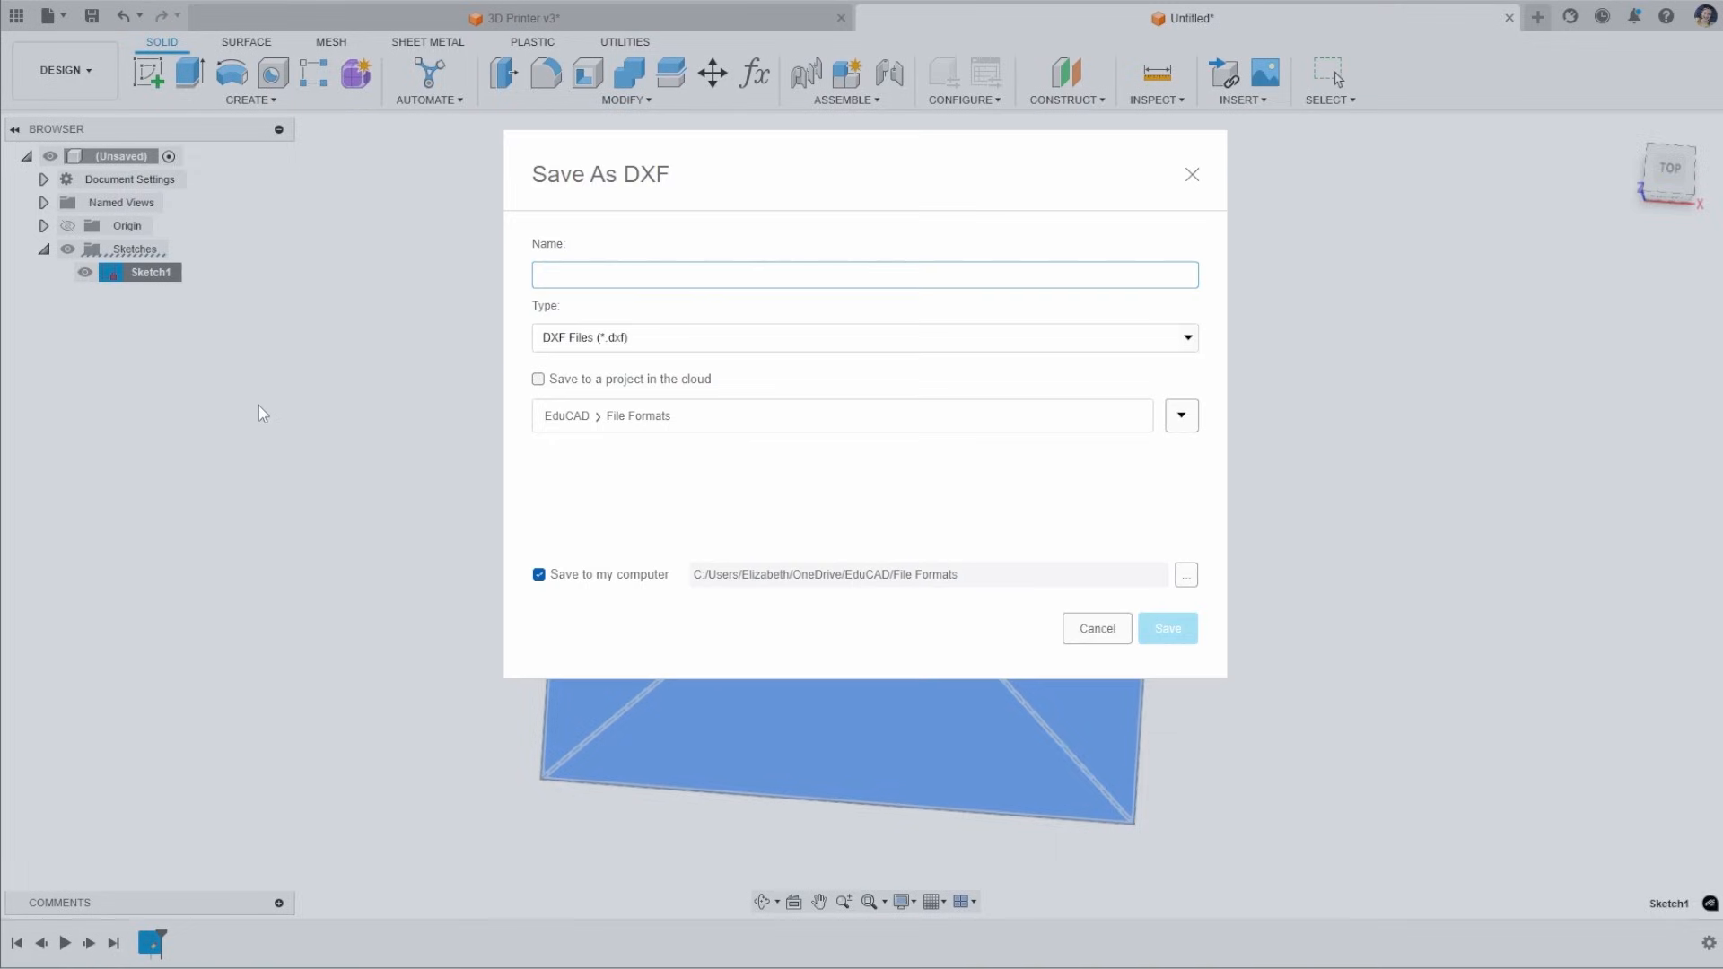
text(constructions)
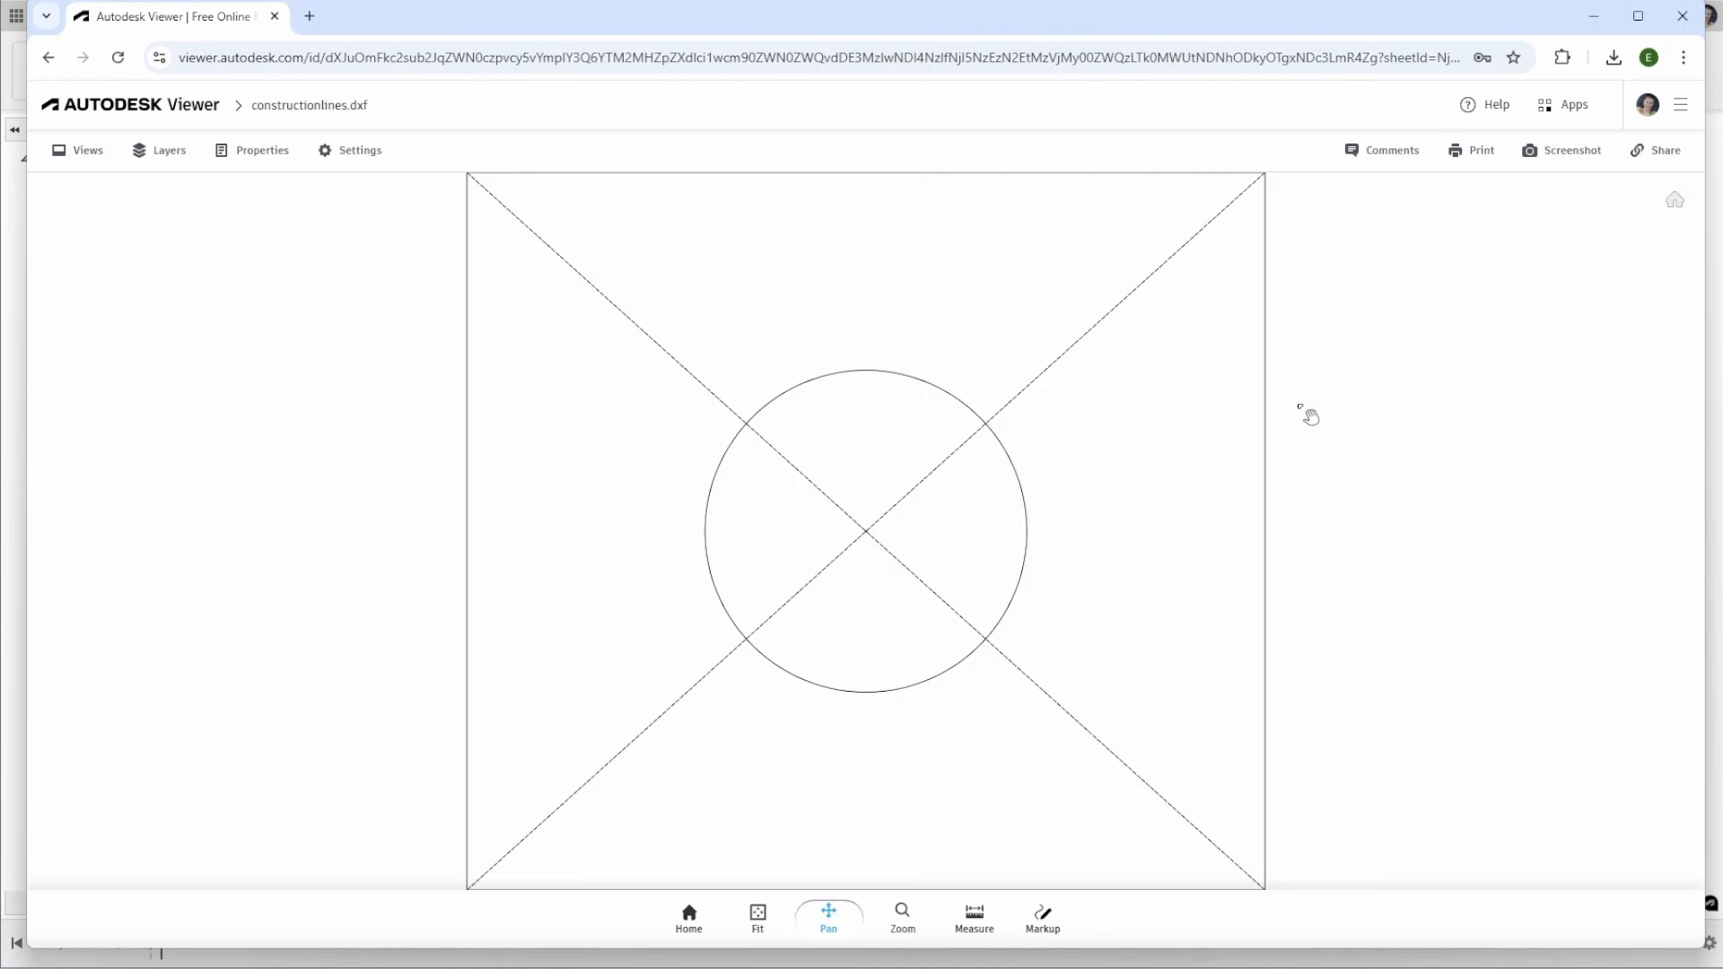
Zoom and pan the Autodesk Viewer to inspect the circle and dashed diagonals
drag(1308, 417, 1053, 411)
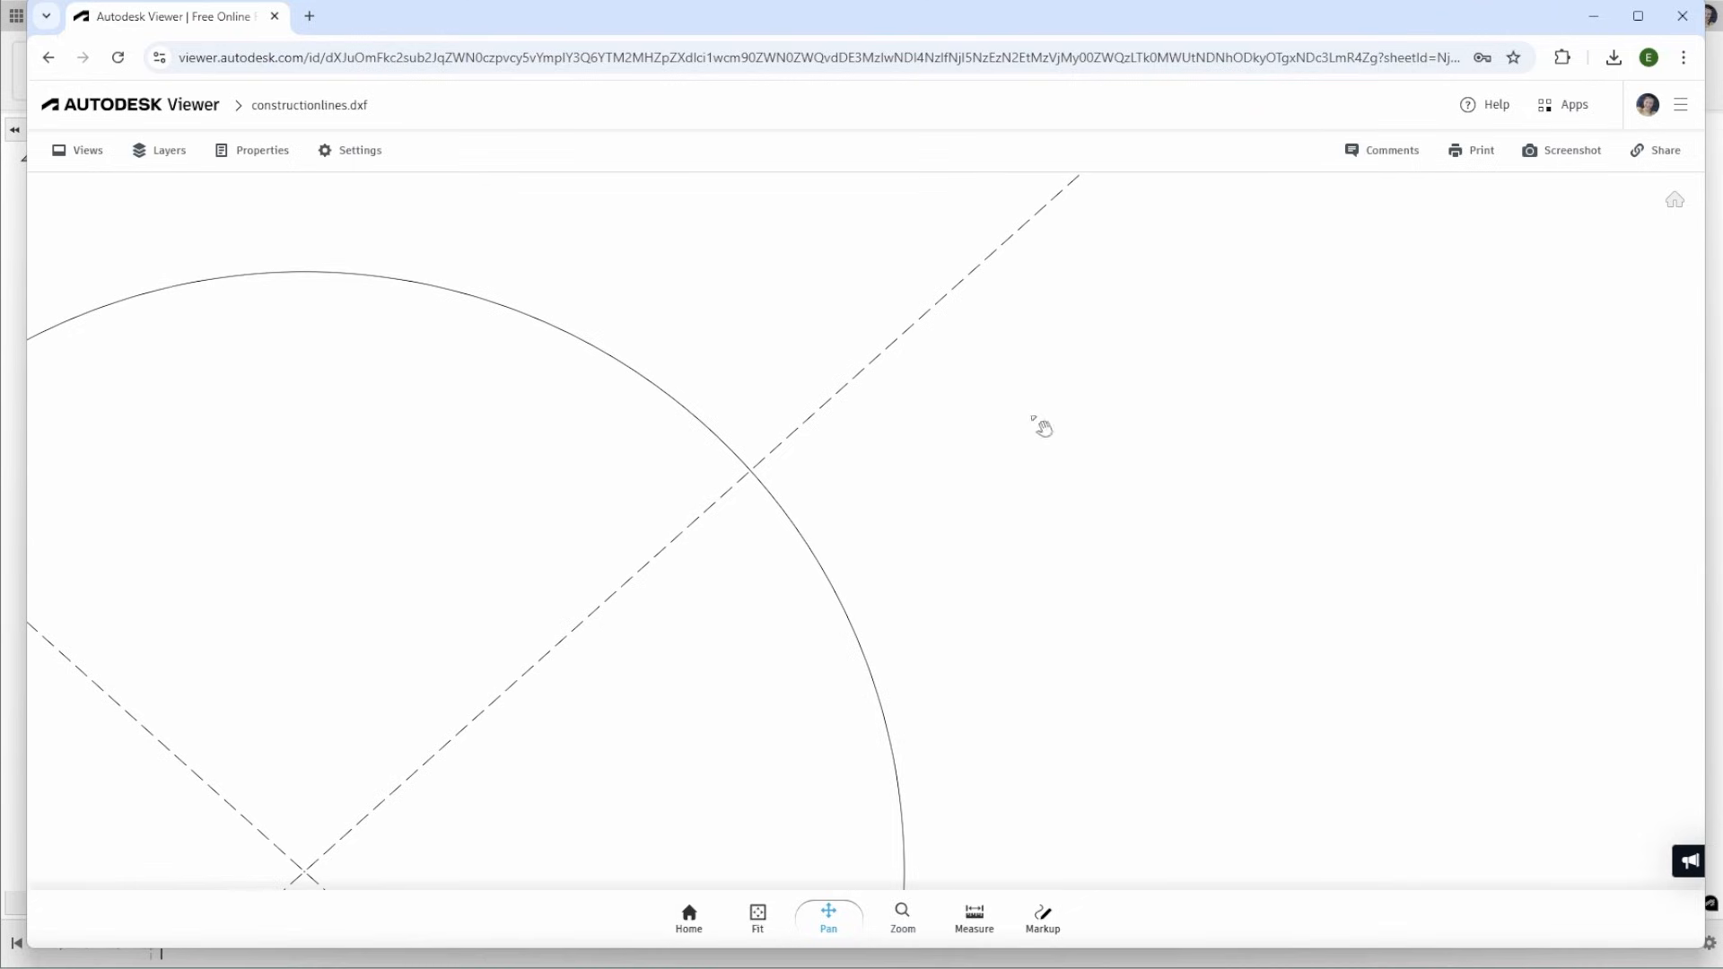
mouse_move(813, 582)
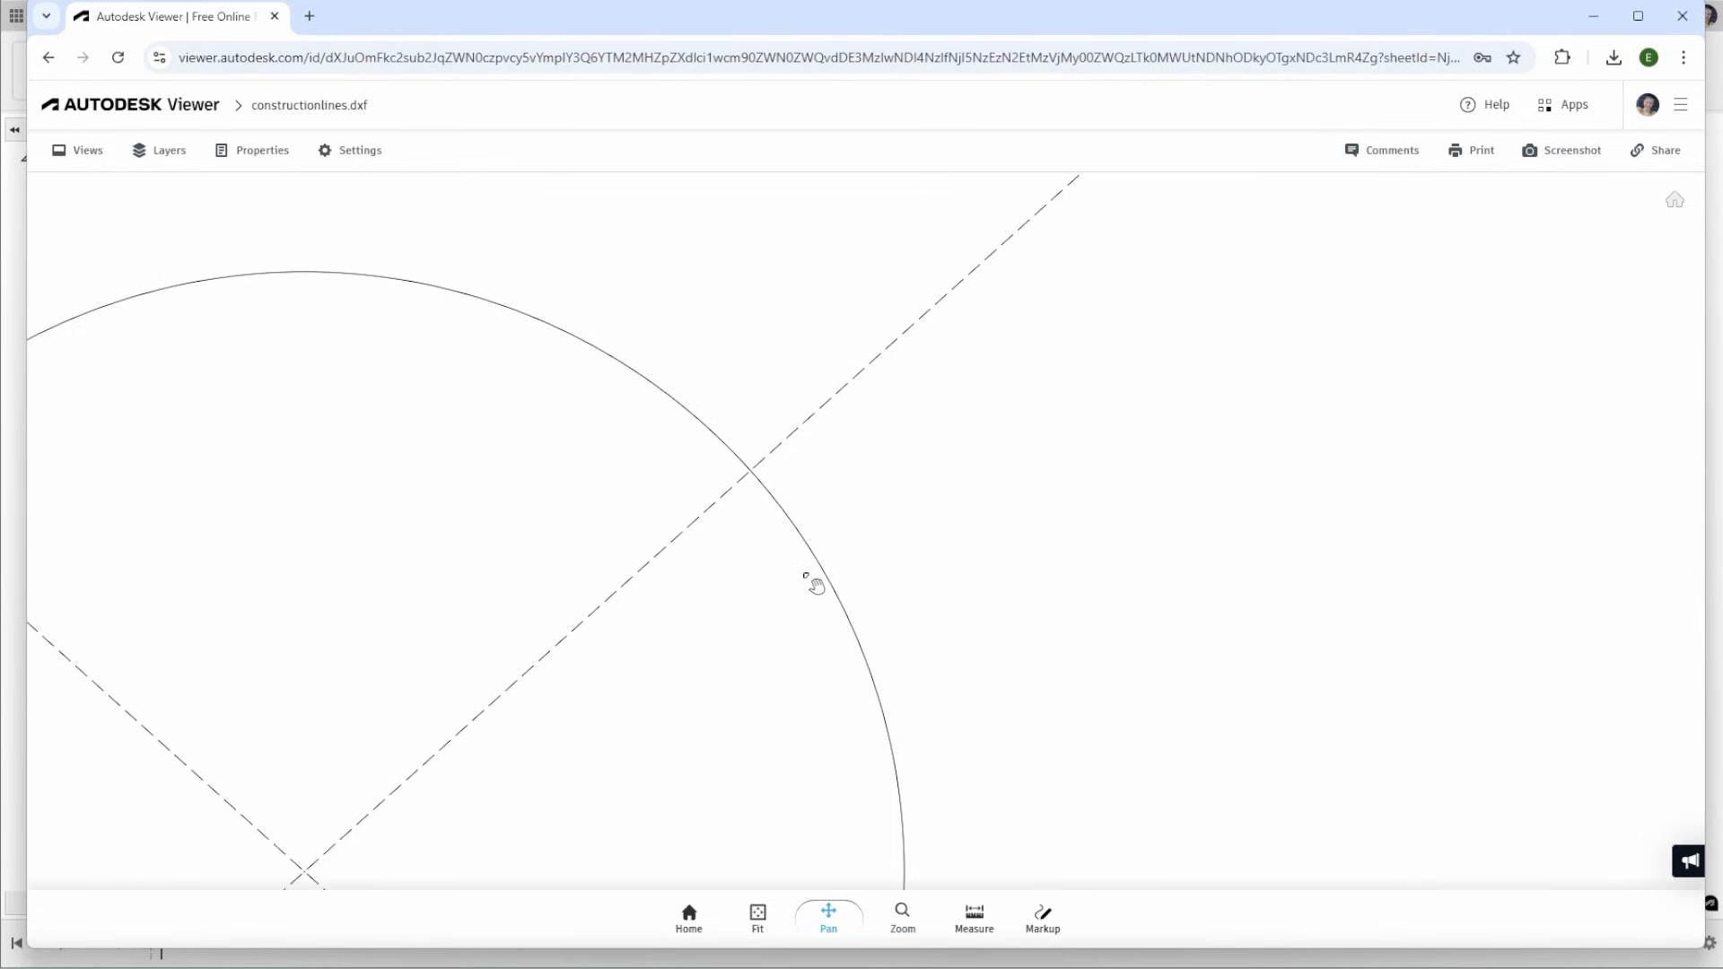
mouse_move(988, 554)
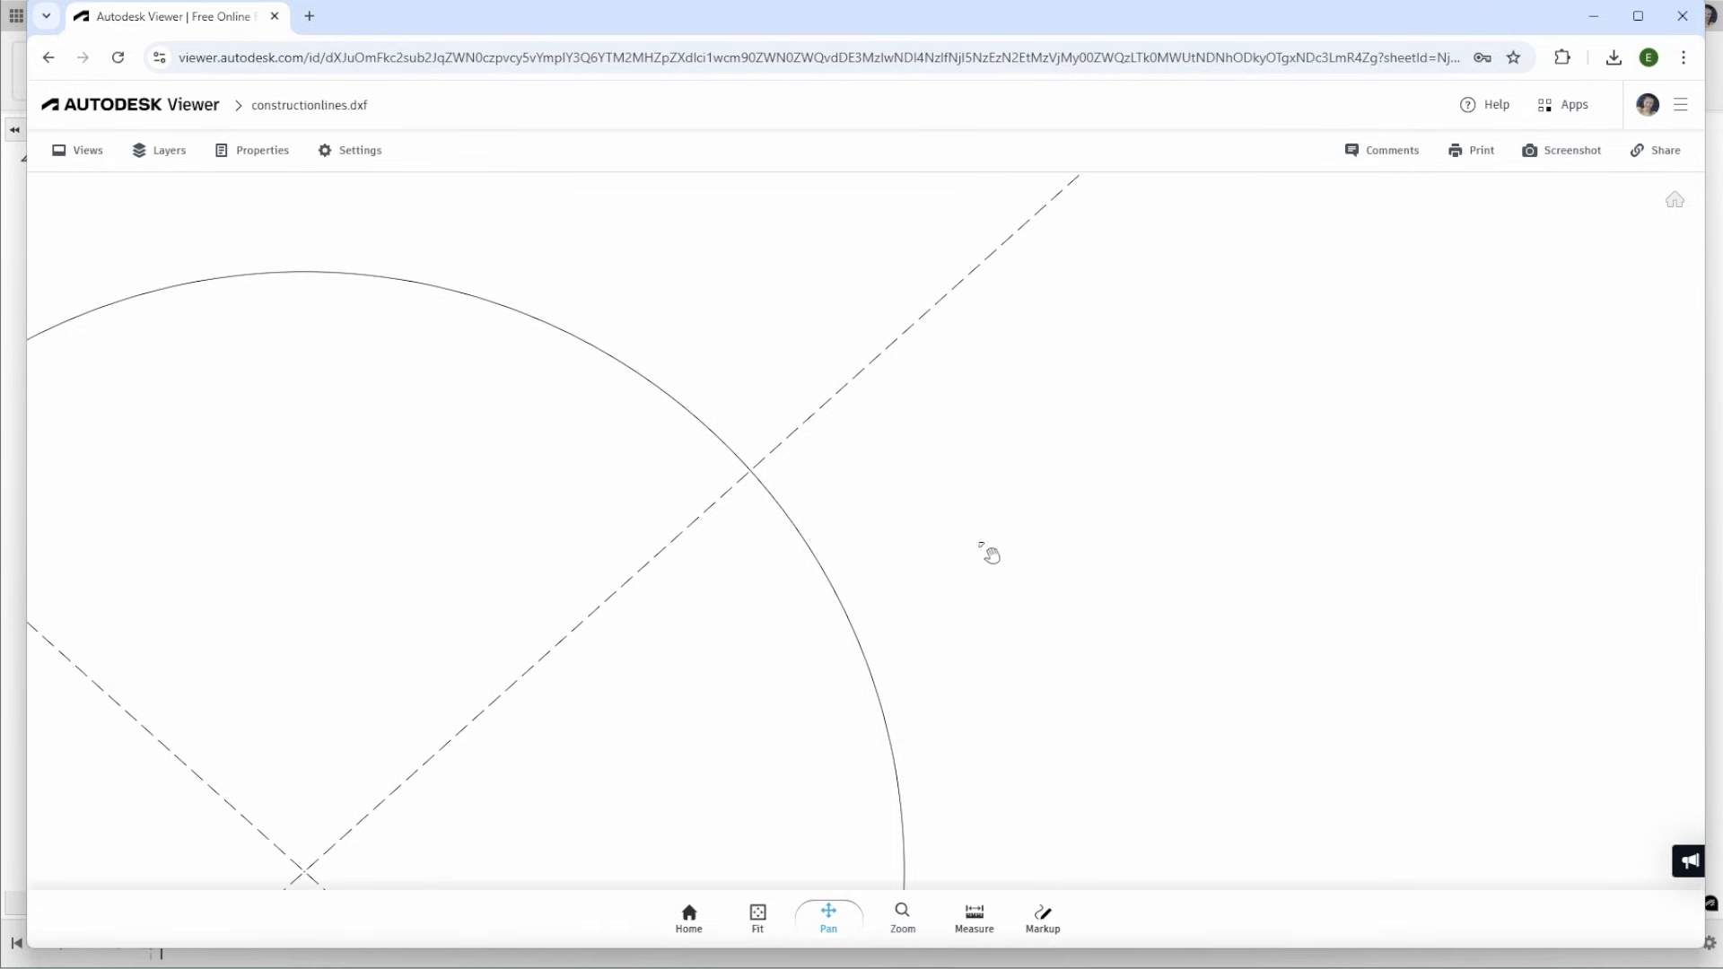
drag(990, 555, 976, 517)
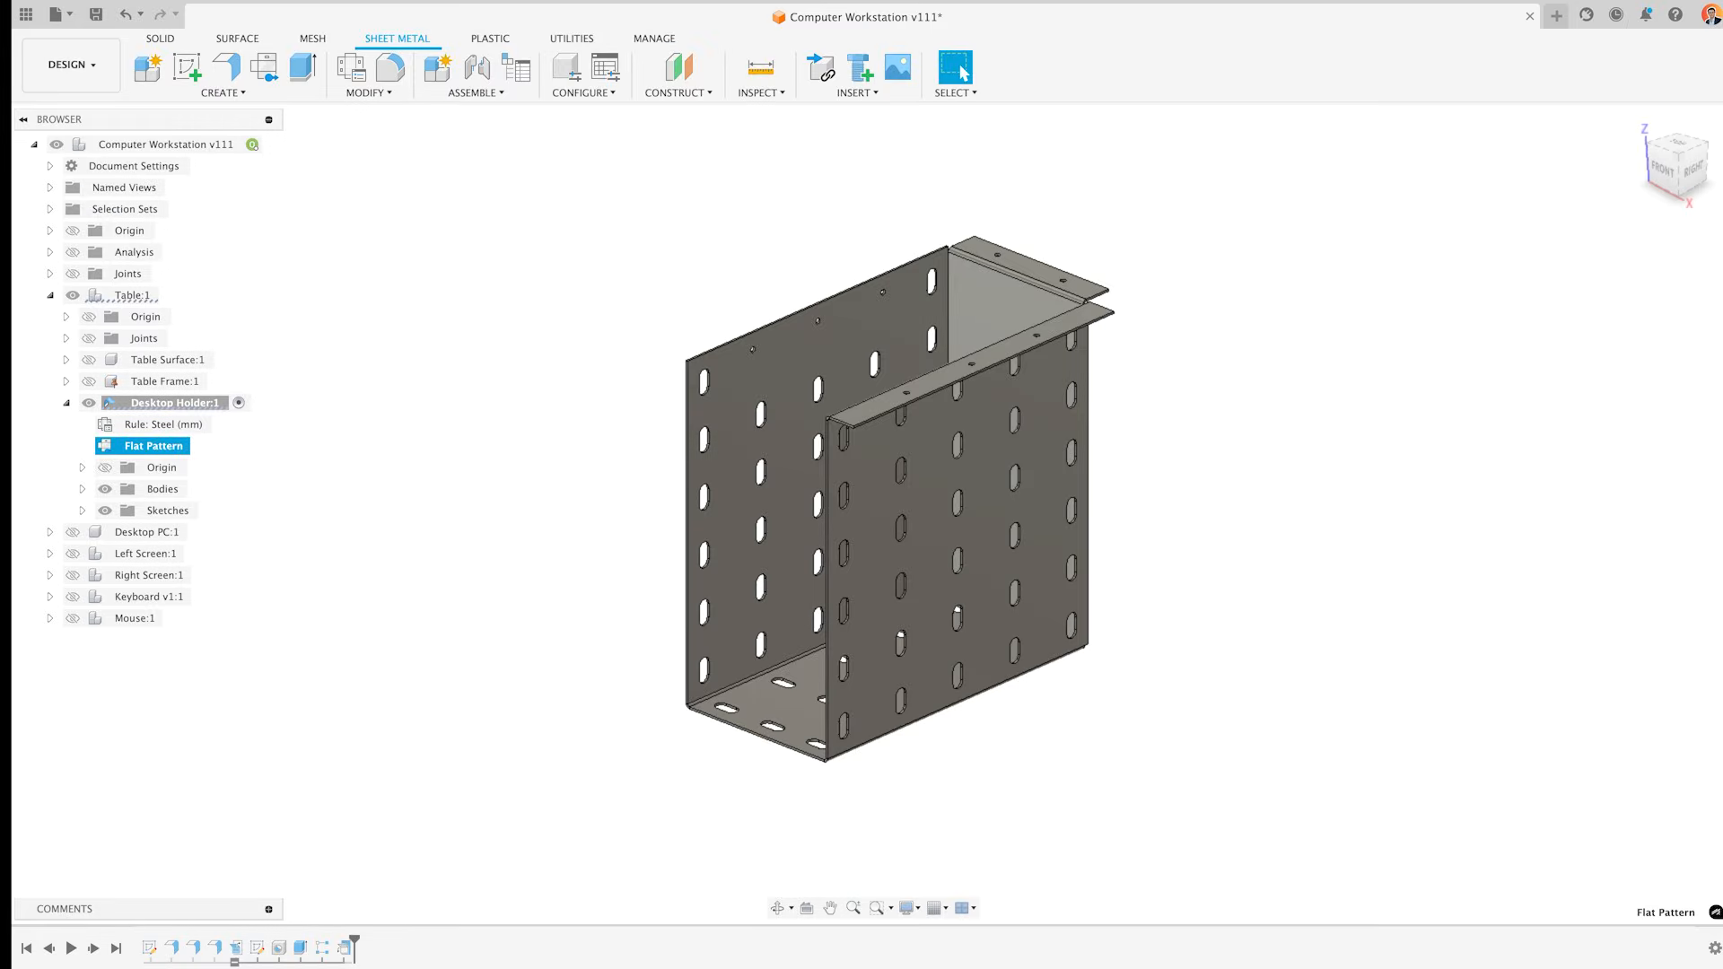
Open the Desktop Holder flat pattern and start exporting it as DXF
click(369, 625)
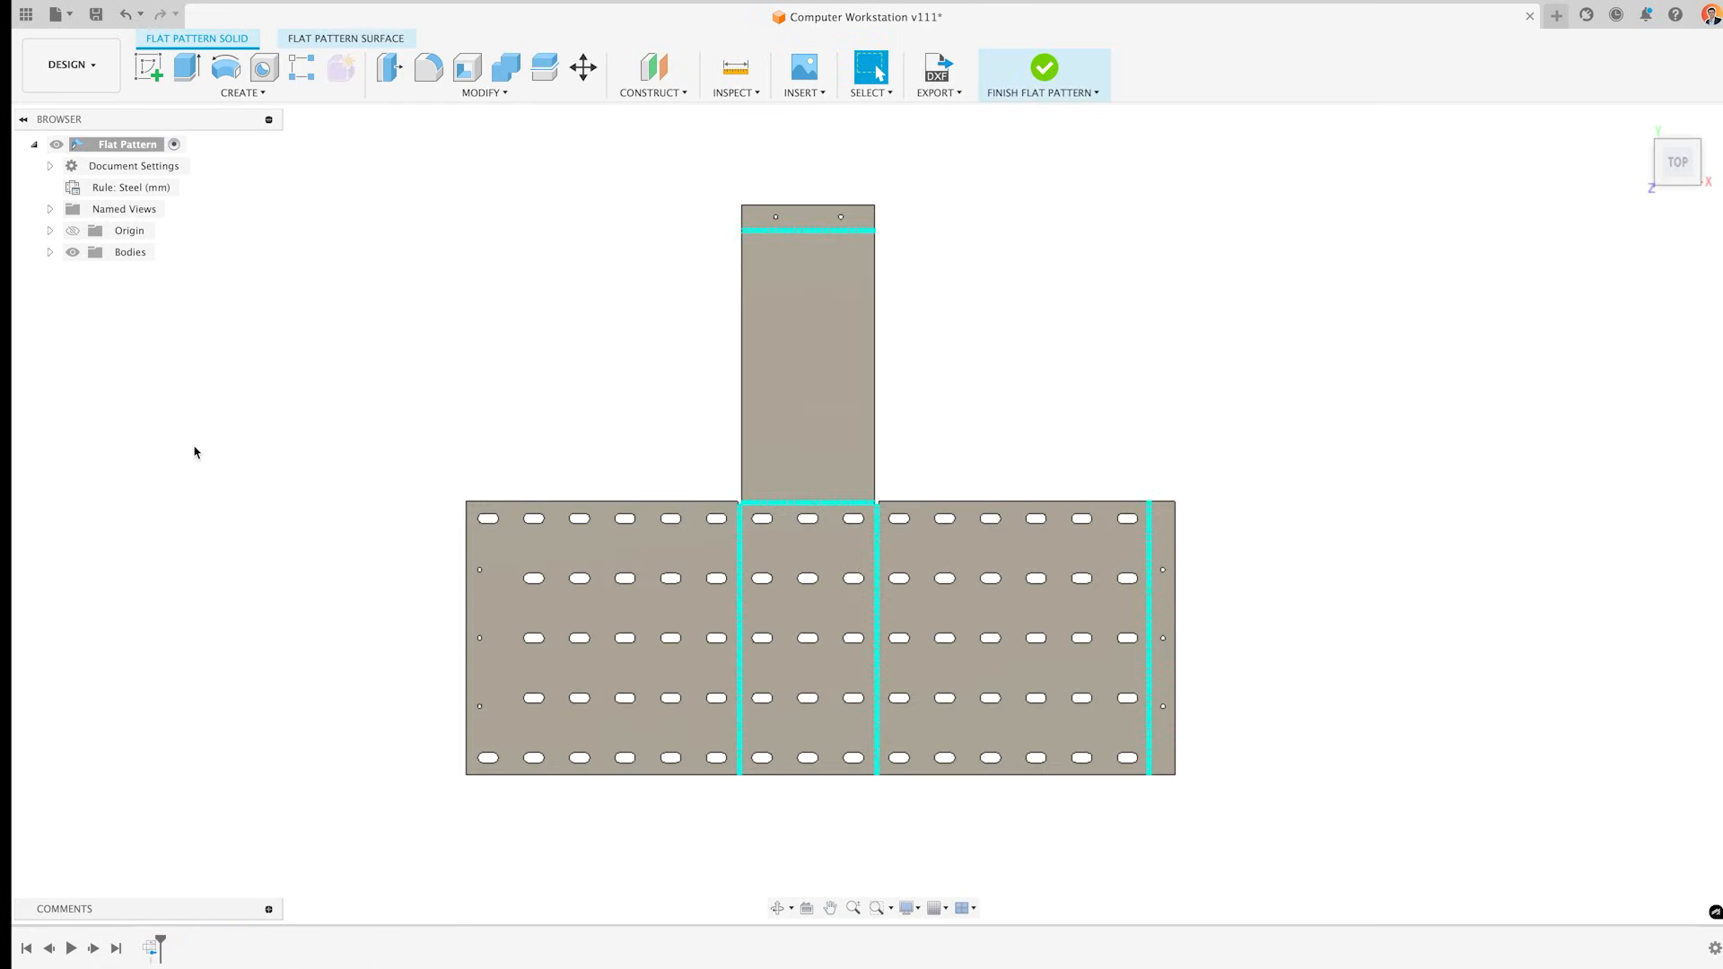
mouse_move(284, 435)
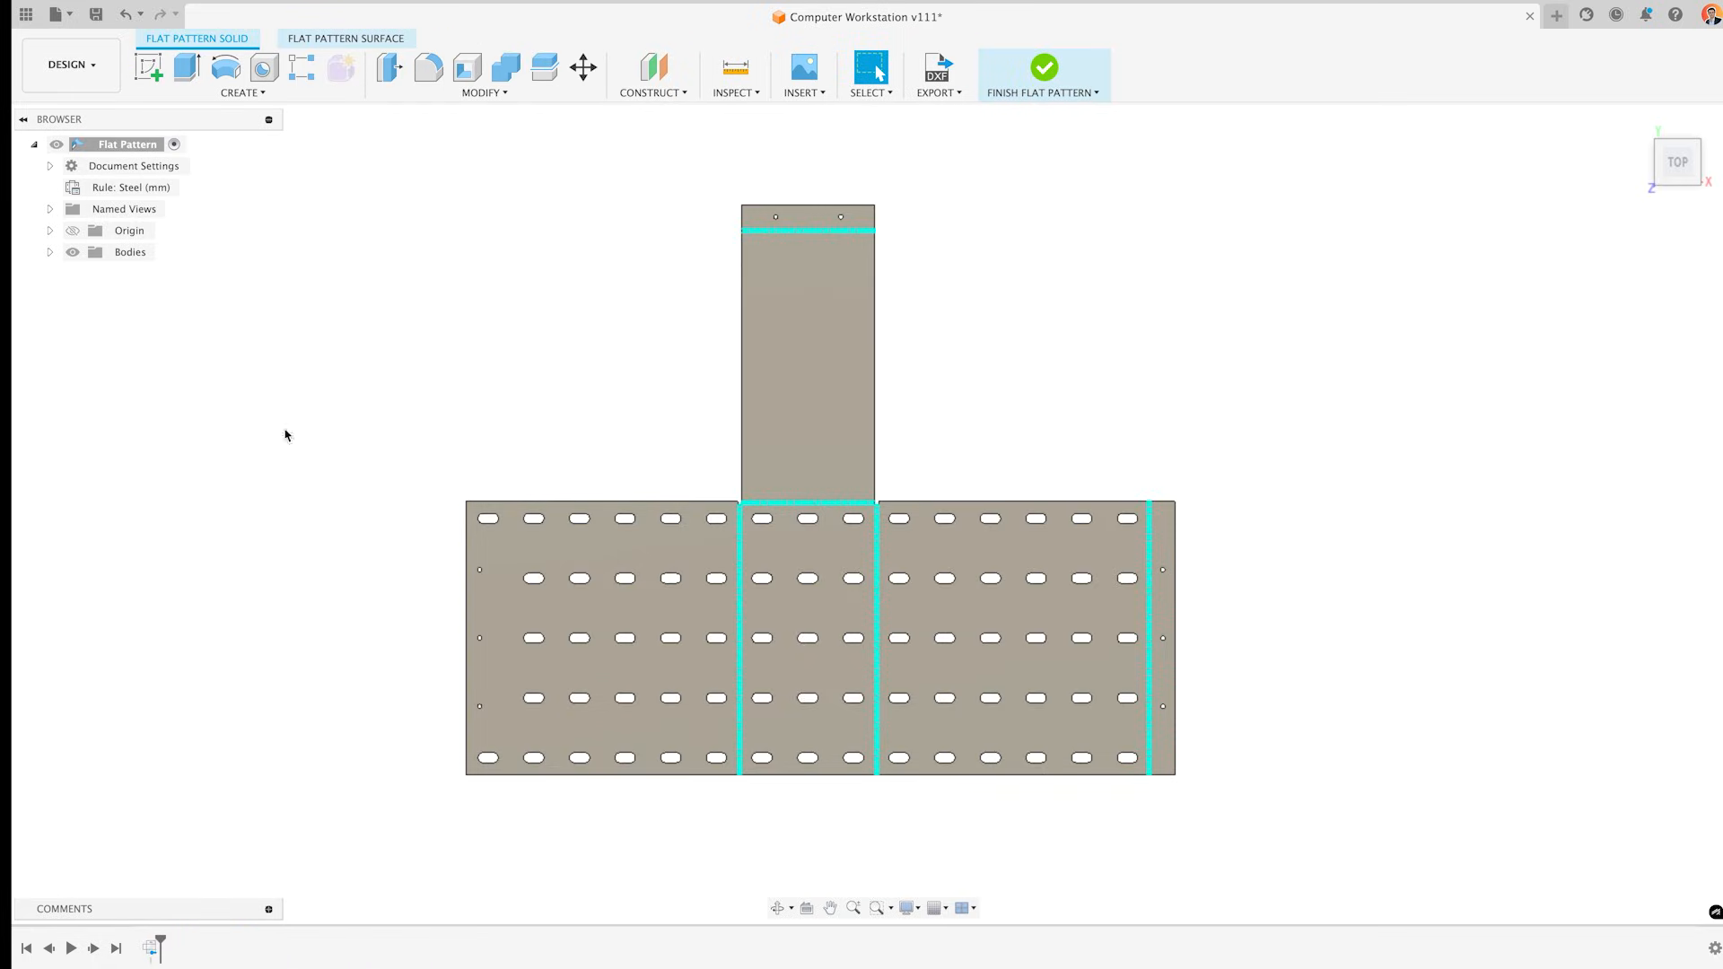
click(937, 73)
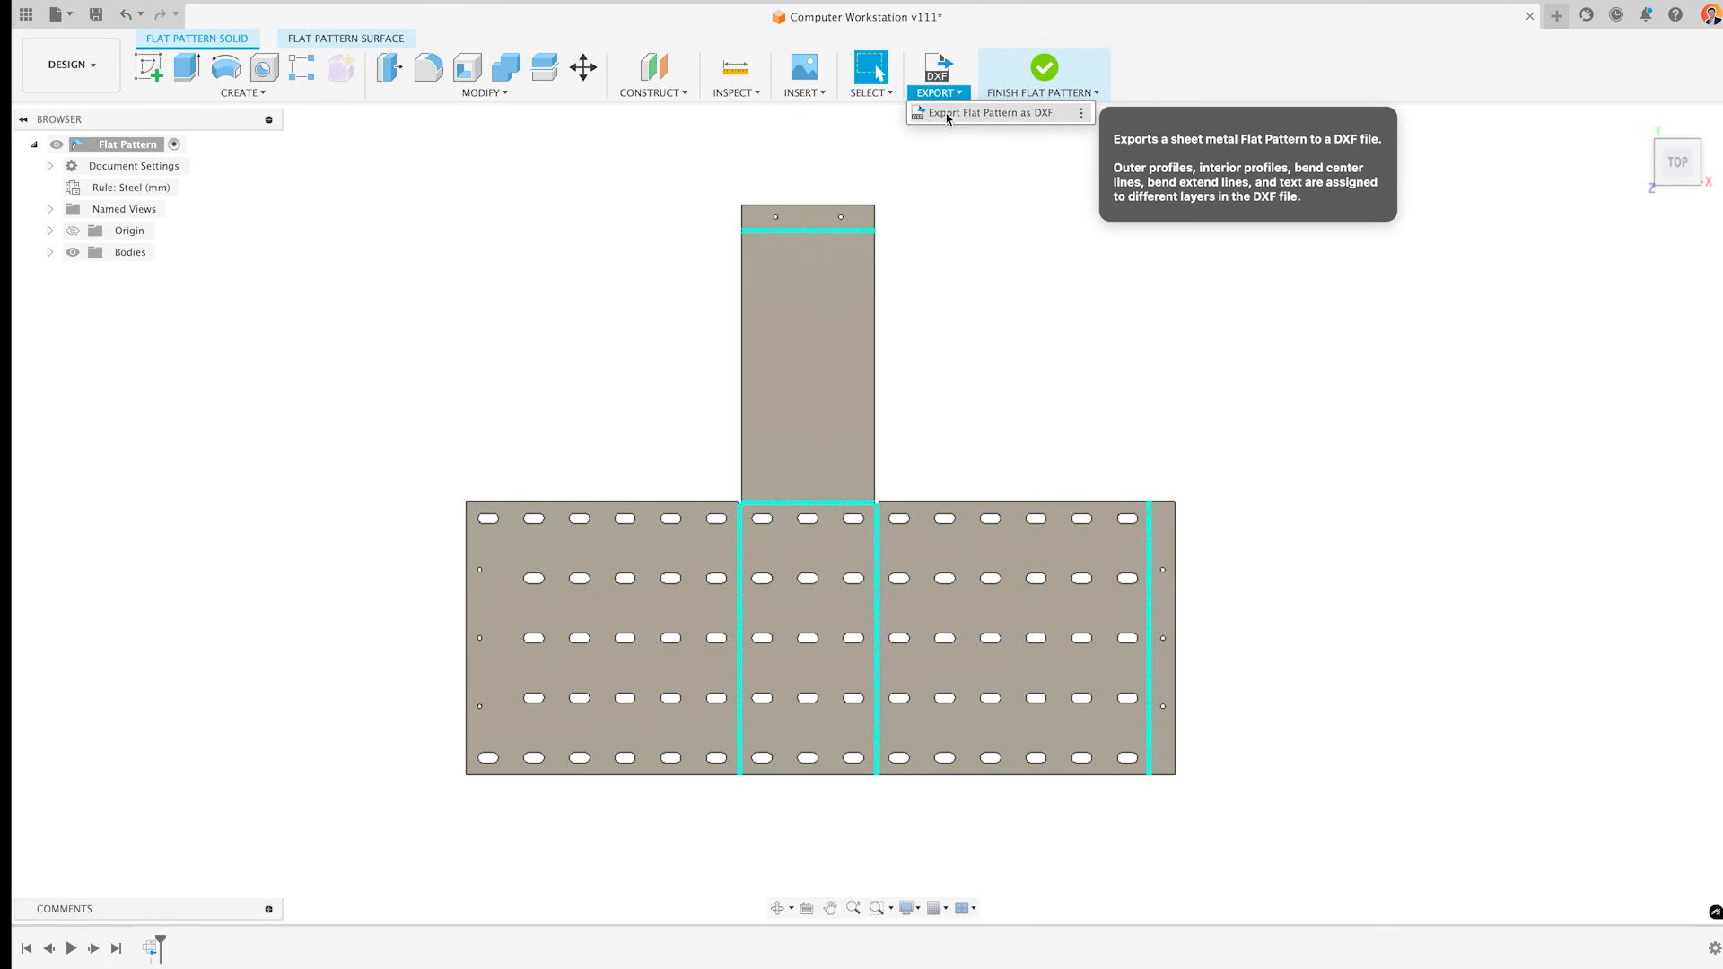
click(990, 112)
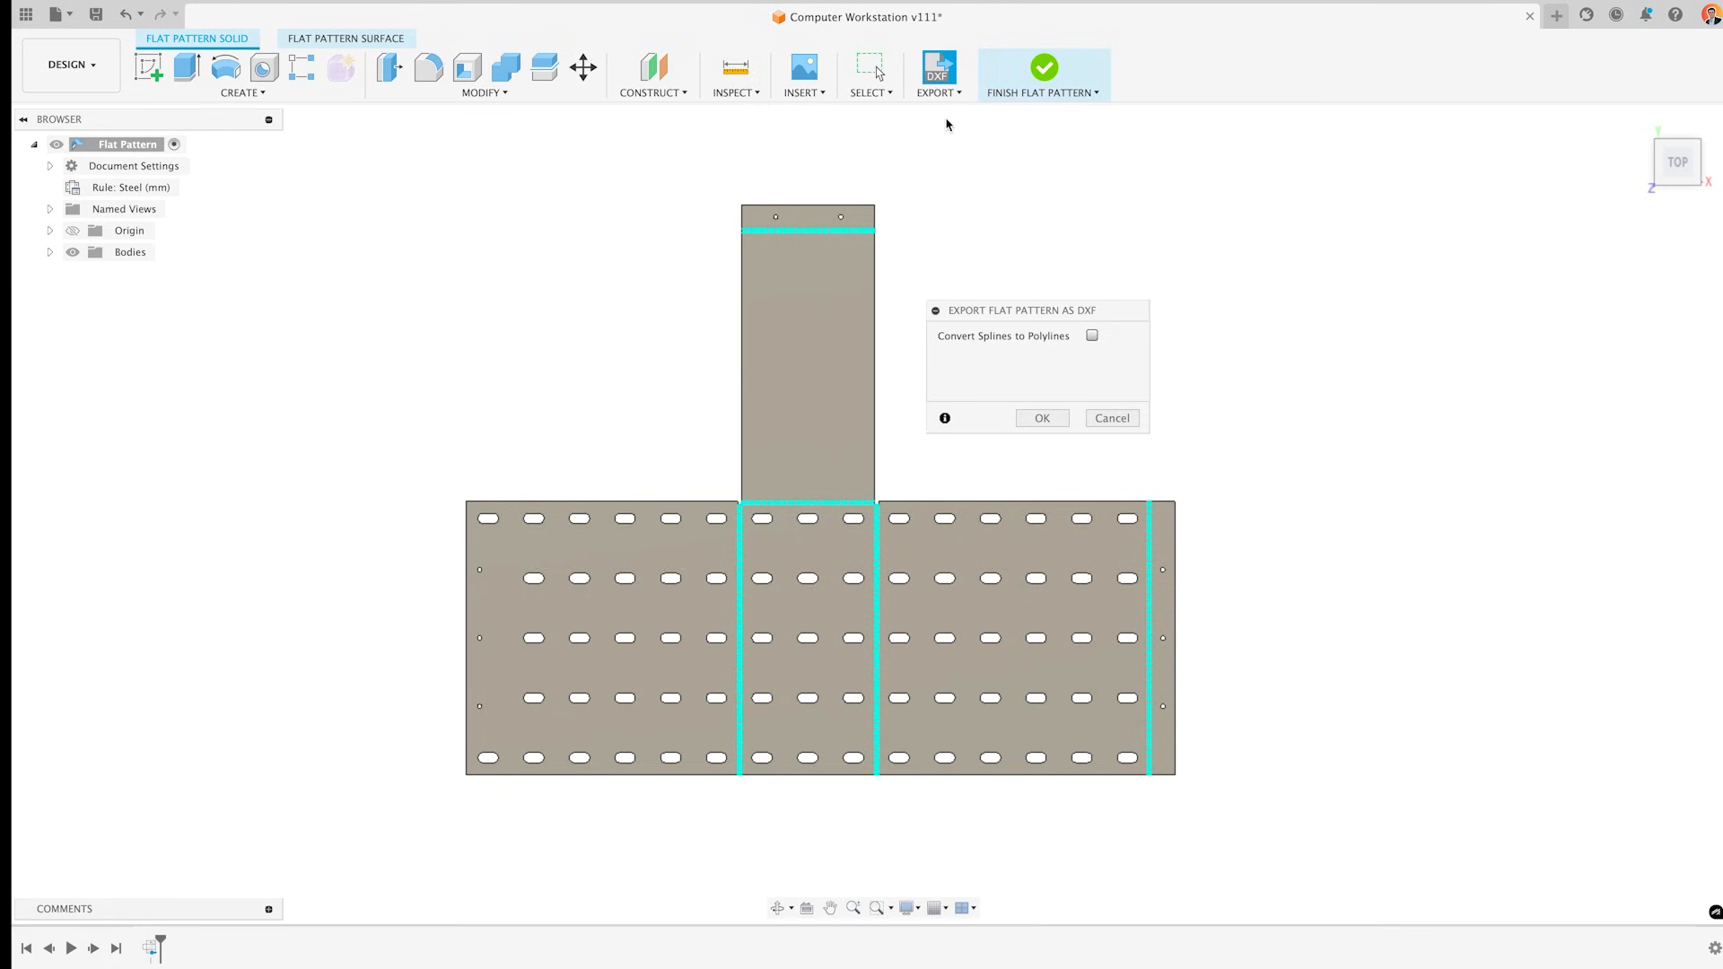
mouse_move(1032, 423)
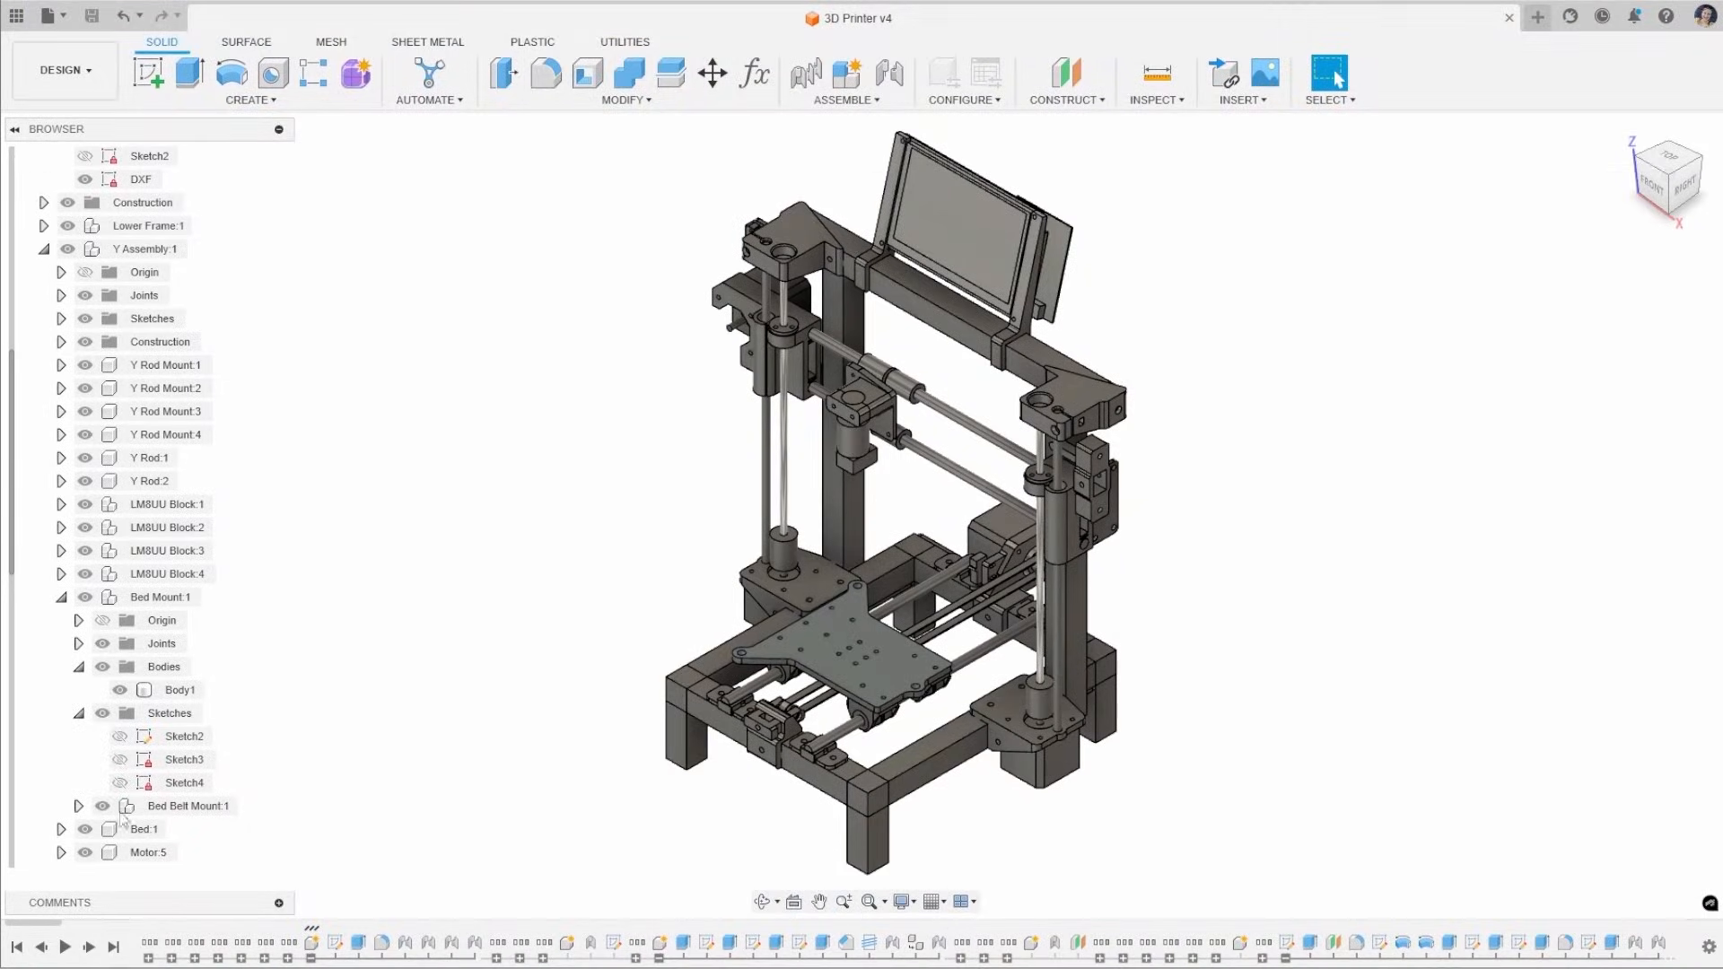
mouse_move(469, 558)
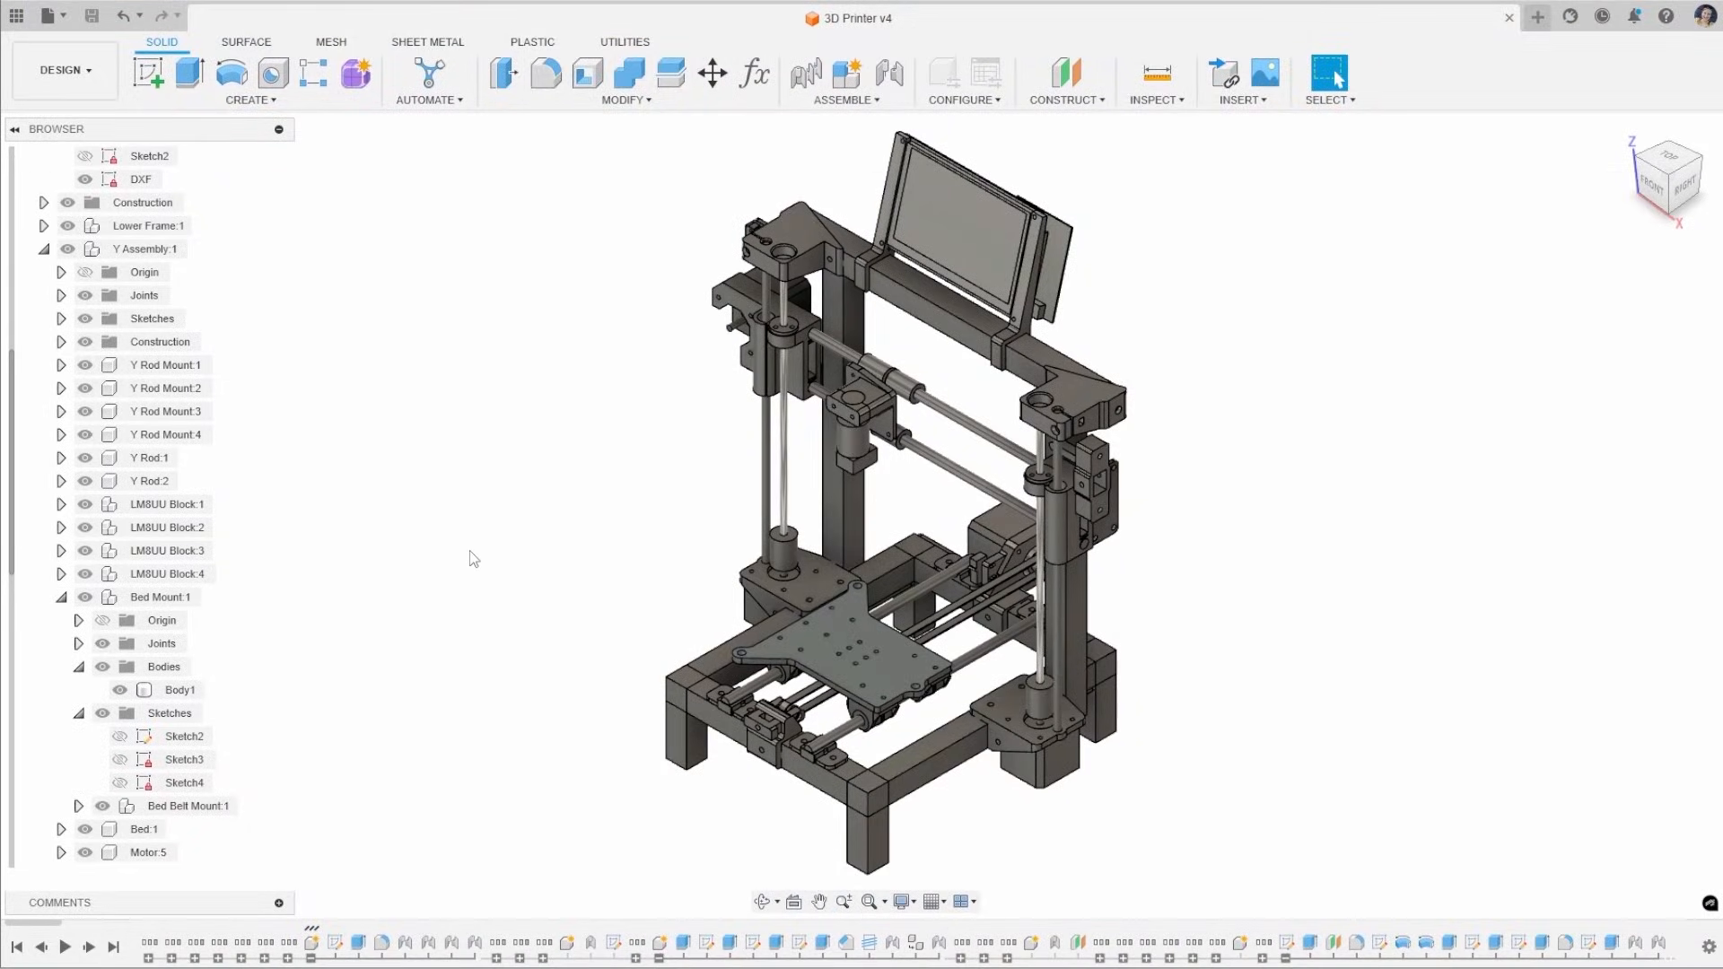
Create a new drawing from the design containing only the Bed Mount:1 component
click(63, 69)
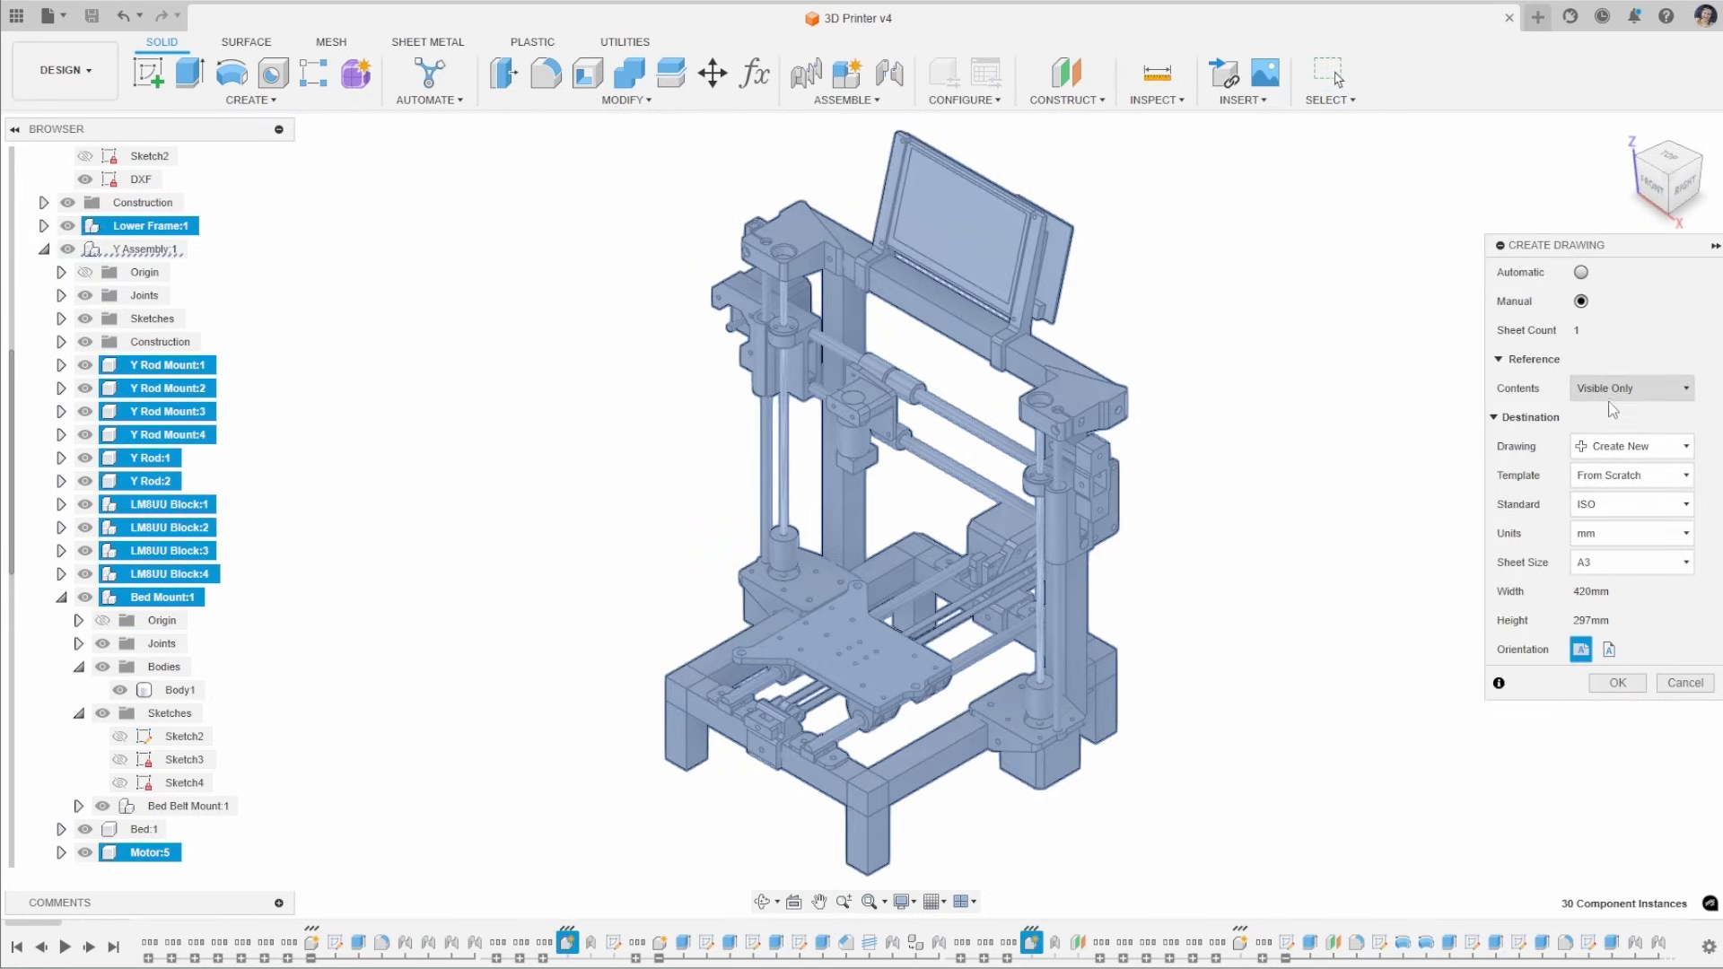
click(1631, 387)
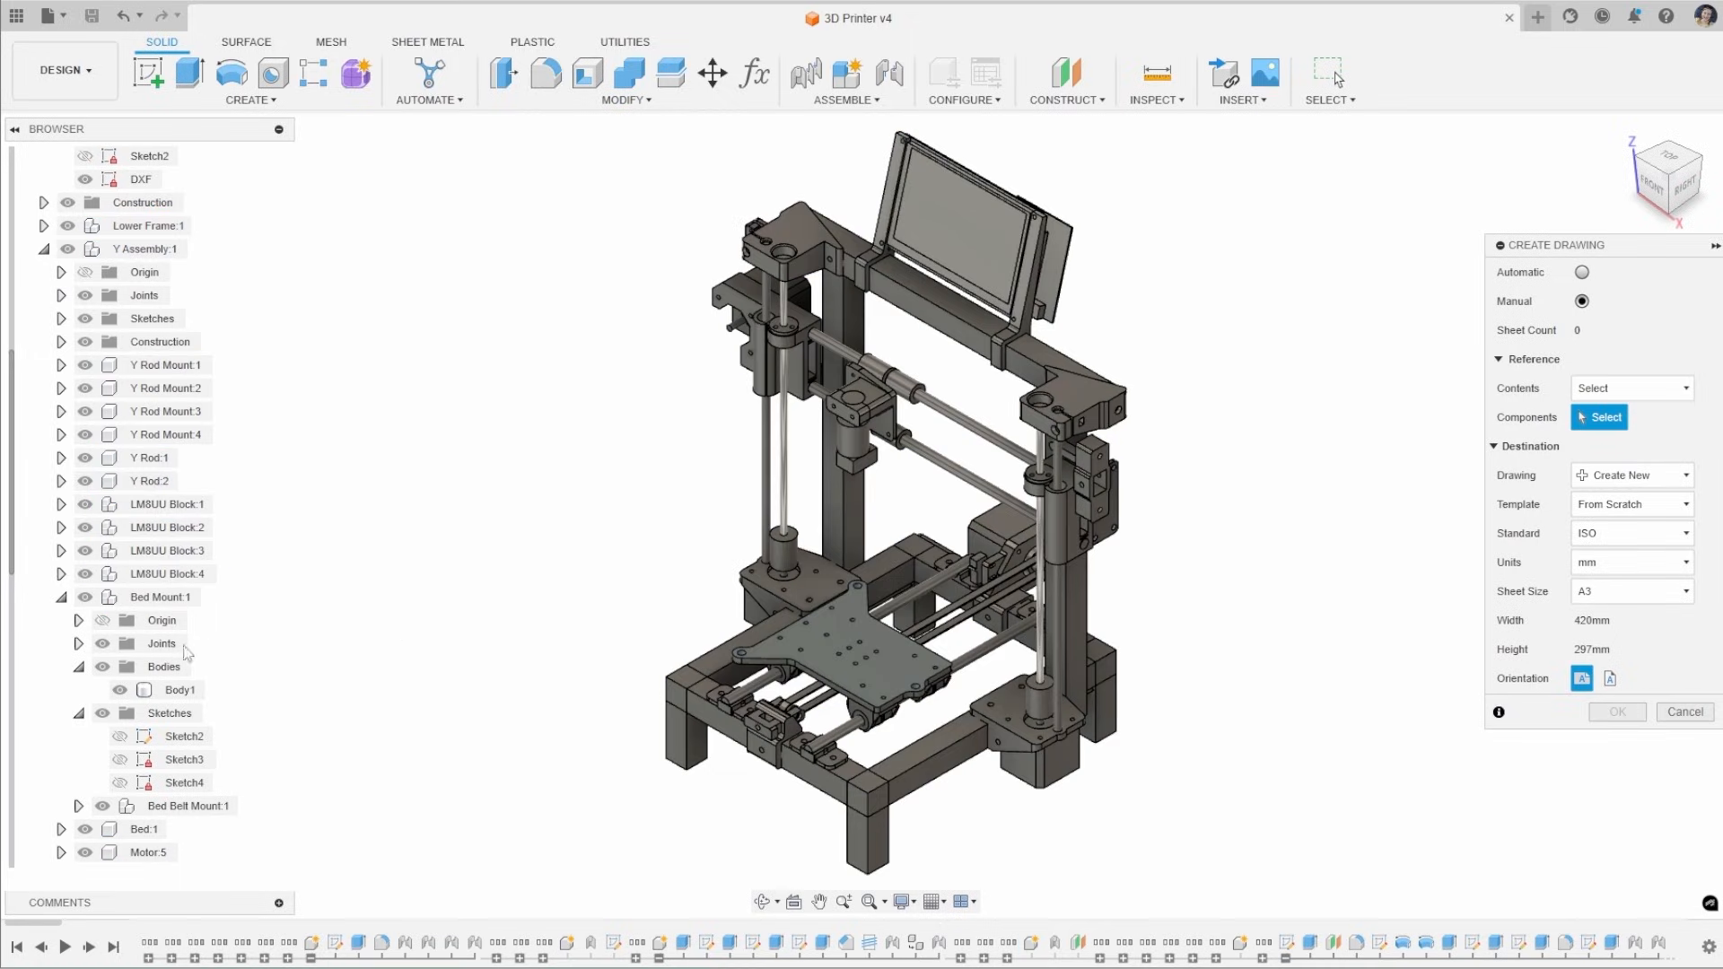
click(161, 597)
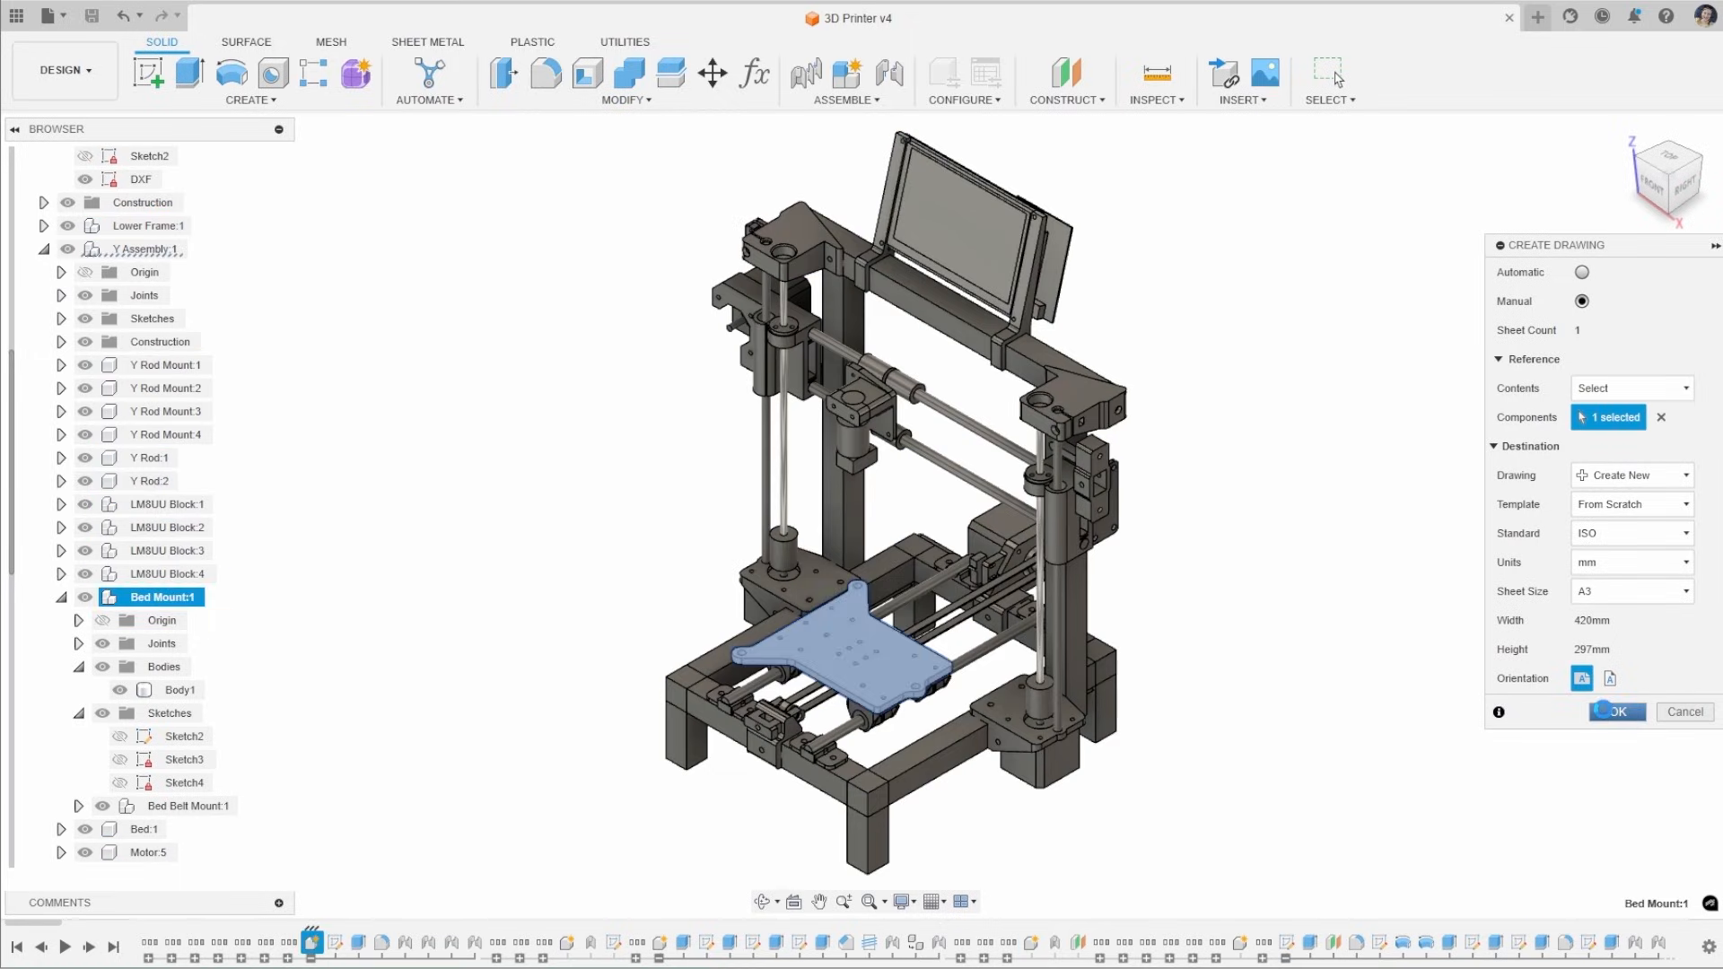
click(1616, 711)
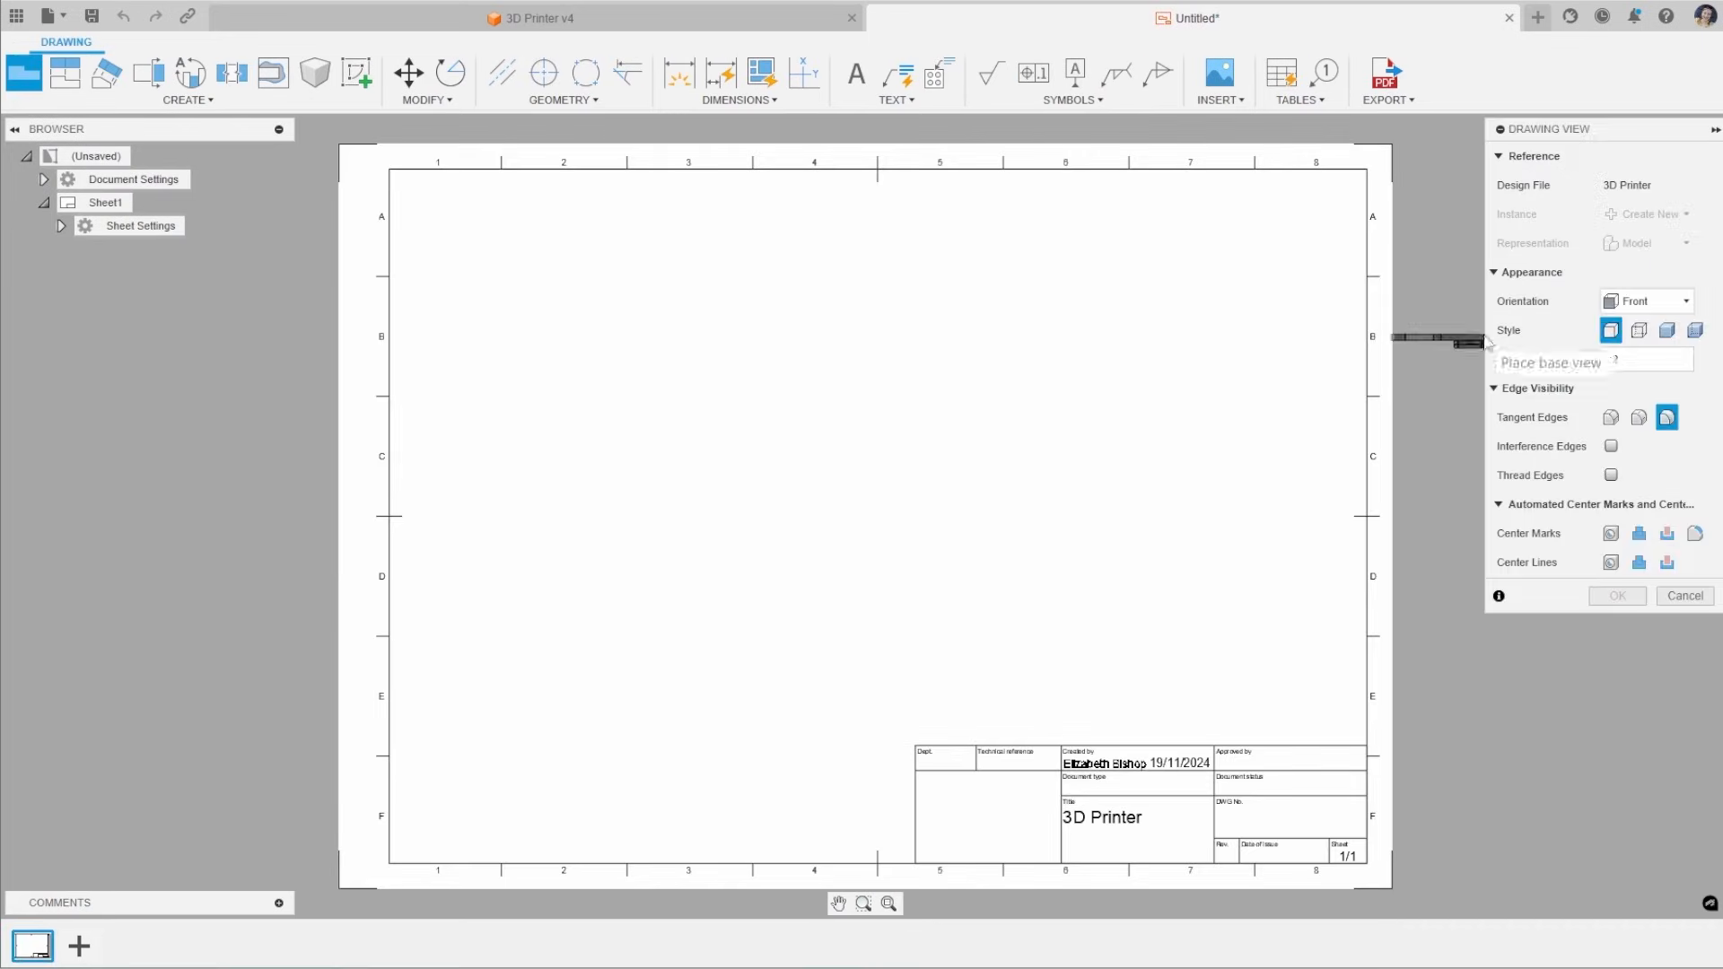
Place the Bed Mount front view and export the sheet as 'Drawing DXF'
click(1386, 80)
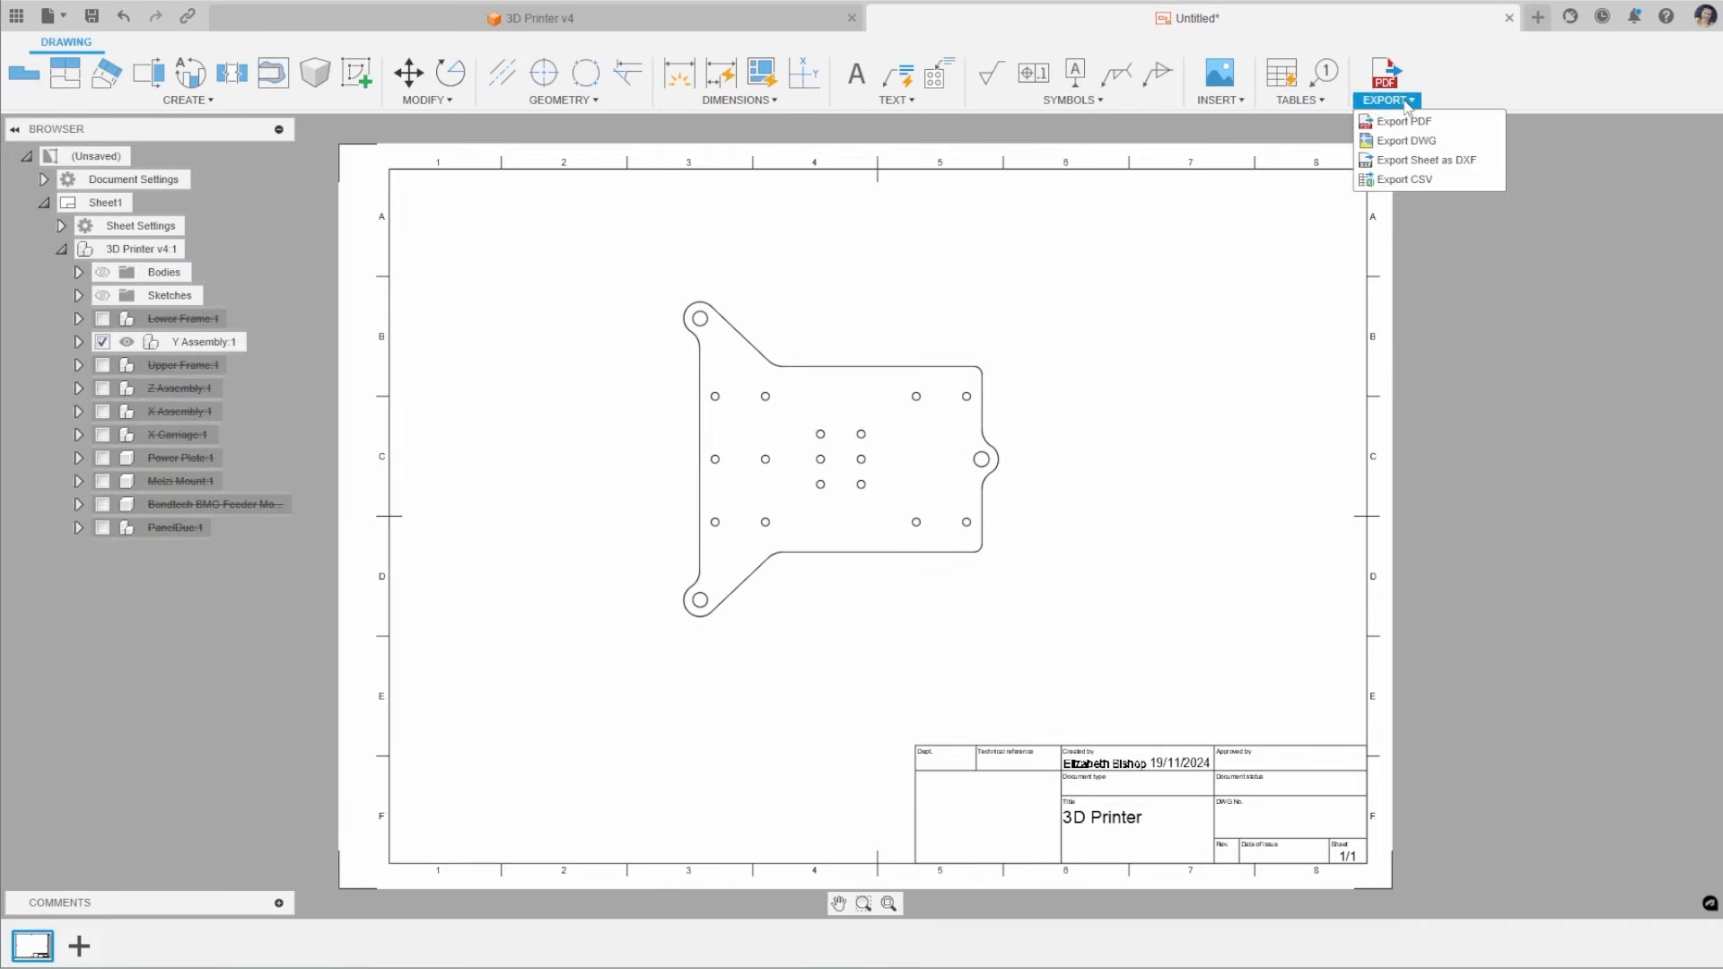
mouse_move(1426, 159)
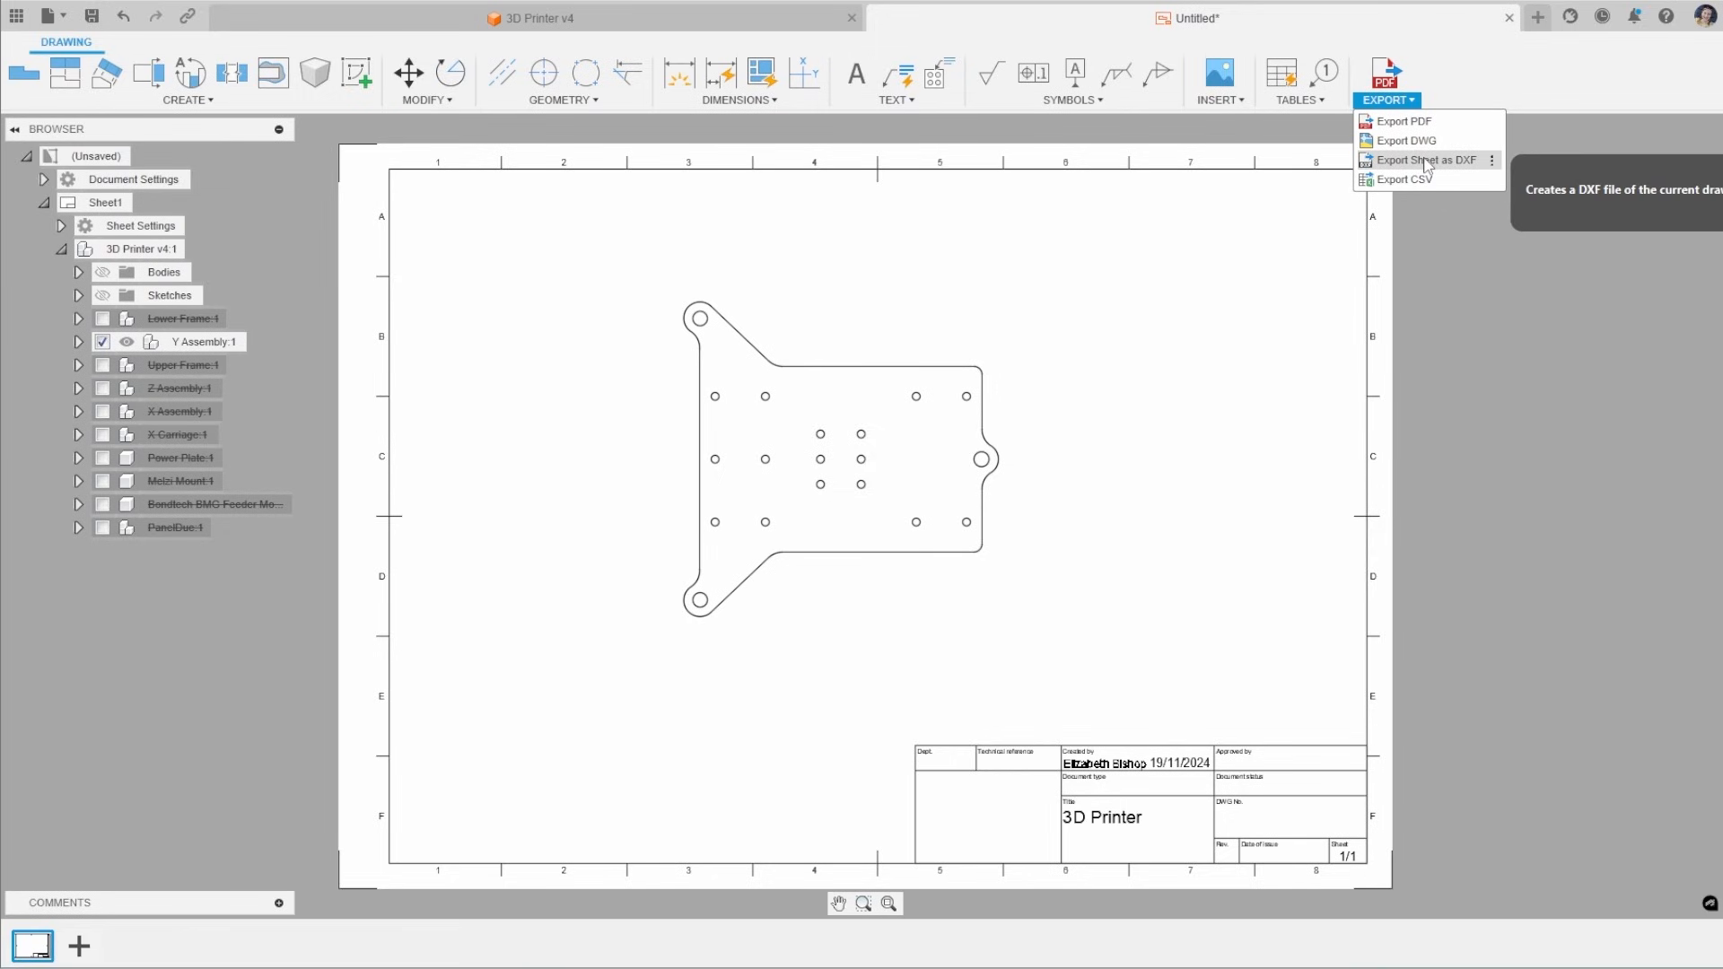
click(1421, 159)
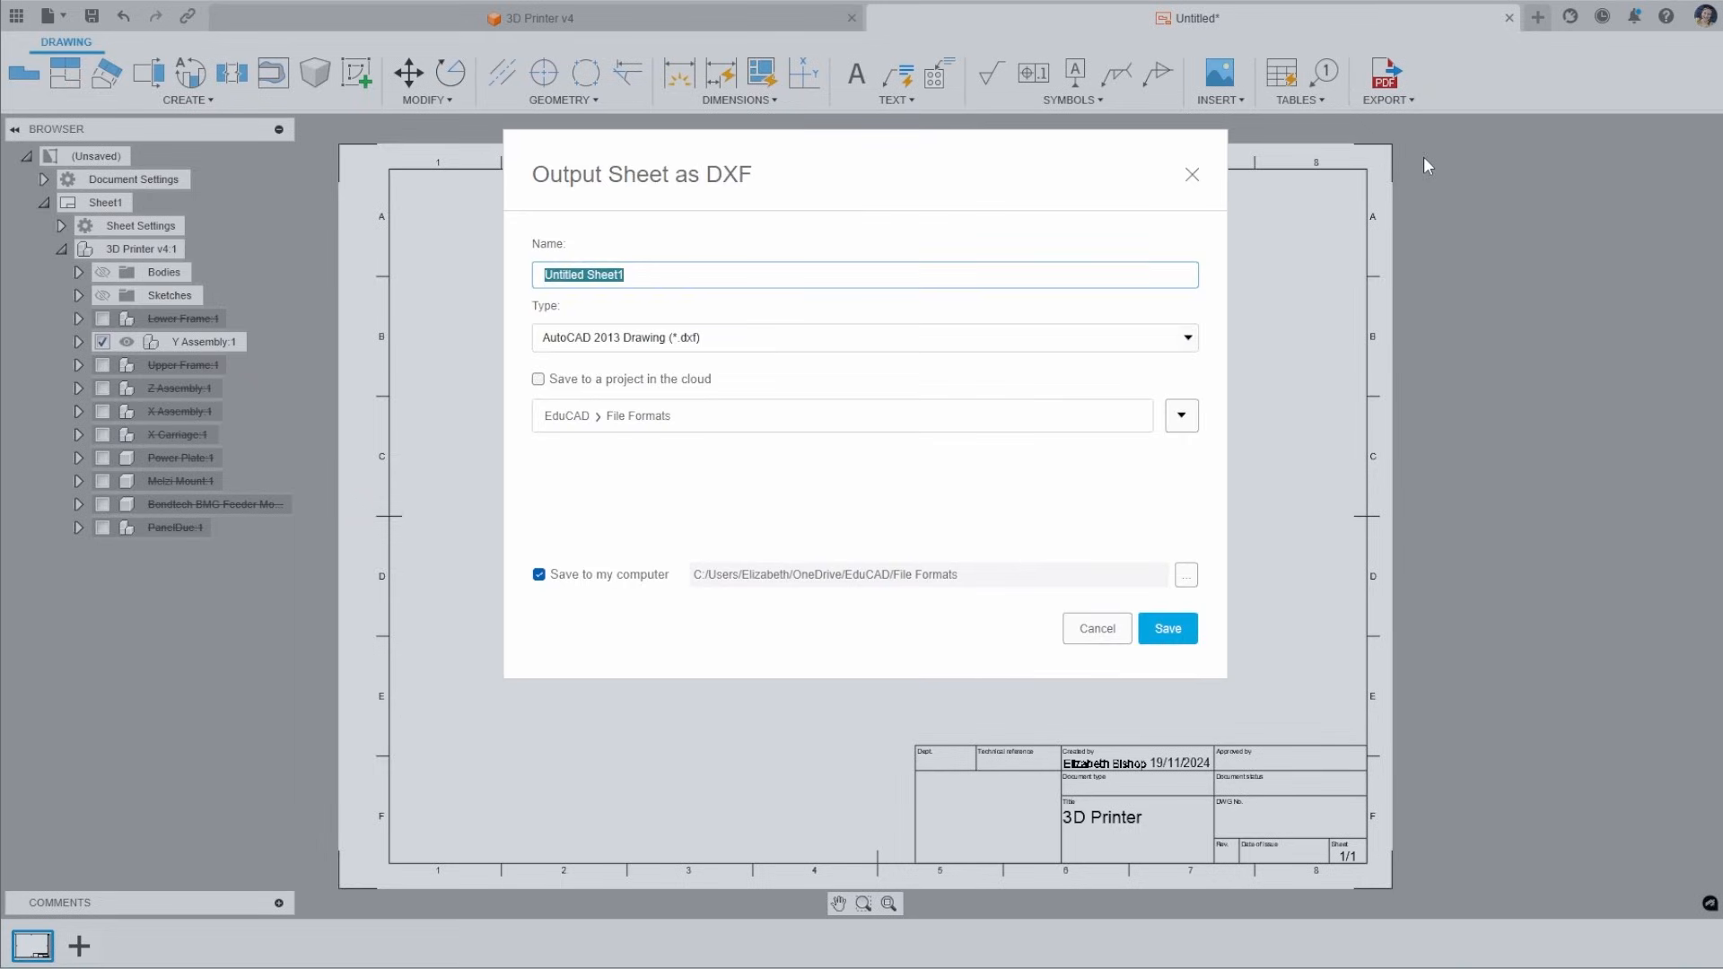
text(Drawing)
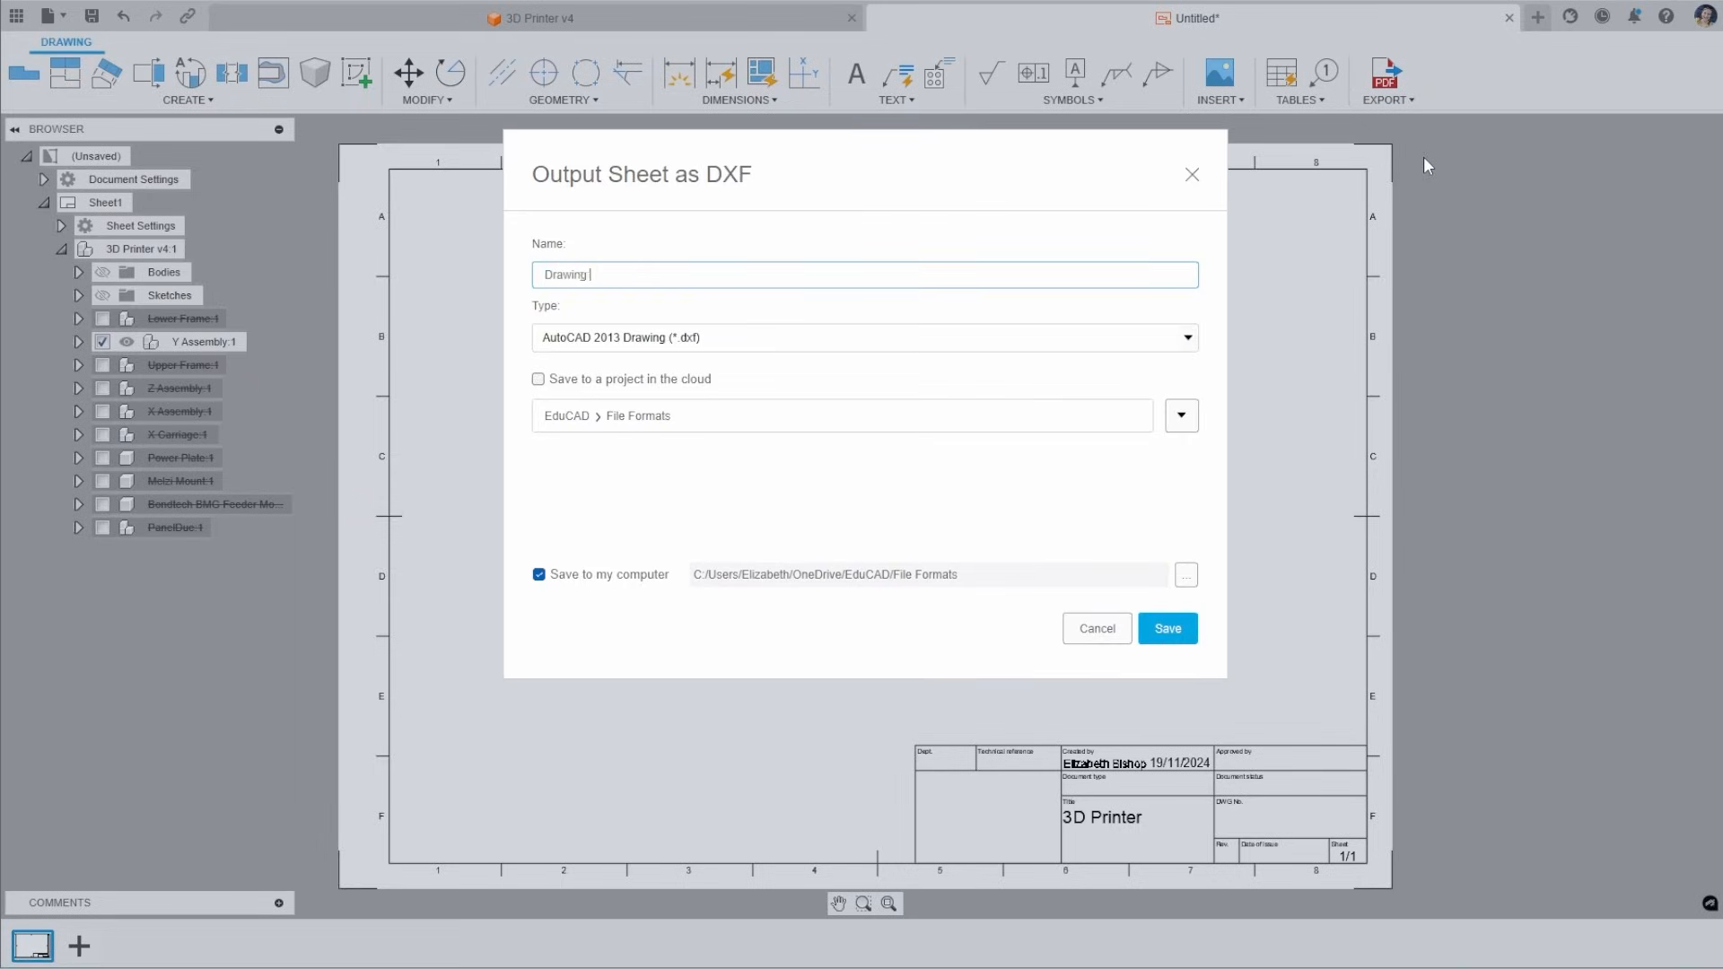
text(DXF)
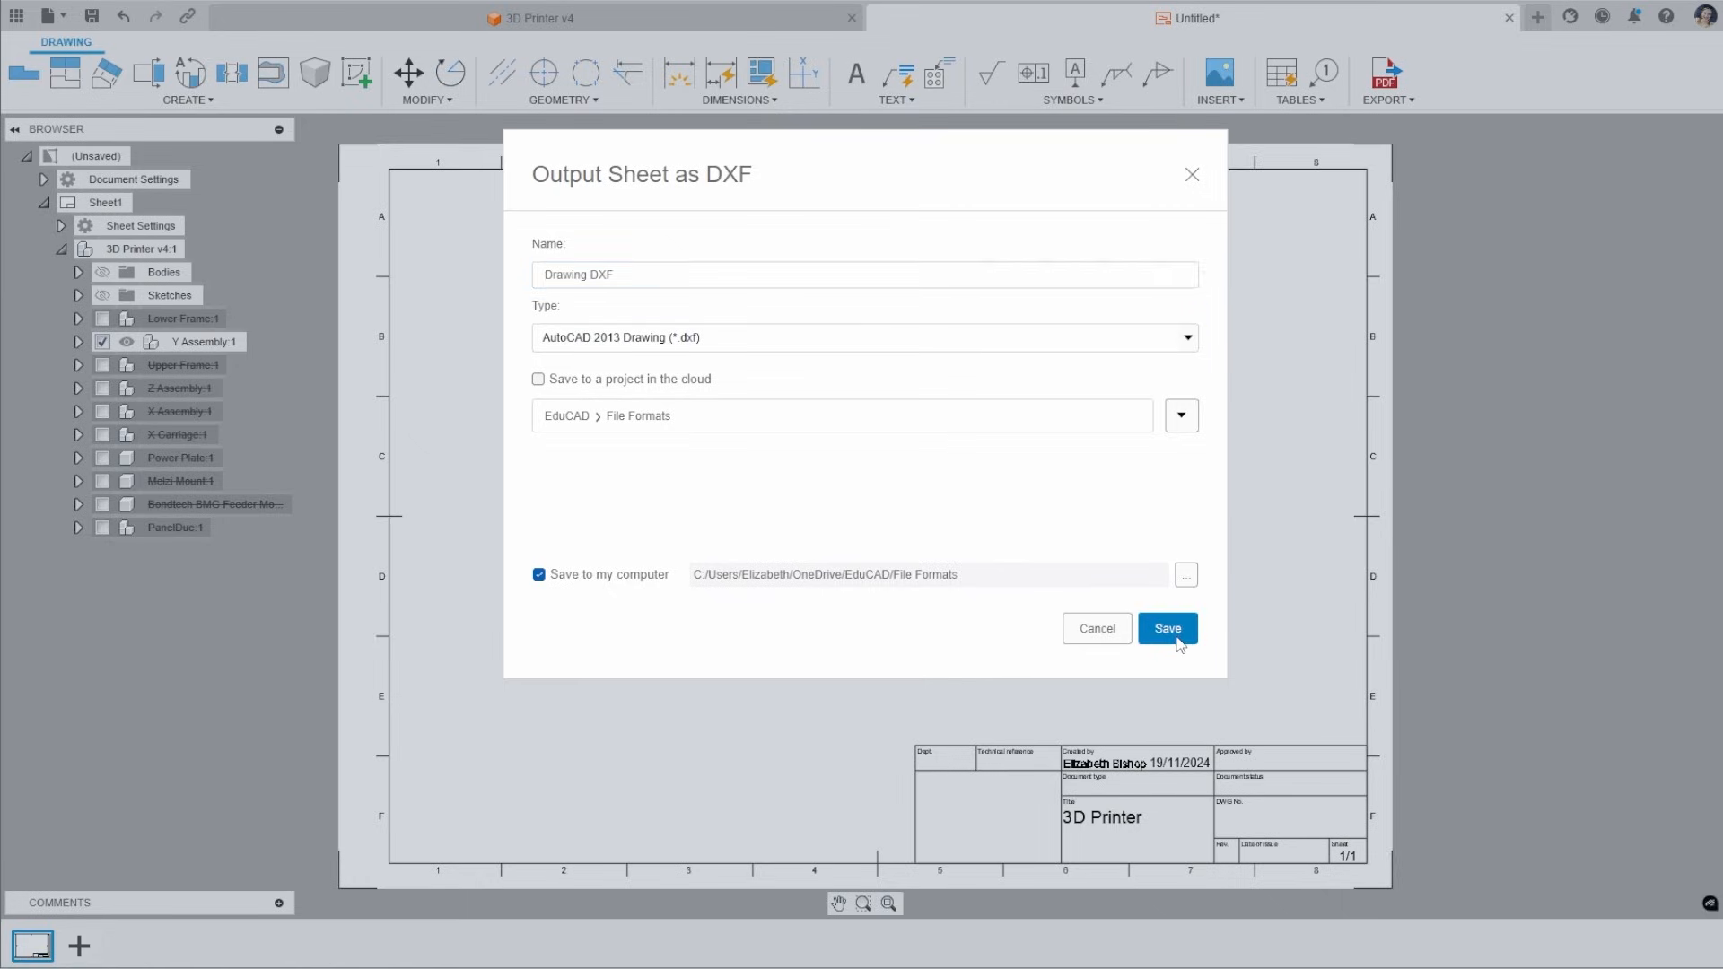
click(1167, 628)
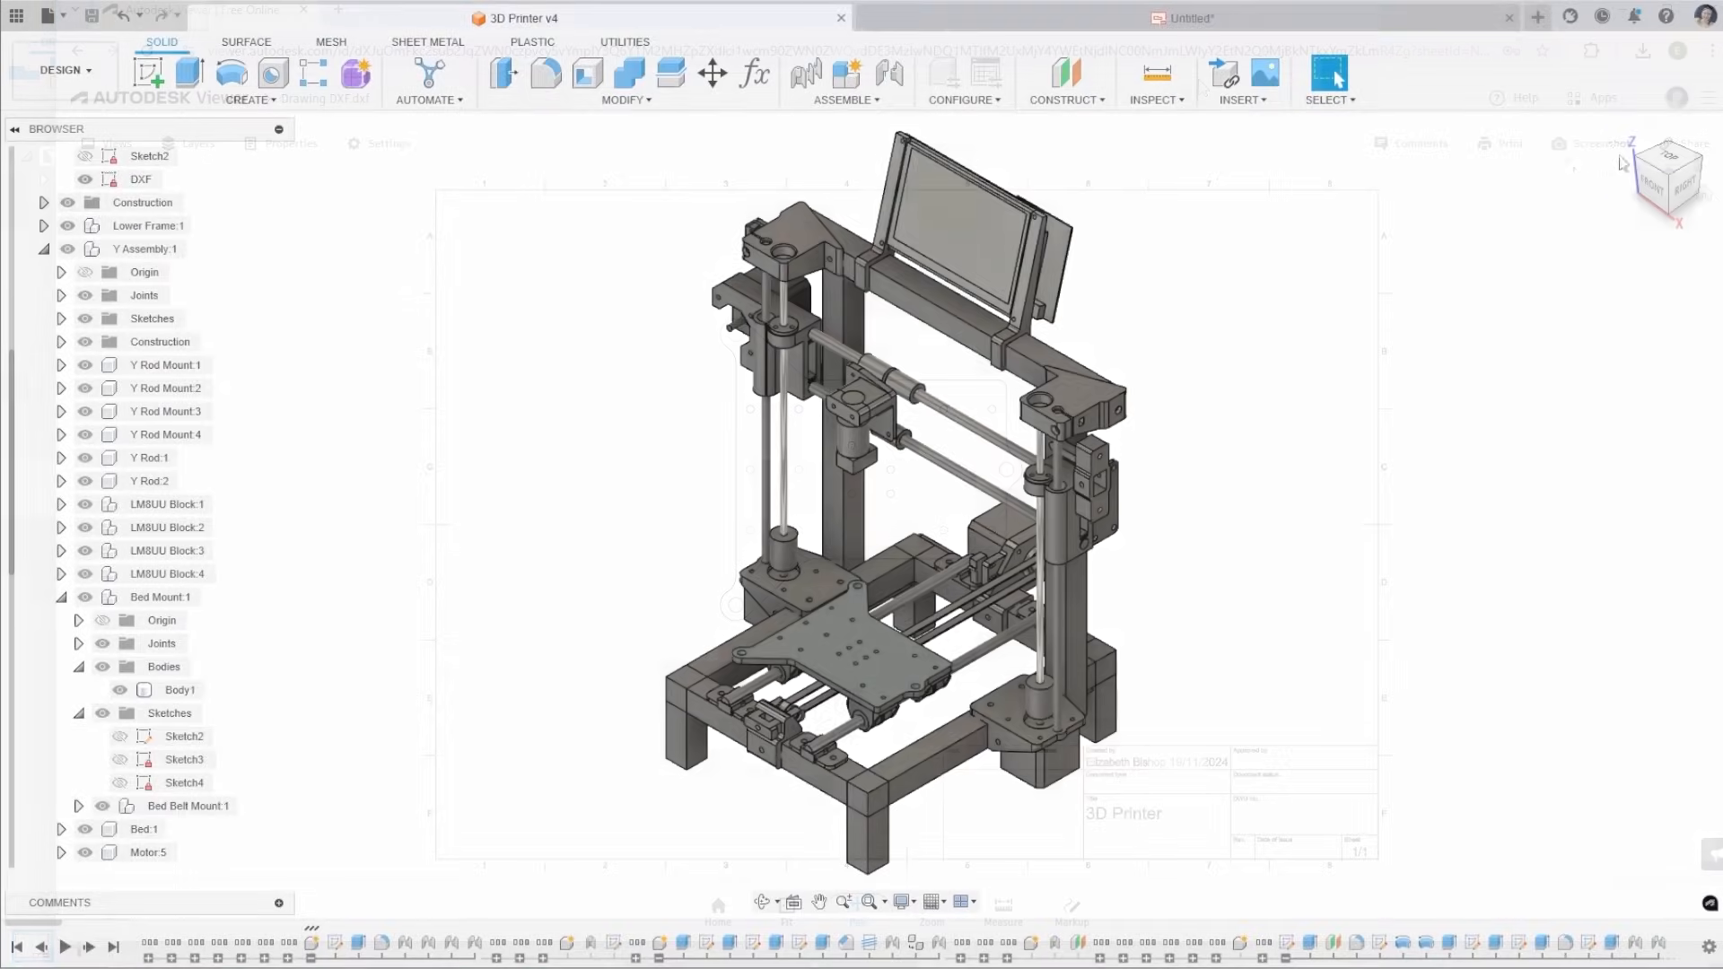
Back in the 3D Printer v2 design, select the DXF sketch tracing the bed plate
click(849, 18)
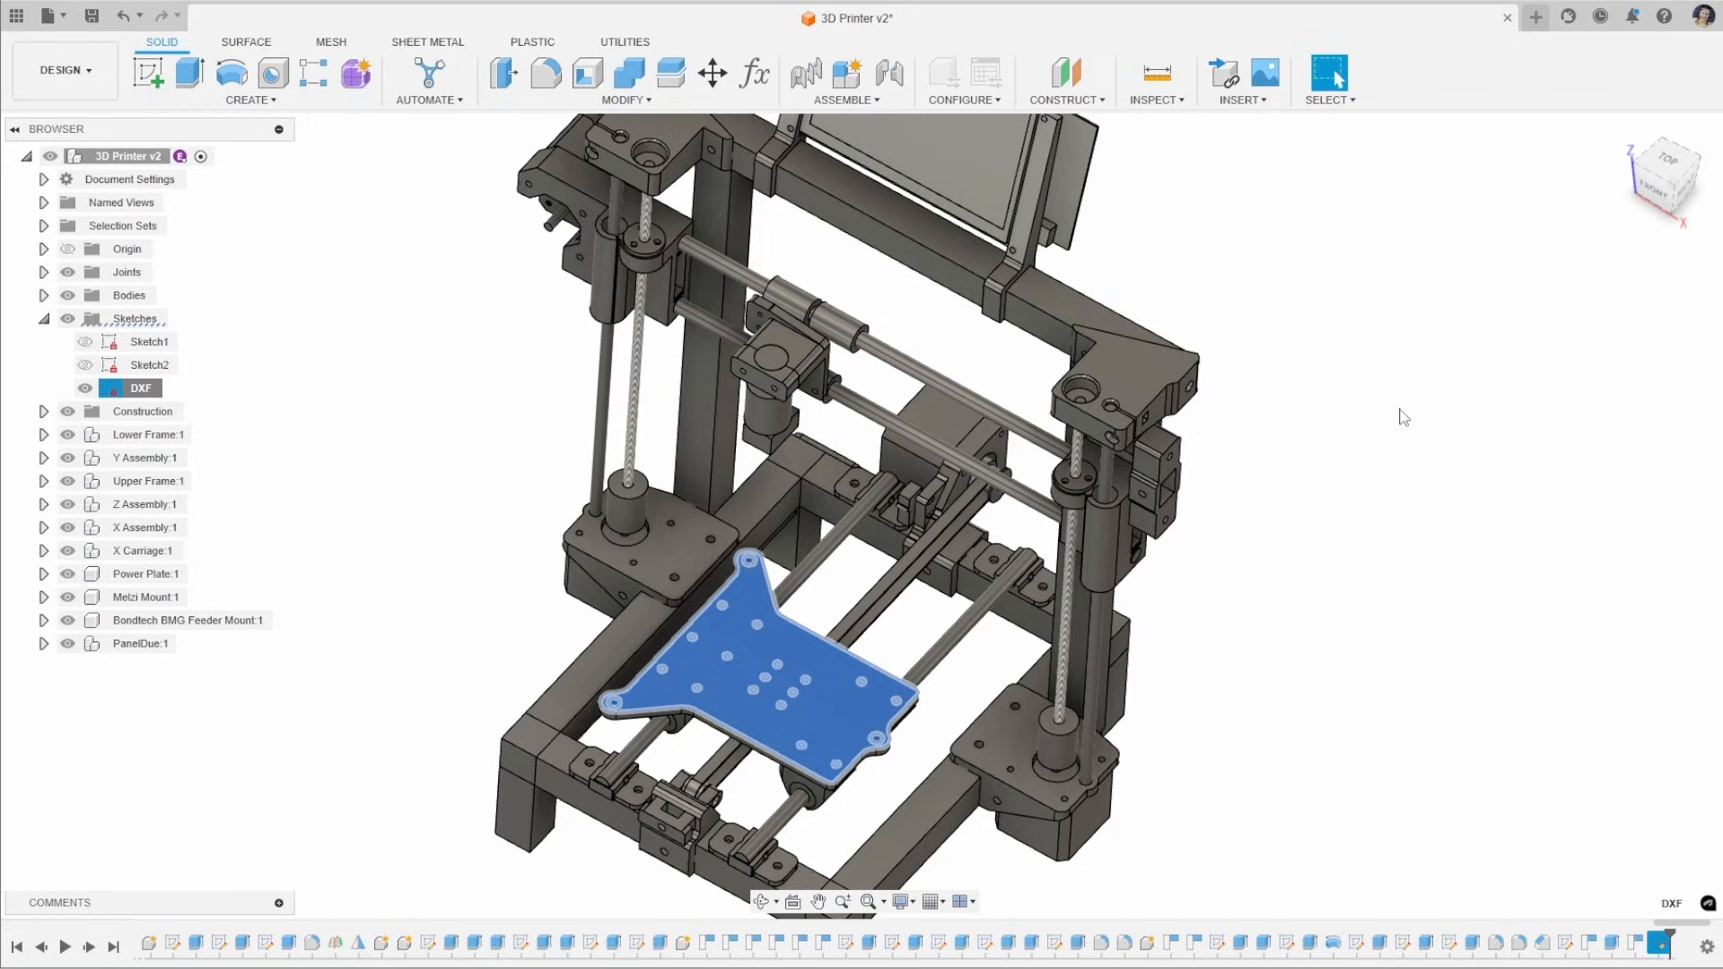